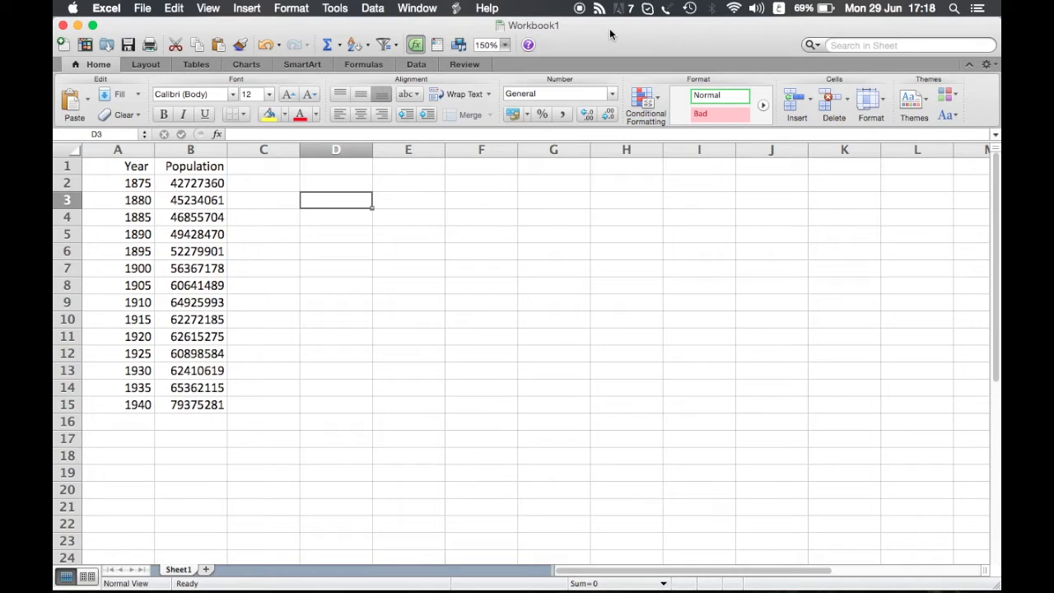
{"action": "mouse_move", "coordinate": [460, 93]}
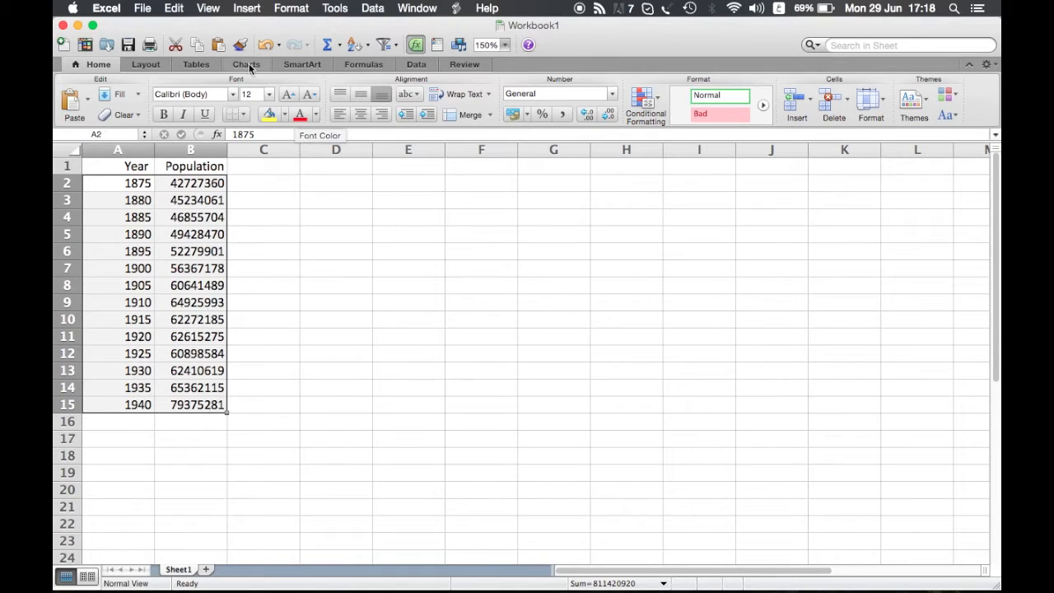
Show the Charts ribbon options for the selected Year and Population data (A2:B15).
{"action": "left_click", "coordinate": [246, 64]}
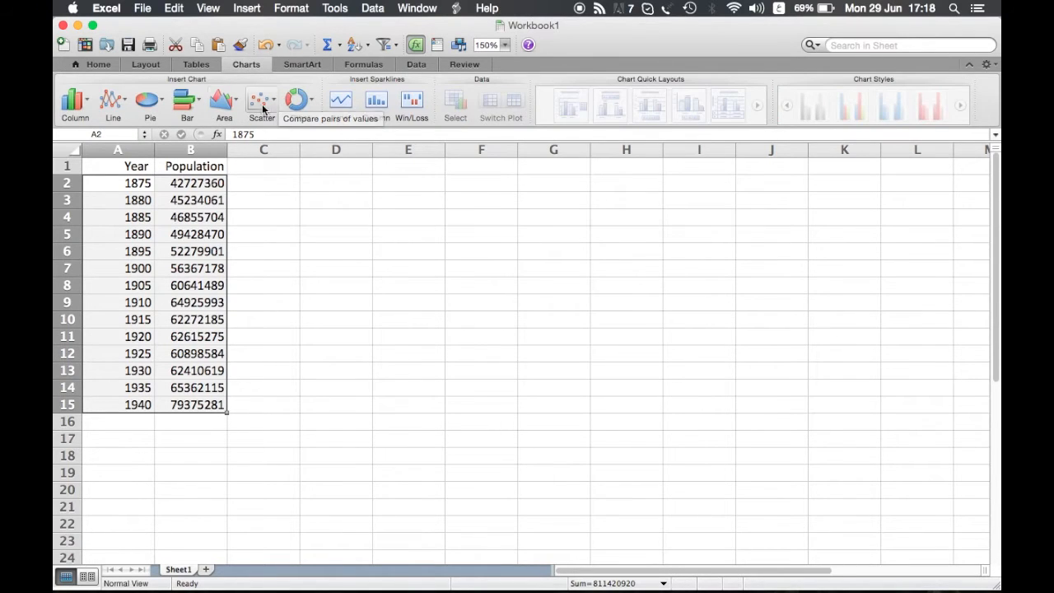
Insert a Scatter with Straight Lines and Markers chart, trying and undoing a quick layout.
{"action": "left_click", "coordinate": [262, 99]}
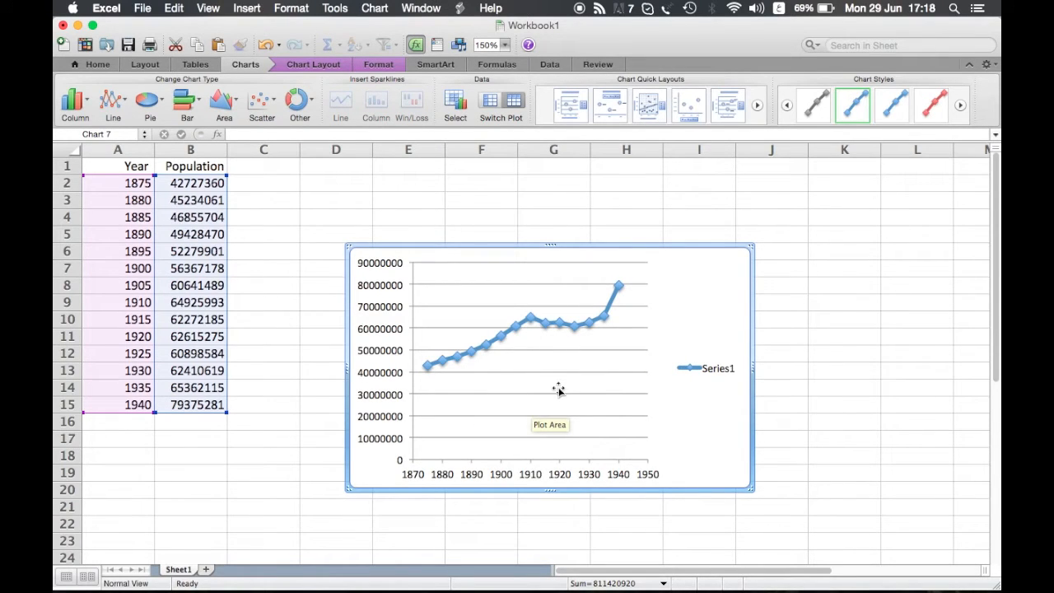
{"action": "mouse_move", "coordinate": [560, 127]}
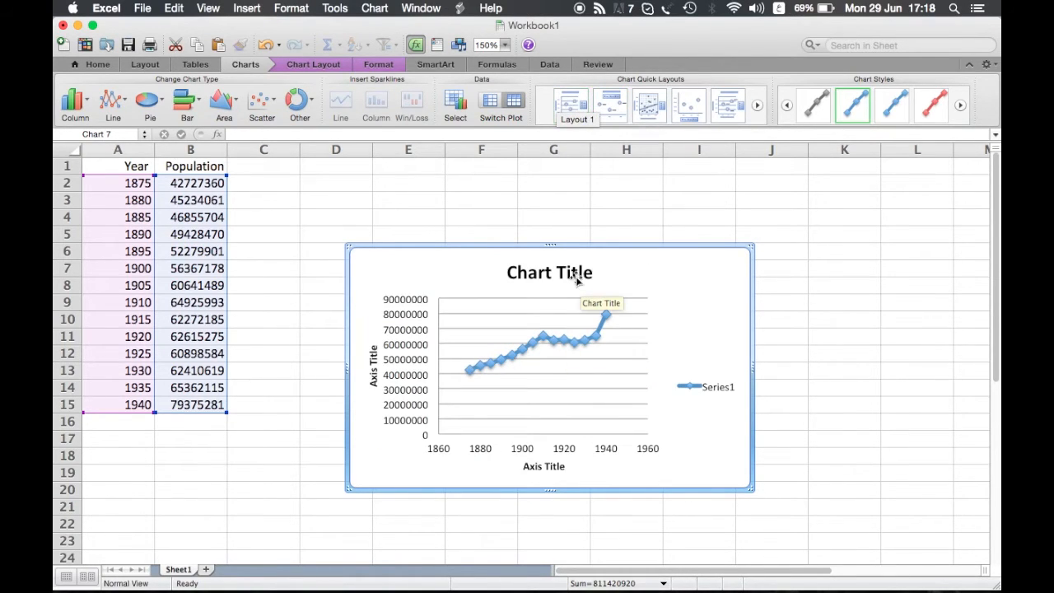
{"action": "mouse_move", "coordinate": [373, 387]}
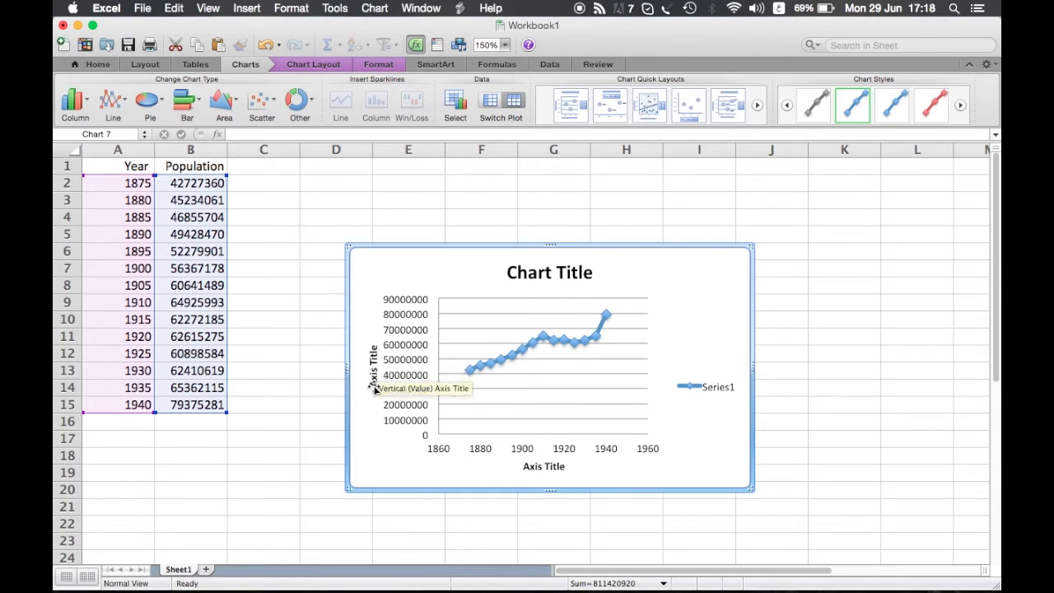
{"action": "mouse_move", "coordinate": [385, 376]}
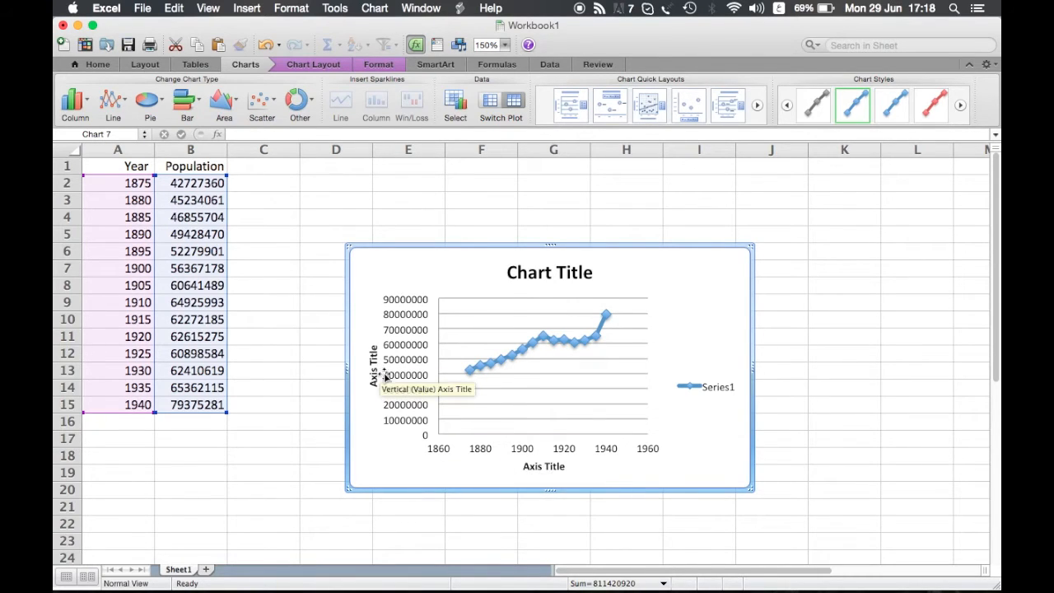
{"action": "mouse_move", "coordinate": [532, 459]}
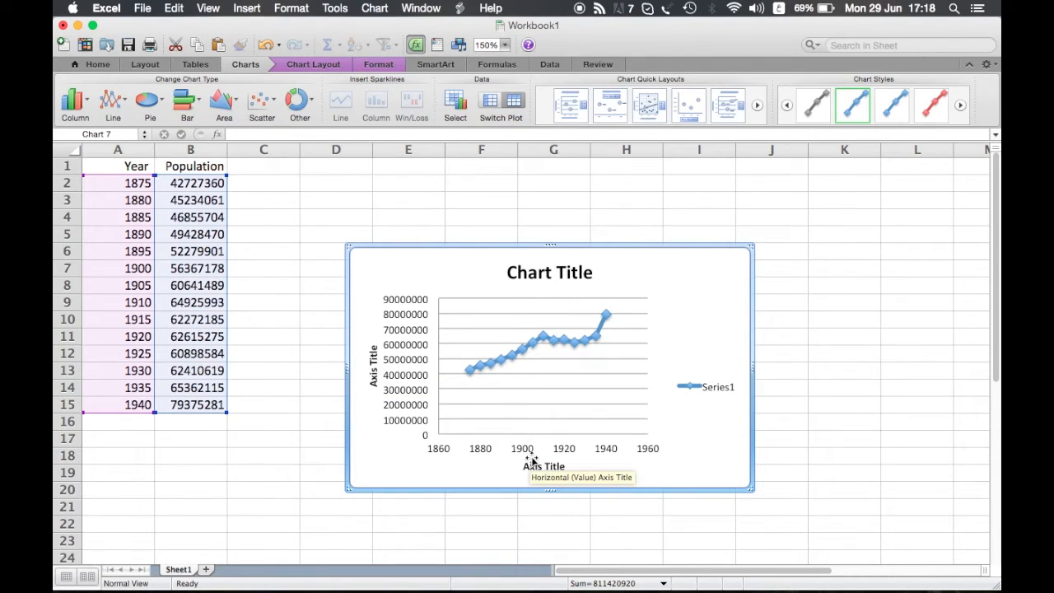
{"action": "mouse_move", "coordinate": [588, 424]}
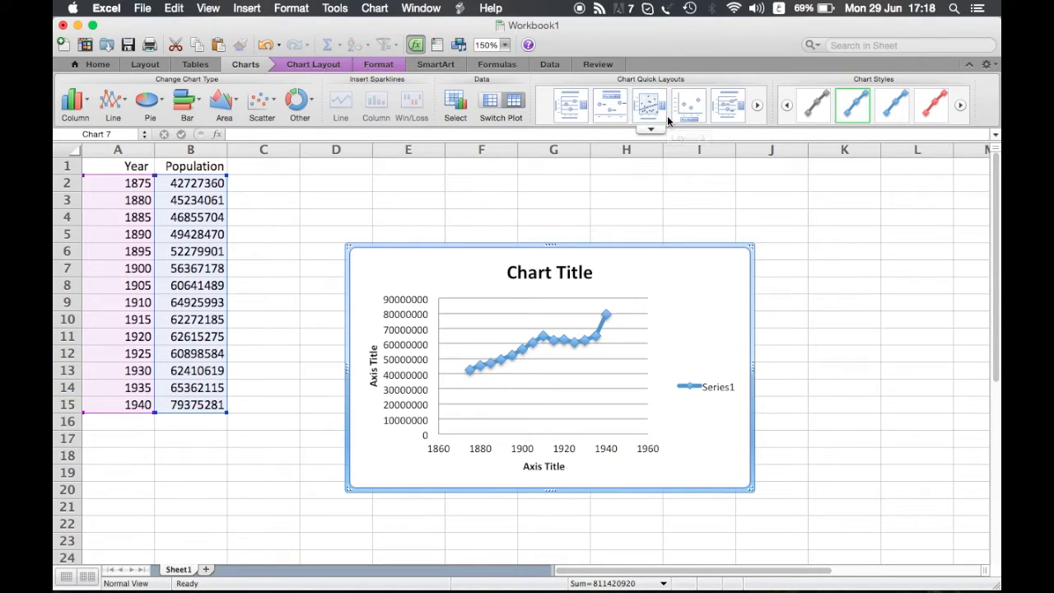
{"action": "left_click", "coordinate": [650, 105]}
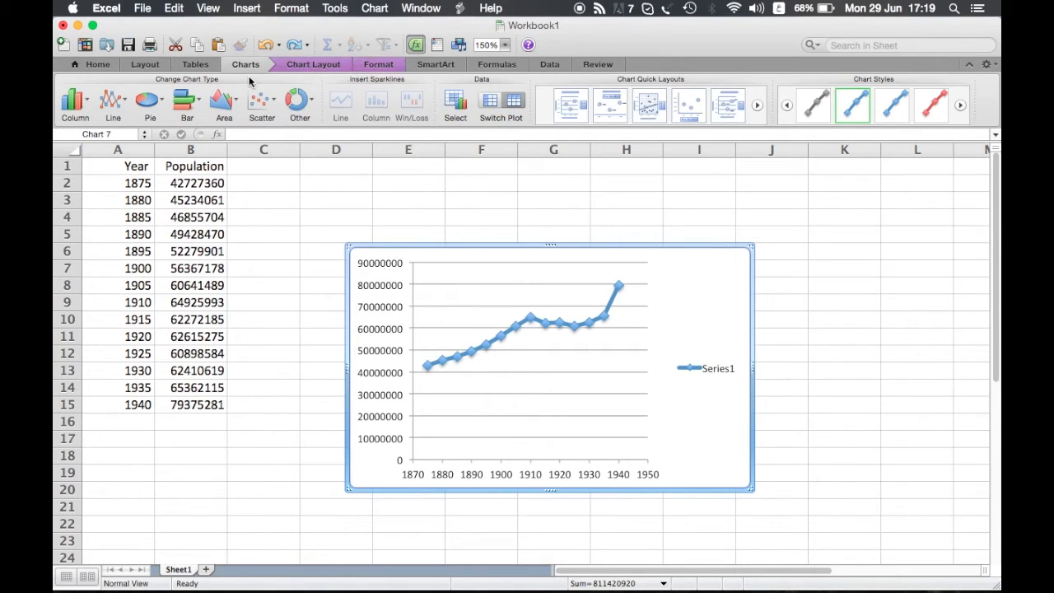
Show the Chart Layout tools and select the series, chart area, then horizontal year axis.
{"action": "left_click", "coordinate": [335, 234]}
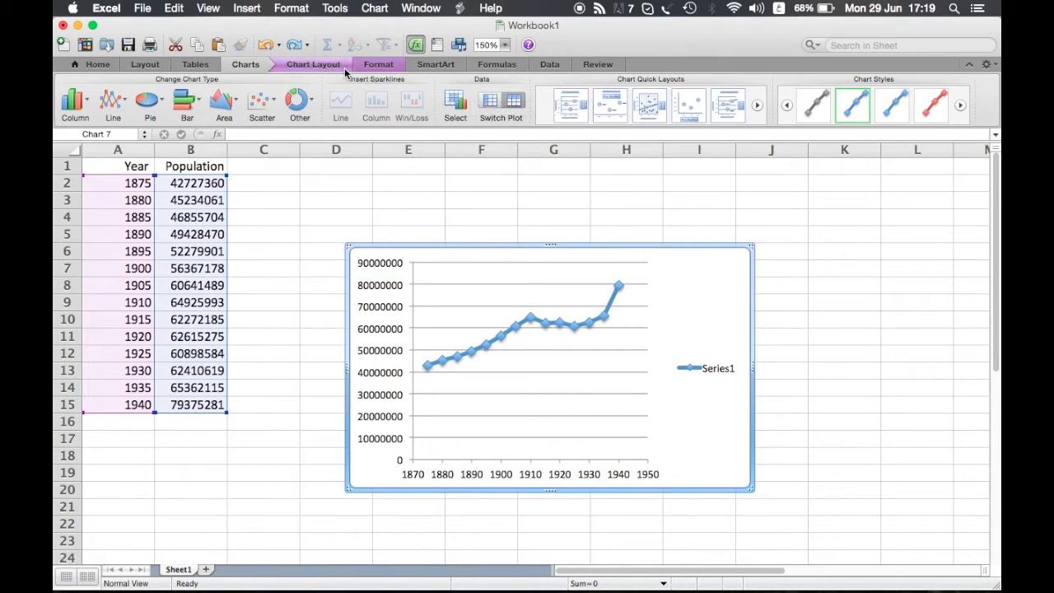
{"action": "left_click", "coordinate": [313, 64]}
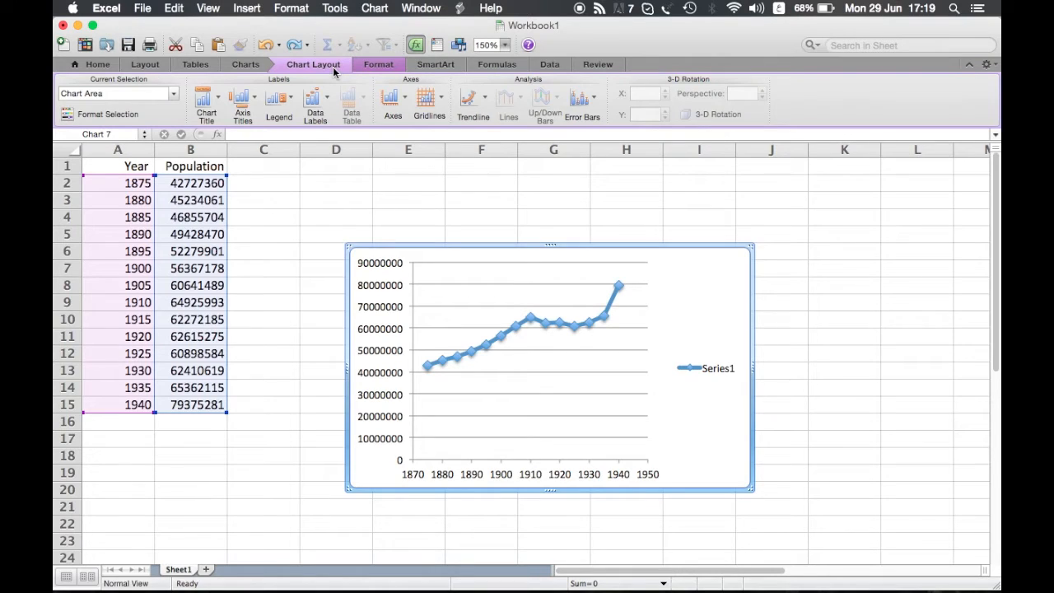
{"action": "mouse_move", "coordinate": [486, 401]}
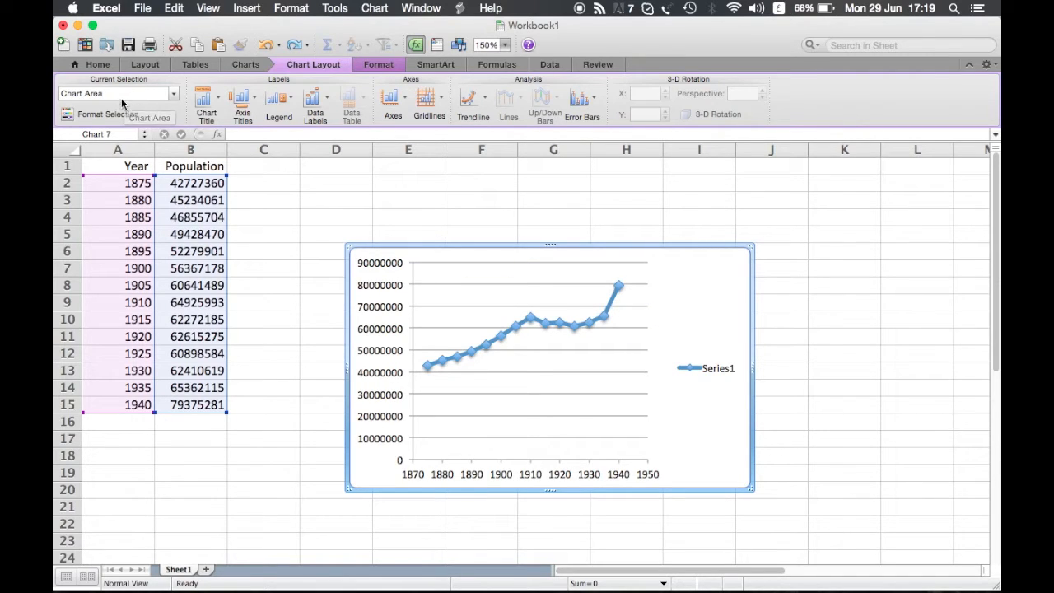
{"action": "left_click", "coordinate": [613, 298]}
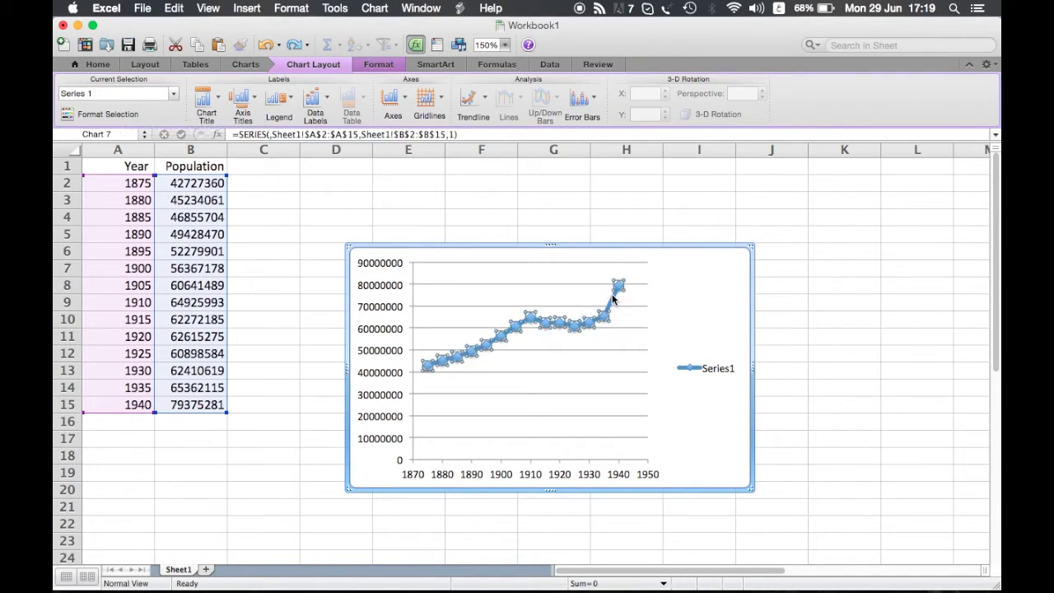
{"action": "left_click", "coordinate": [676, 312]}
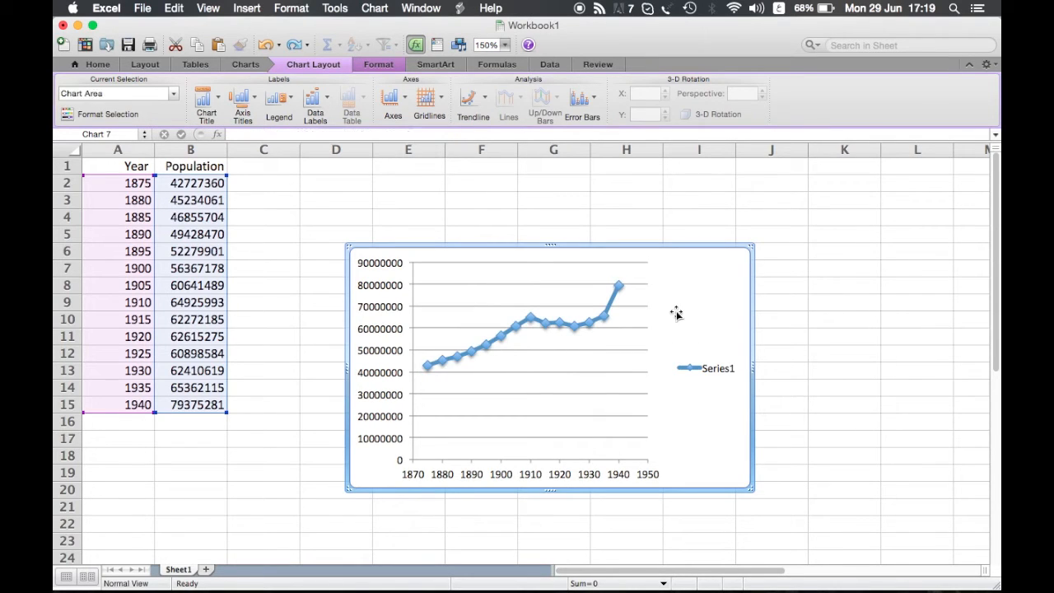
{"action": "mouse_move", "coordinate": [518, 474]}
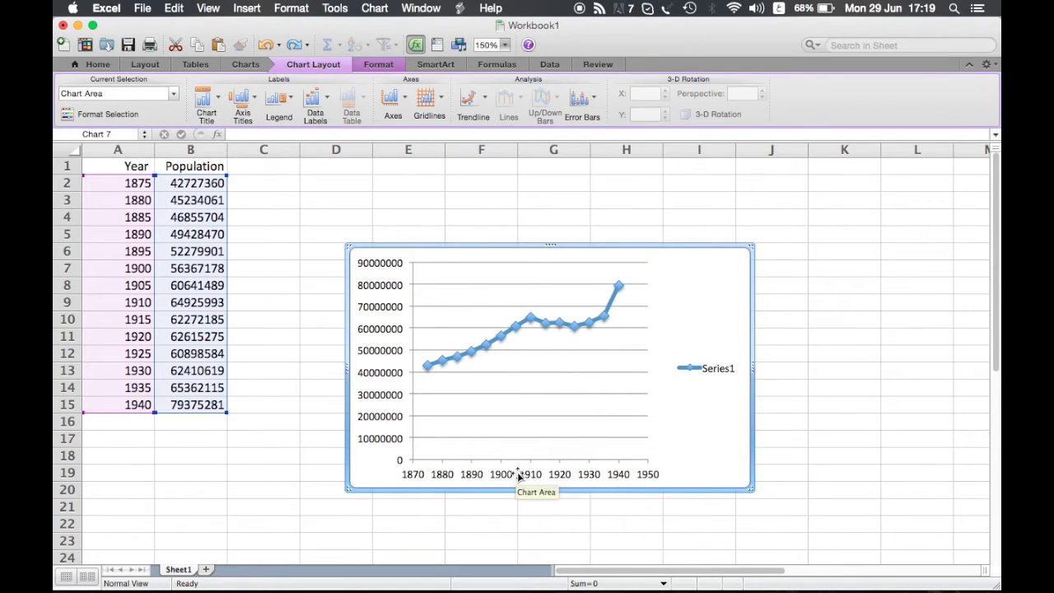
{"action": "left_click", "coordinate": [527, 473]}
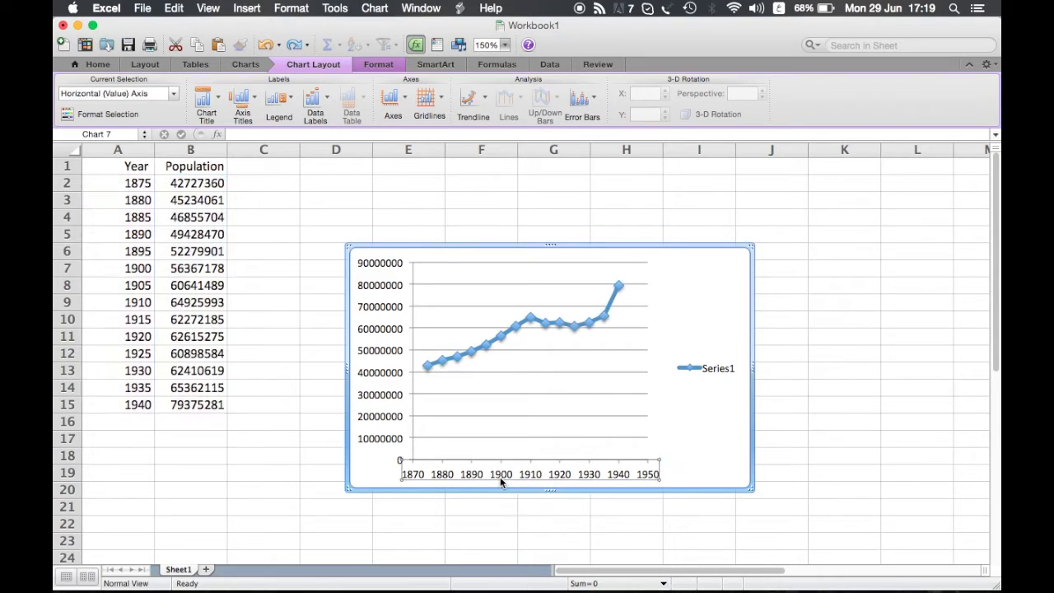
{"action": "mouse_move", "coordinate": [526, 428]}
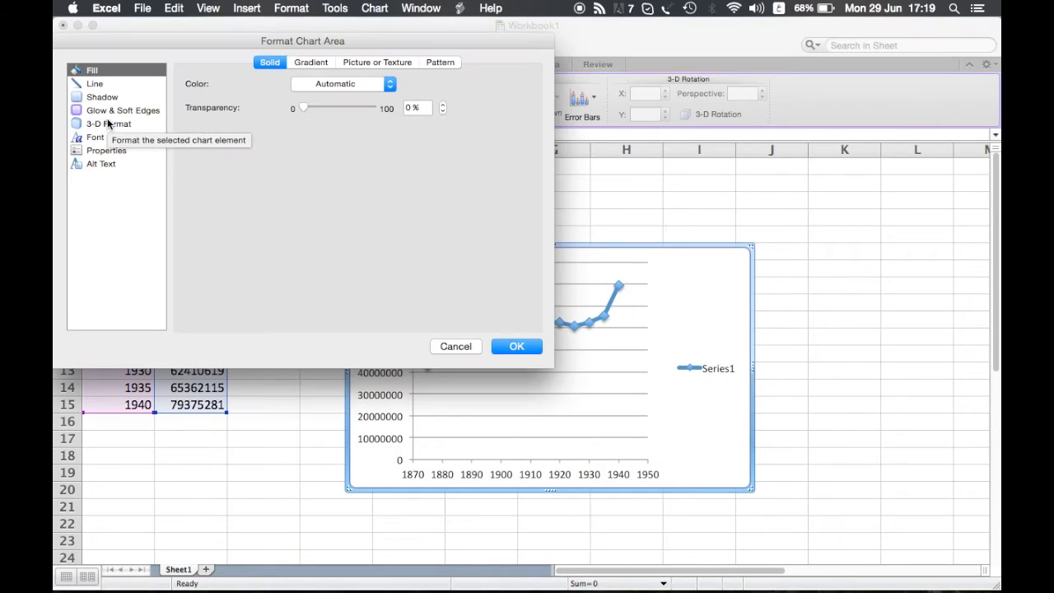
{"action": "mouse_move", "coordinate": [323, 104]}
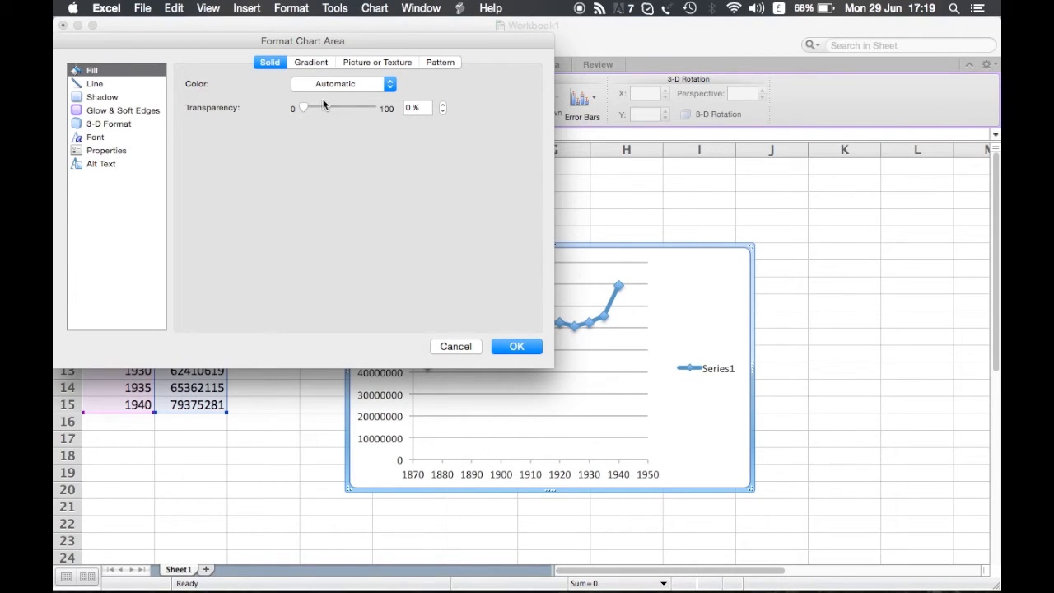
{"action": "mouse_move", "coordinate": [299, 131]}
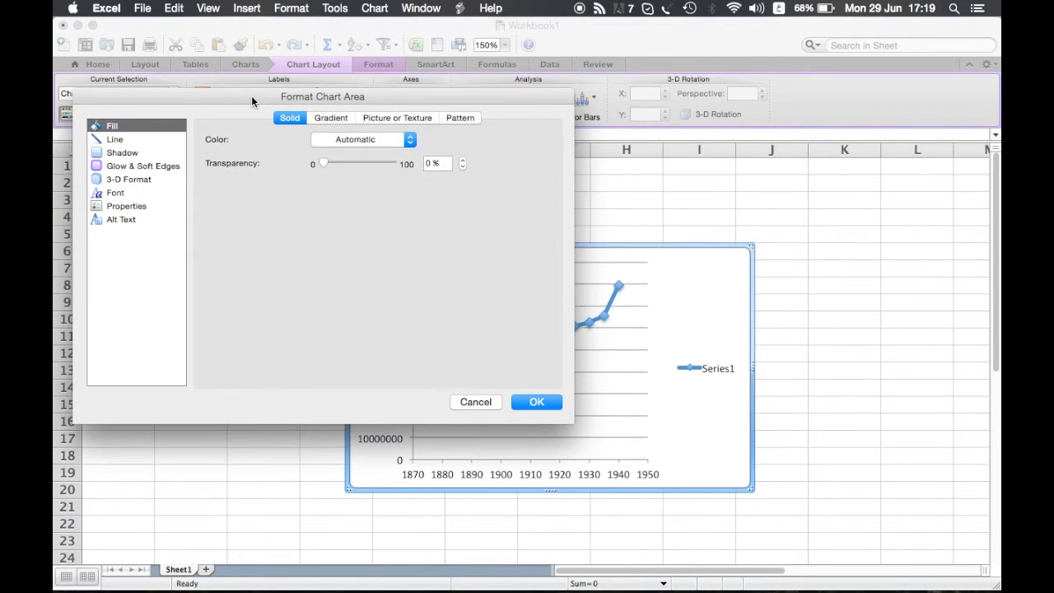
{"action": "left_click", "coordinate": [409, 139]}
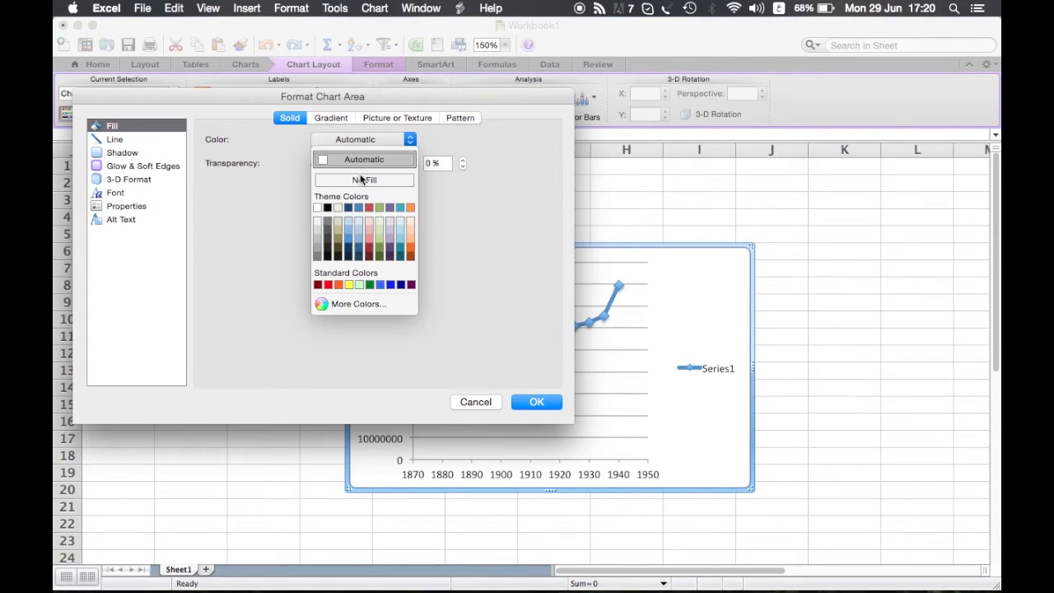
{"action": "left_click", "coordinate": [317, 208]}
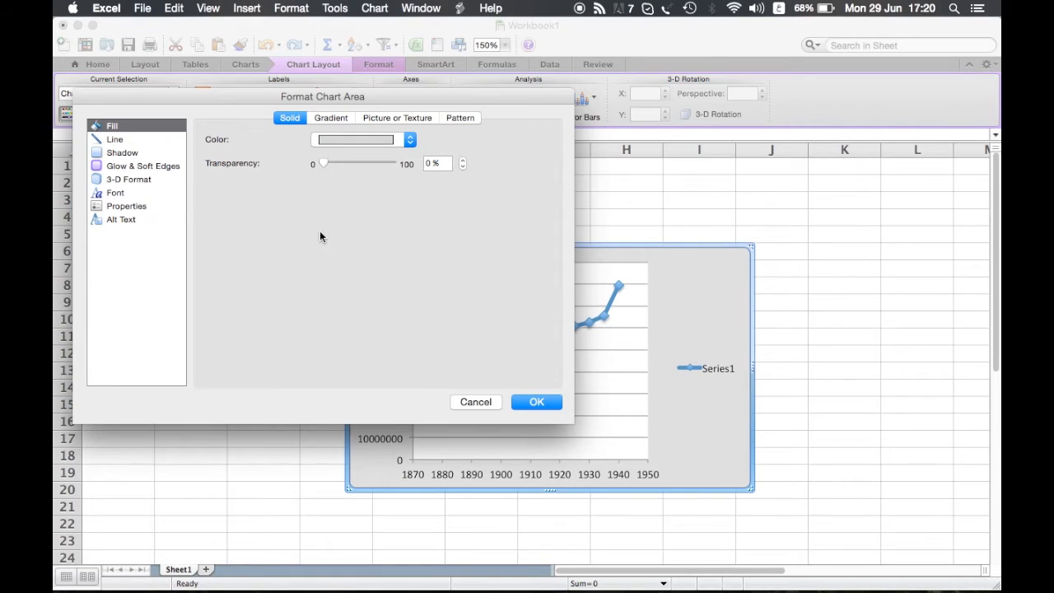
{"action": "mouse_move", "coordinate": [111, 144]}
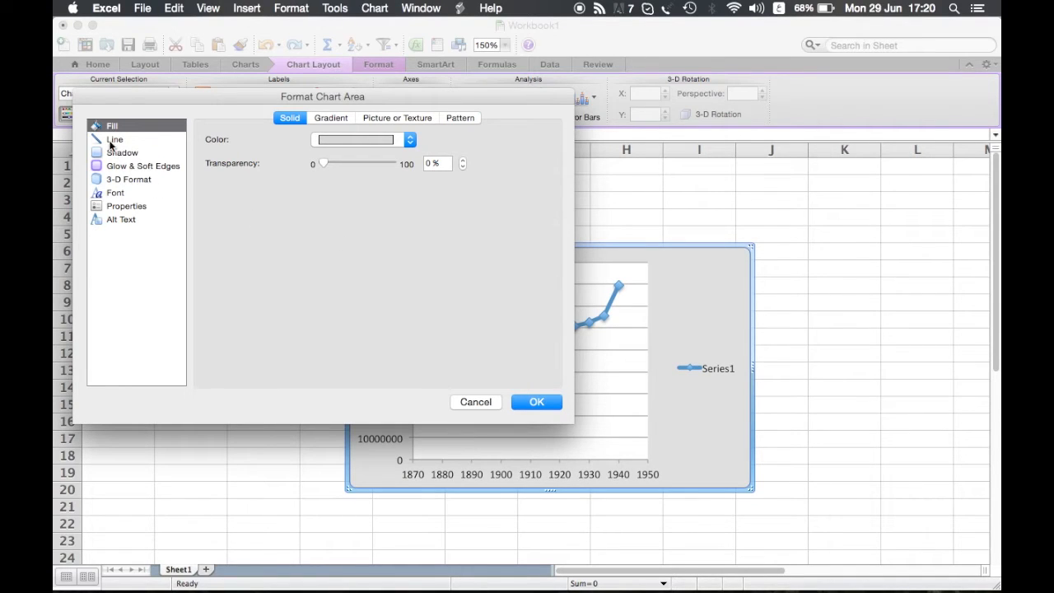
{"action": "left_click", "coordinate": [115, 139]}
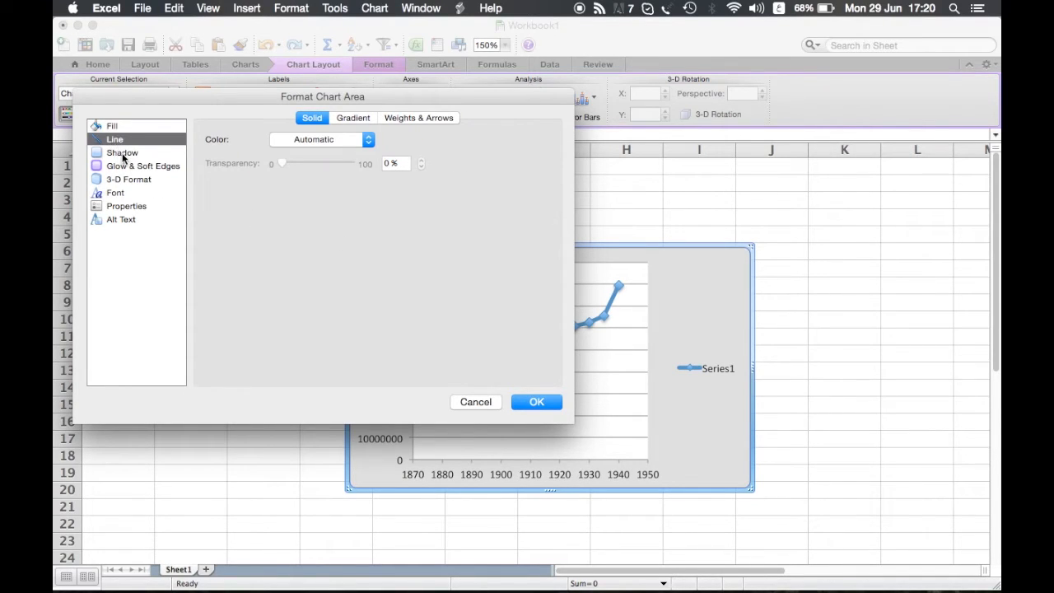
{"action": "left_click", "coordinate": [122, 152]}
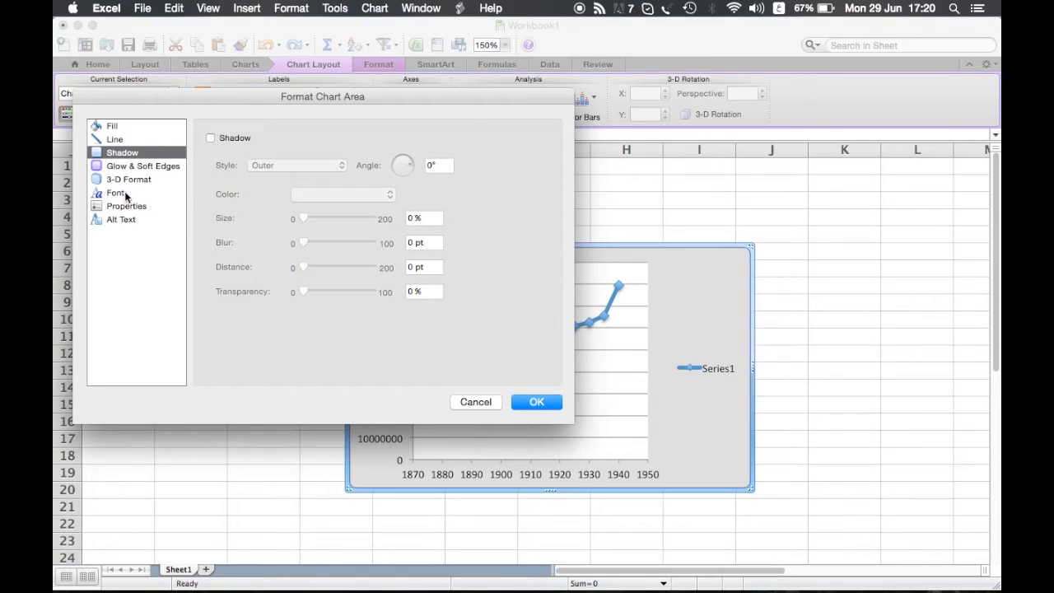
{"action": "left_click", "coordinate": [116, 192]}
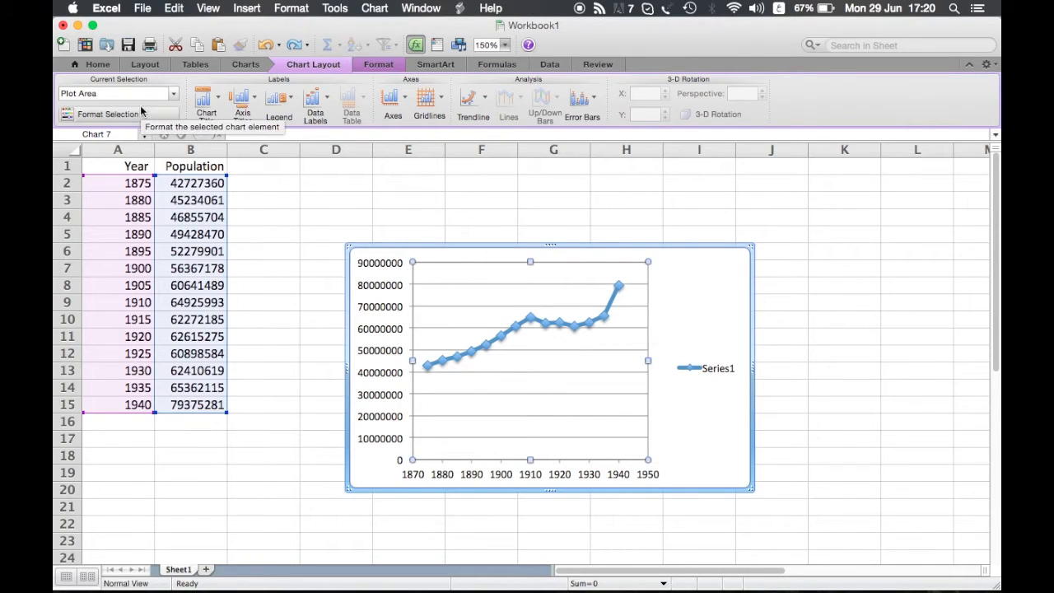
{"action": "mouse_move", "coordinate": [117, 118]}
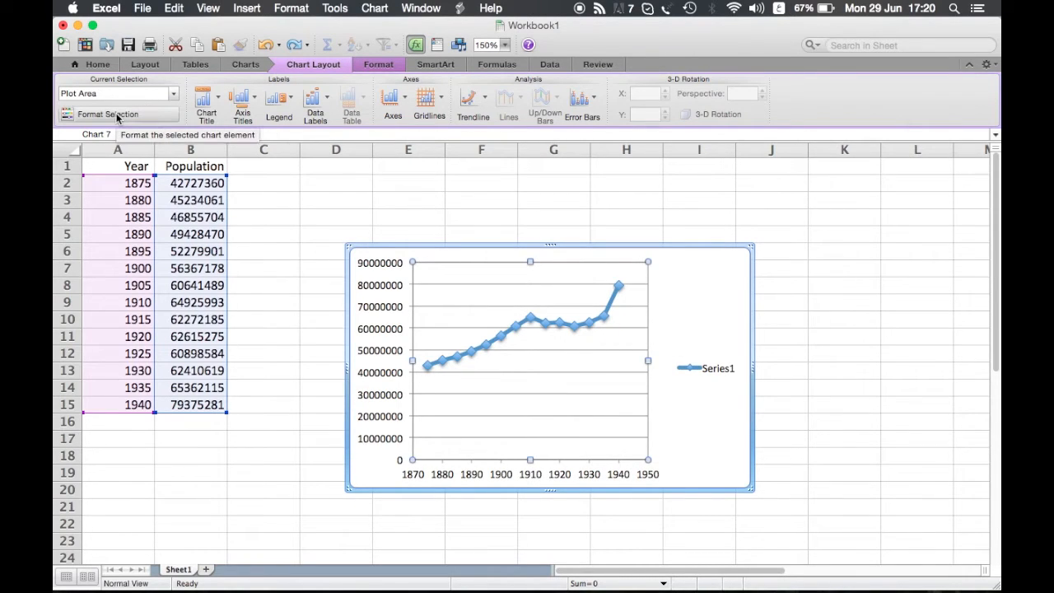
Fill the chart's plot area with a solid tan colour.
{"action": "left_click", "coordinate": [108, 114]}
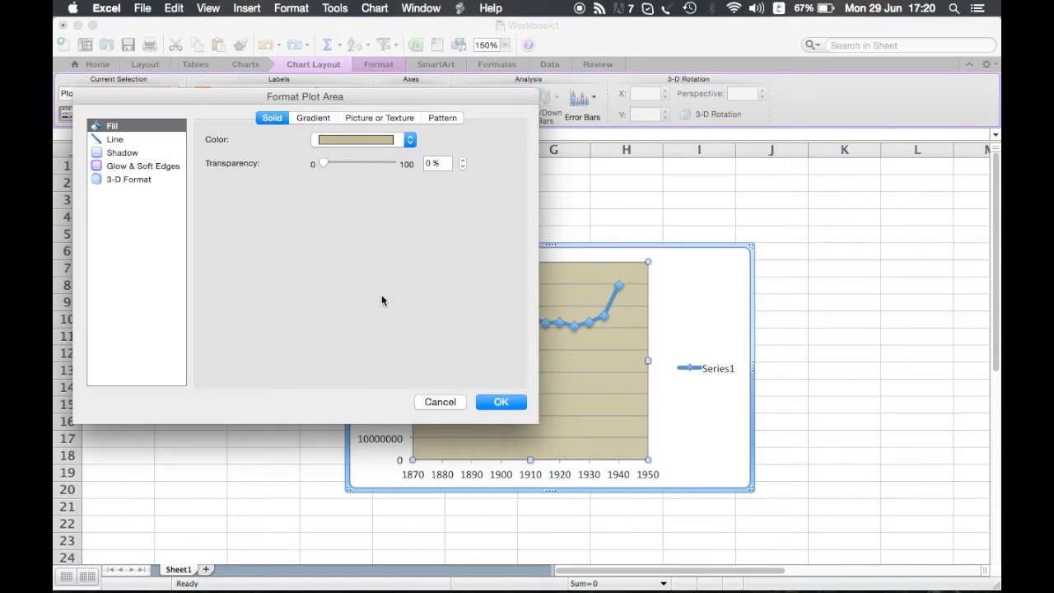
{"action": "left_click", "coordinate": [501, 401]}
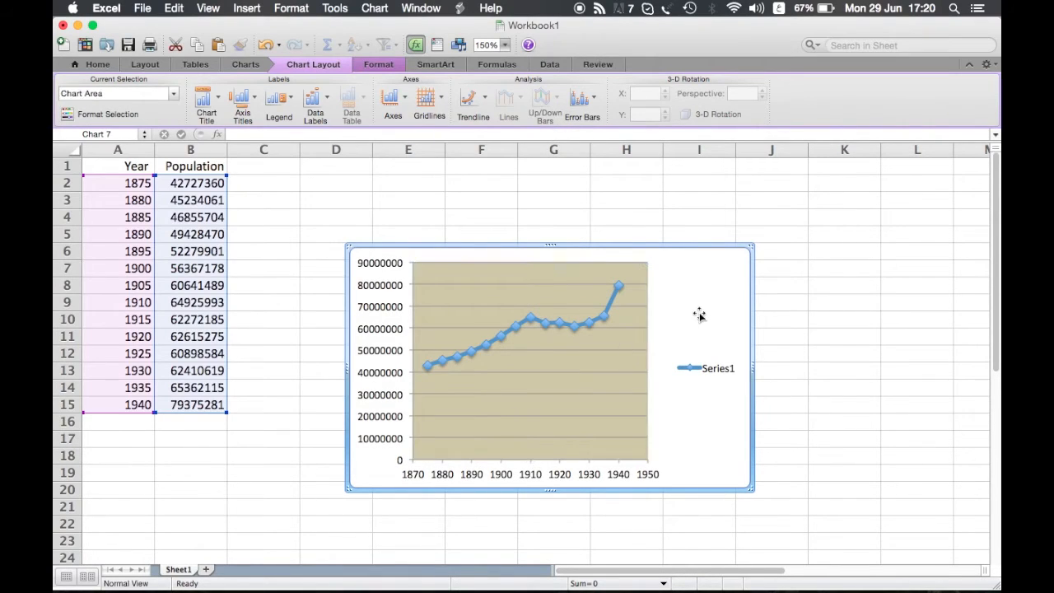
{"action": "mouse_move", "coordinate": [503, 402]}
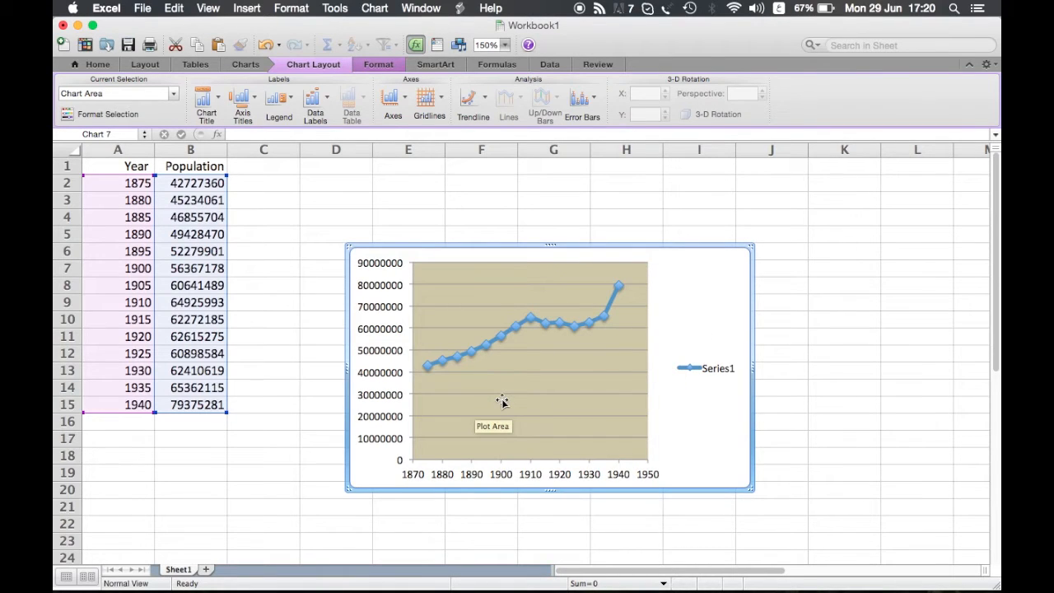
{"action": "mouse_move", "coordinate": [98, 114]}
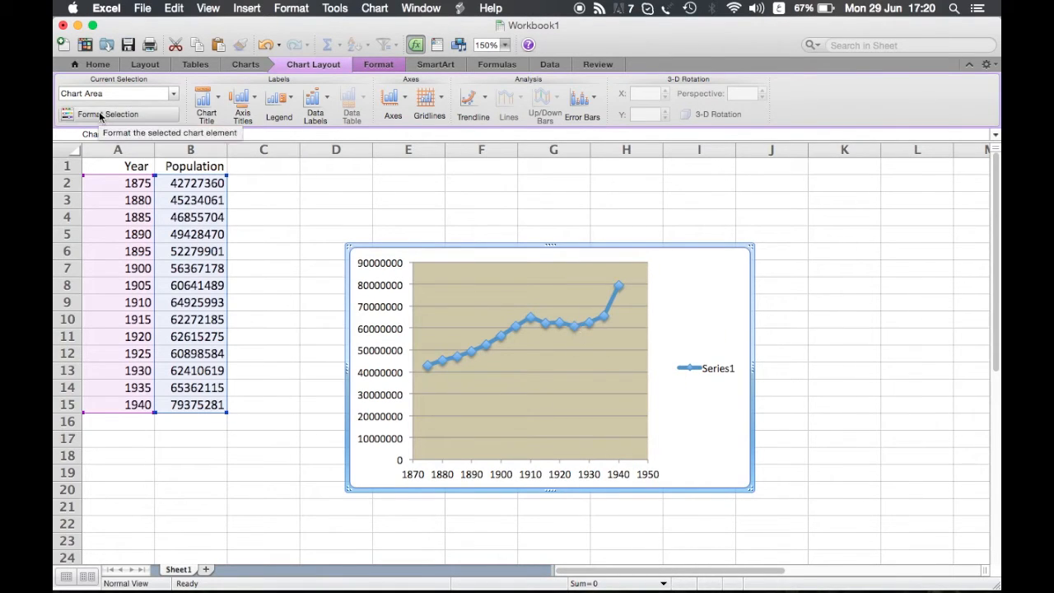
Cancel the Format Chart Area dialog without changes and select the plot area.
{"action": "left_click", "coordinate": [107, 114]}
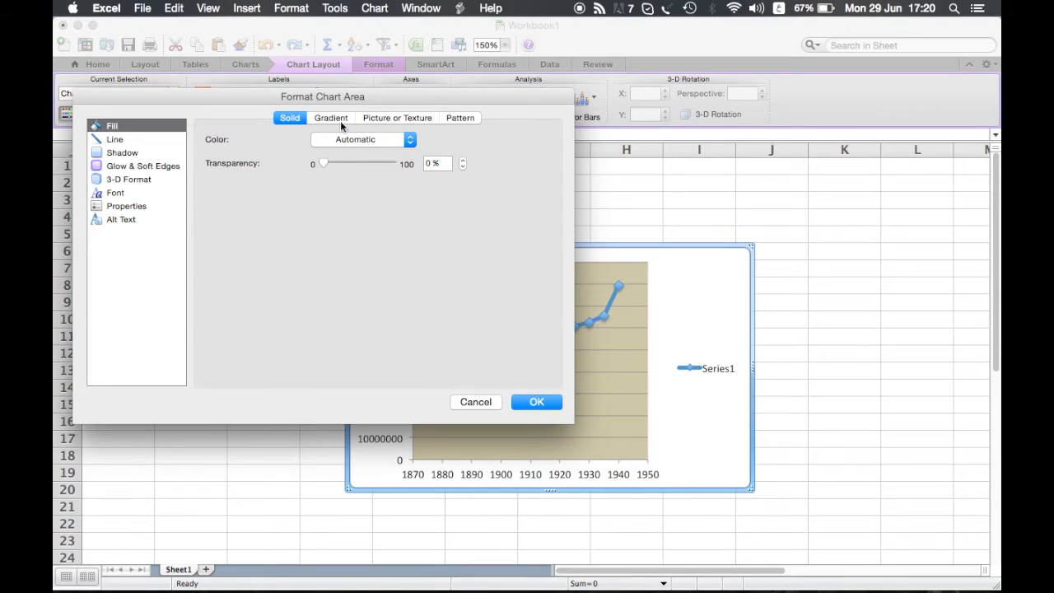
{"action": "mouse_move", "coordinate": [465, 420]}
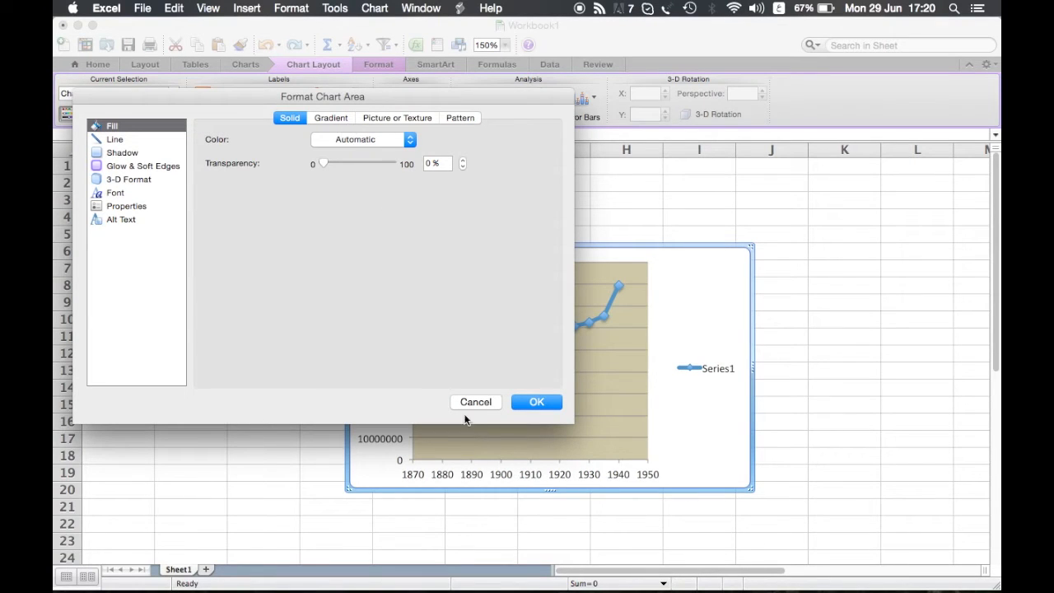
{"action": "left_click", "coordinate": [475, 402]}
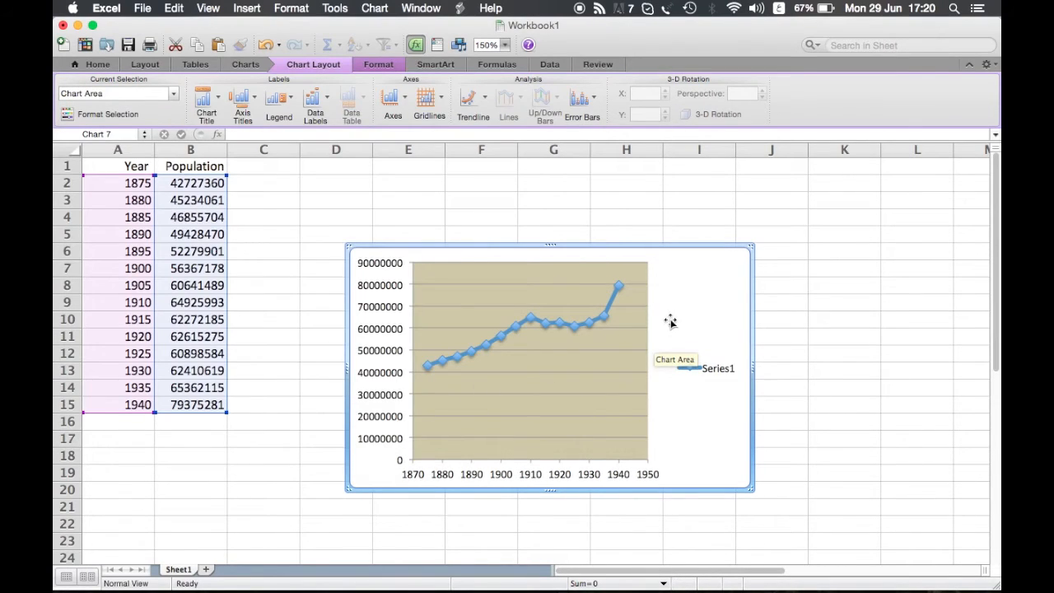
{"action": "left_click", "coordinate": [530, 362]}
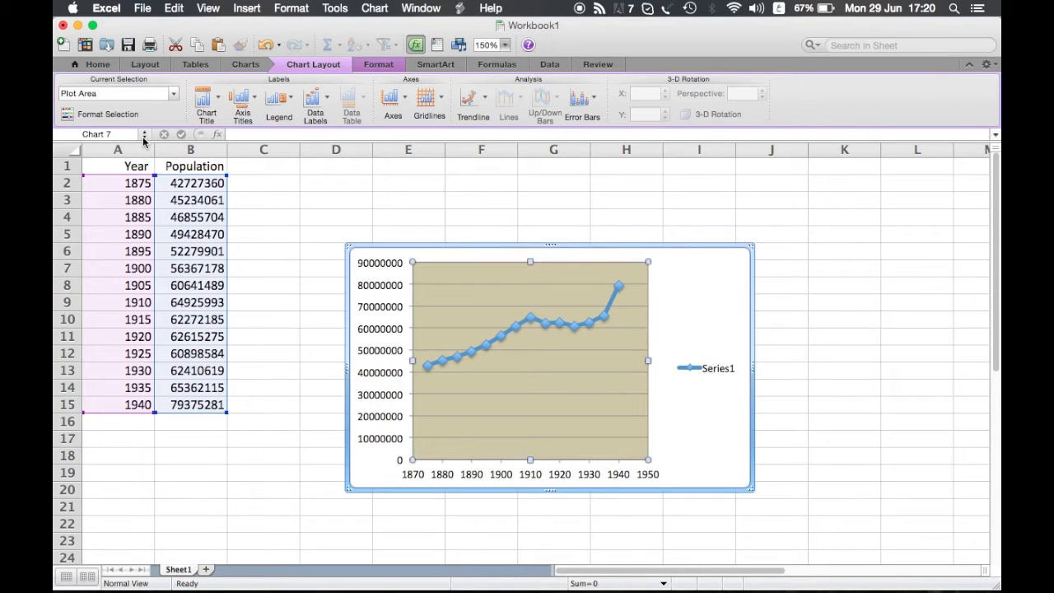
Try picture and weave pattern fills, then apply a Radial gradient to the plot area.
{"action": "left_click", "coordinate": [108, 114]}
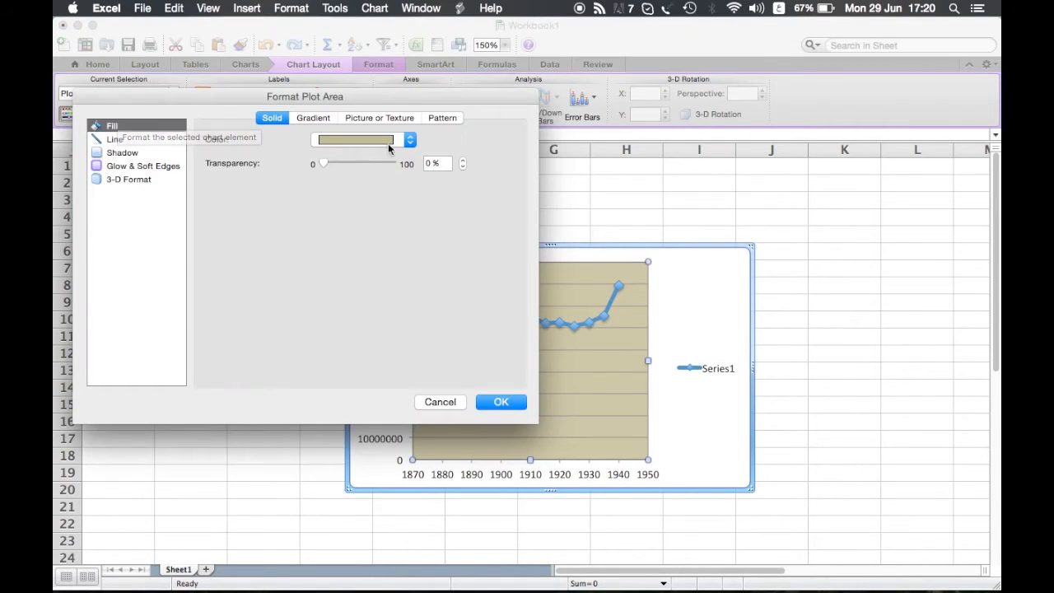
{"action": "left_click", "coordinate": [380, 117]}
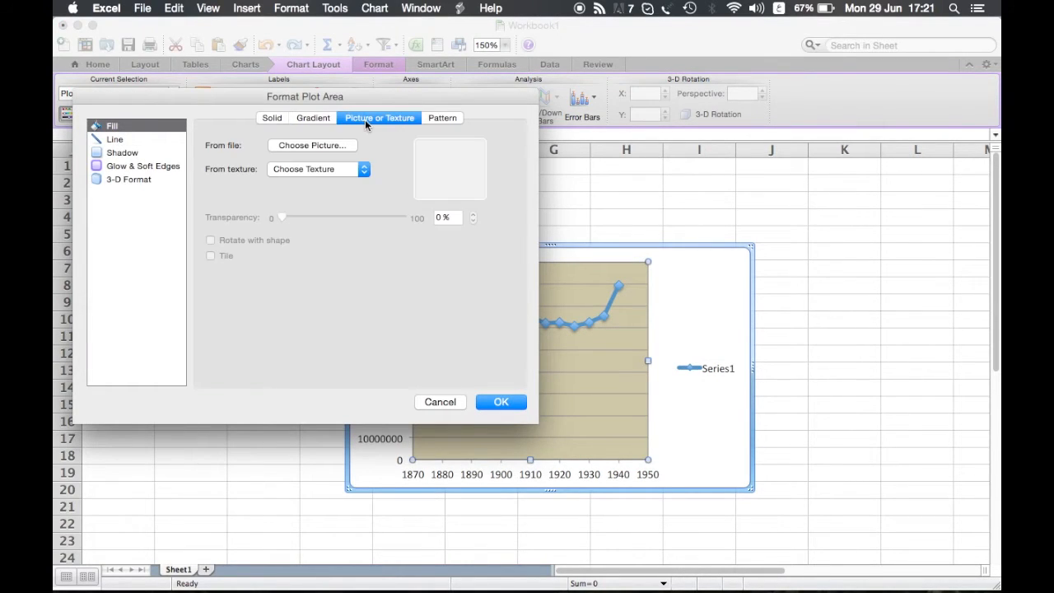
{"action": "mouse_move", "coordinate": [349, 146]}
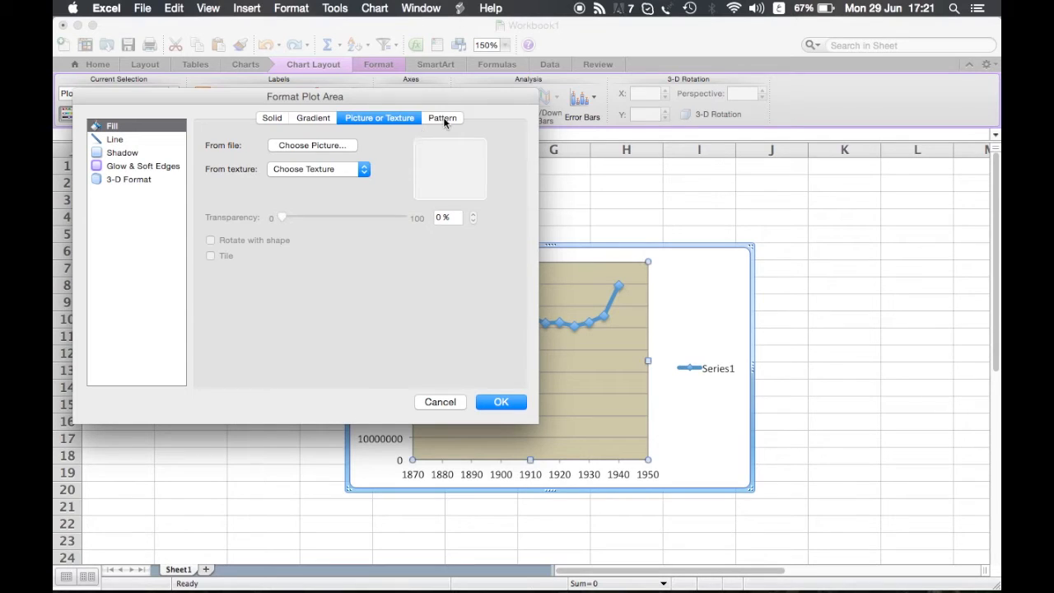
{"action": "left_click", "coordinate": [442, 118]}
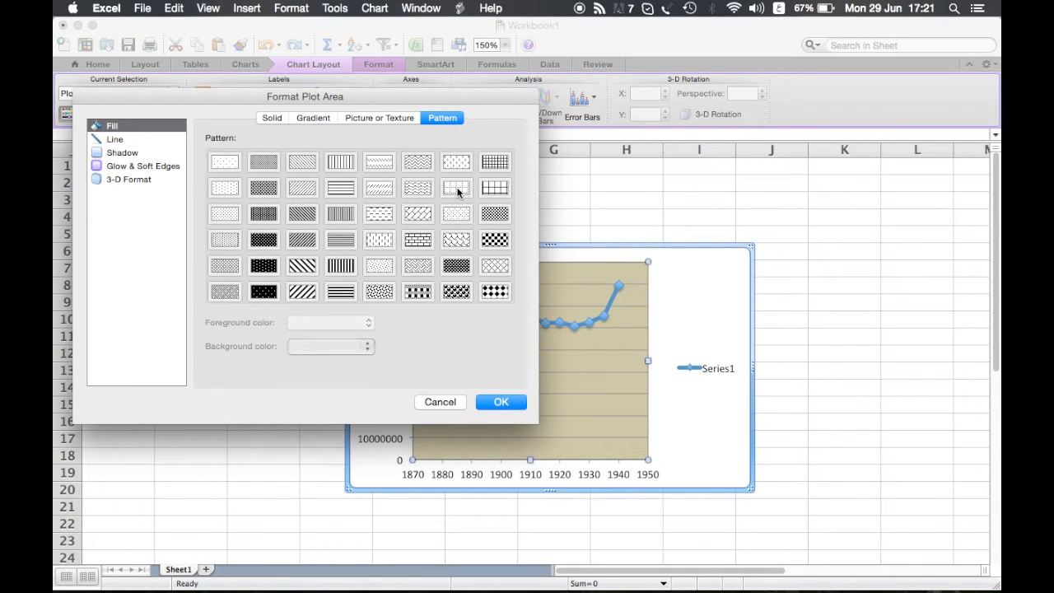
{"action": "left_click", "coordinate": [456, 187]}
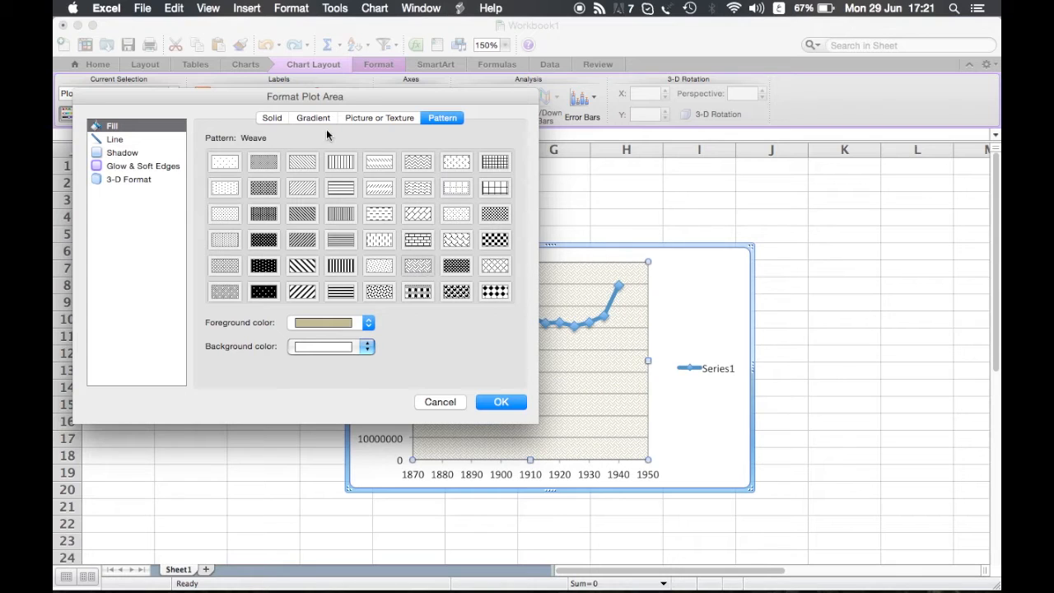
{"action": "left_click", "coordinate": [313, 117]}
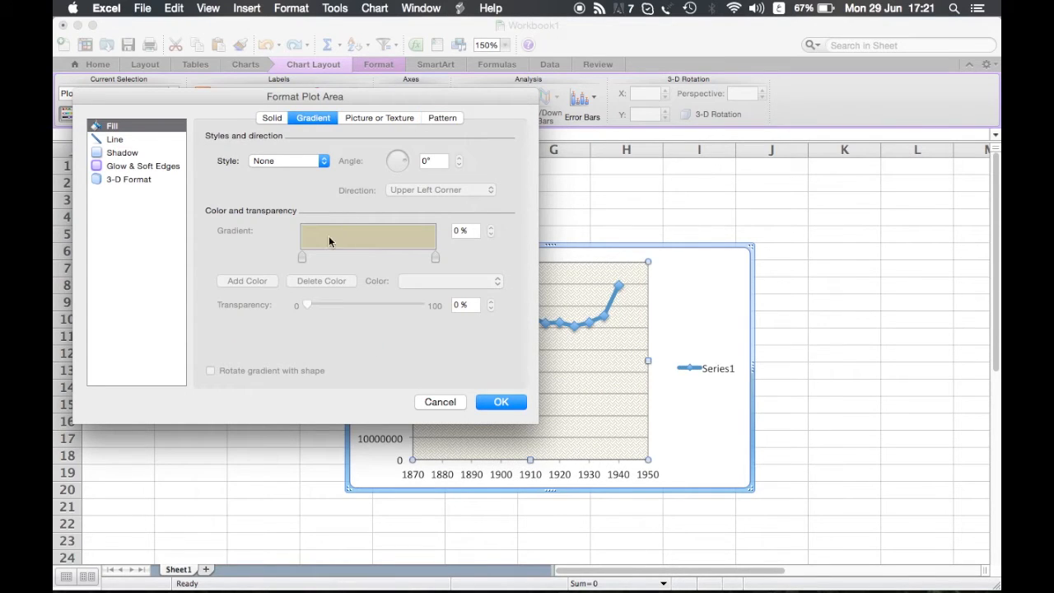
{"action": "left_click", "coordinate": [288, 161]}
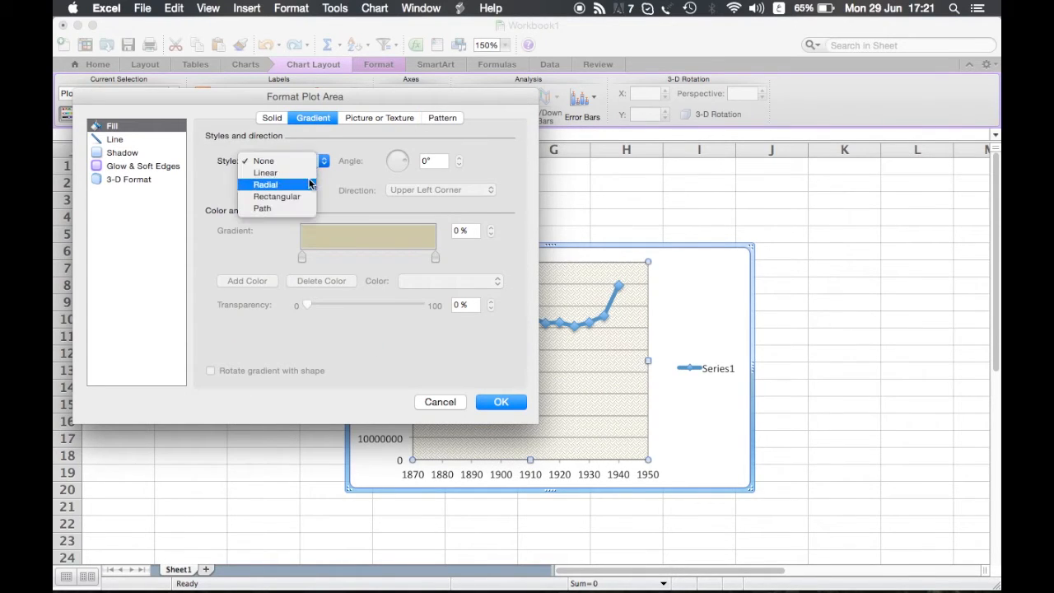
{"action": "left_click", "coordinate": [265, 183]}
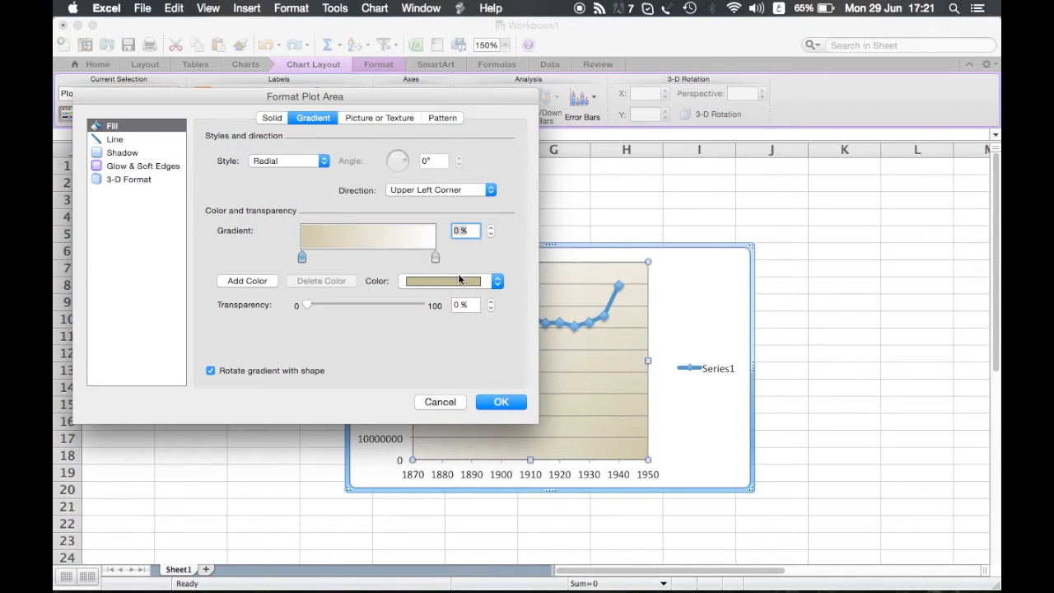
{"action": "left_click", "coordinate": [500, 402]}
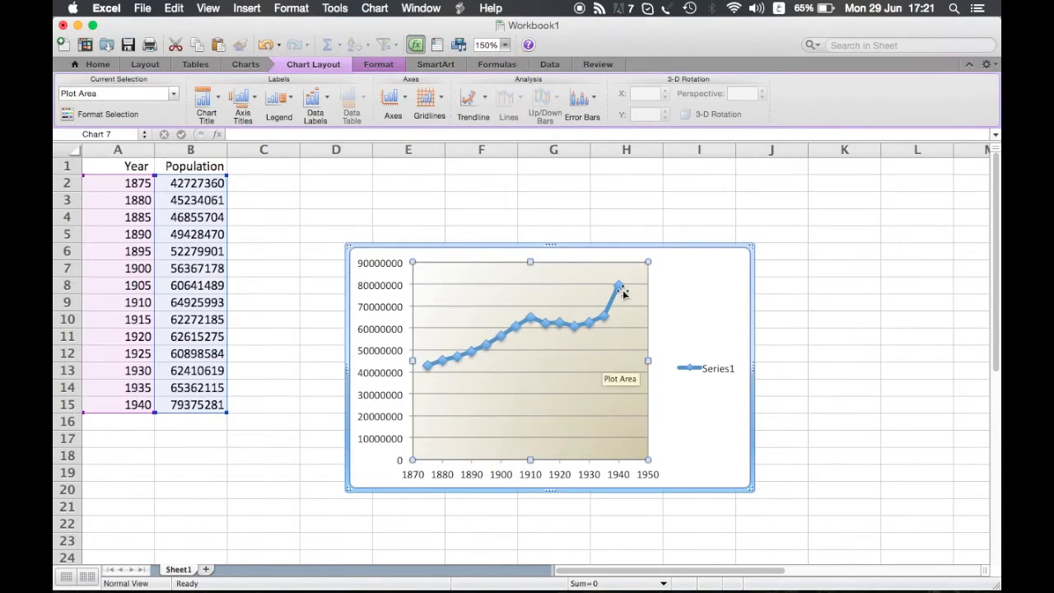
{"action": "mouse_move", "coordinate": [514, 420]}
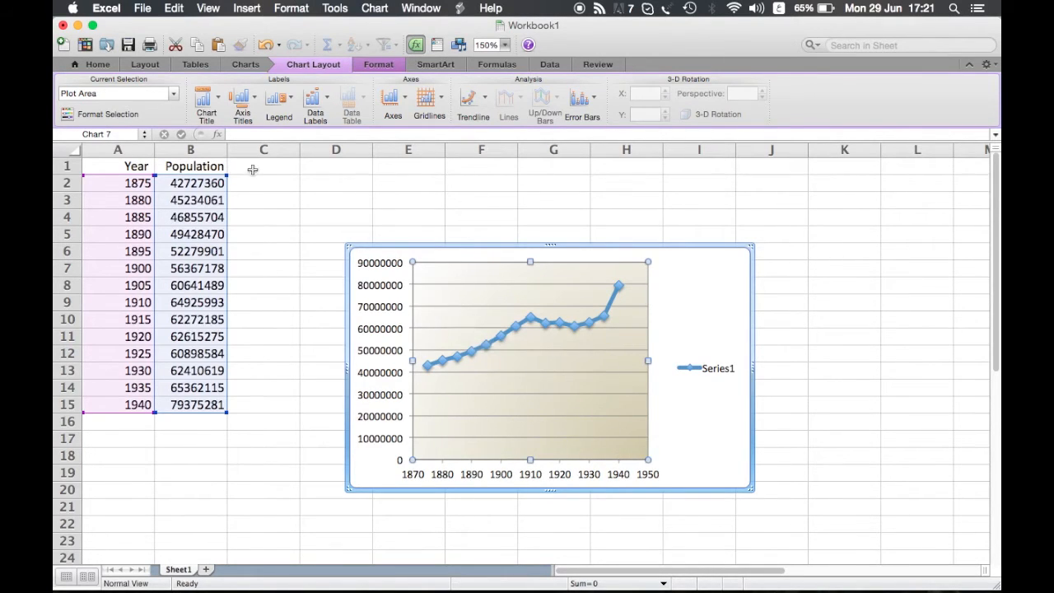
{"action": "mouse_move", "coordinate": [426, 271]}
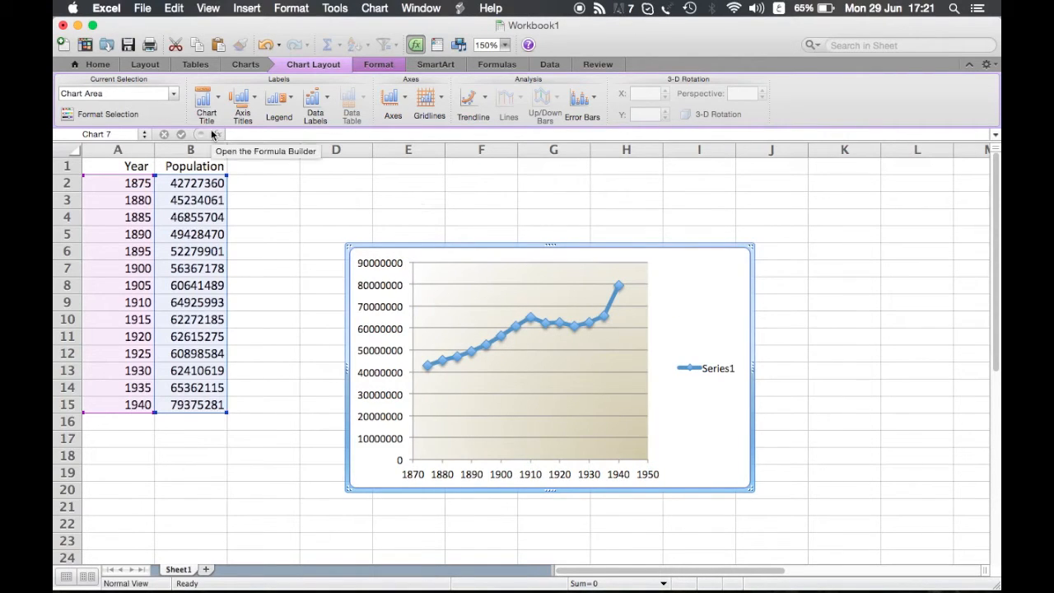
Place a 'Chart Title' placeholder above the chart, then open and close its title options.
{"action": "left_click", "coordinate": [206, 99]}
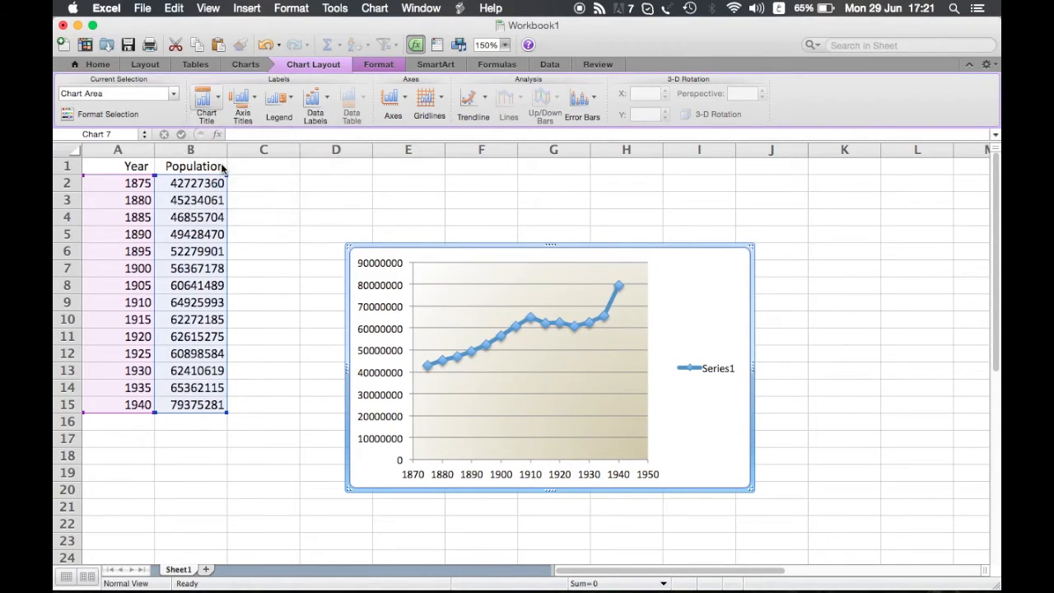
{"action": "left_click", "coordinate": [205, 99]}
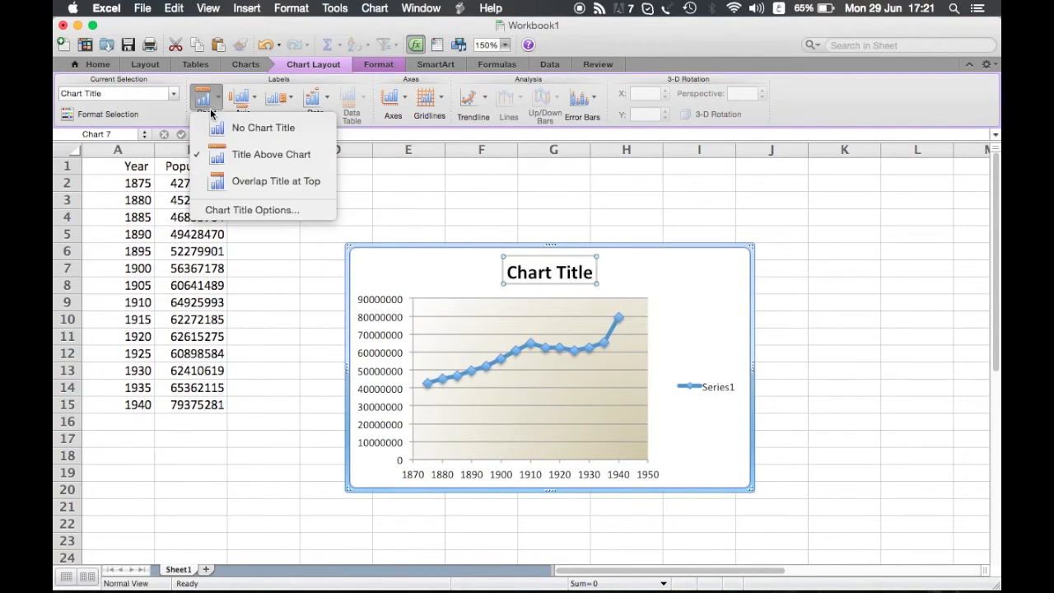
{"action": "mouse_move", "coordinate": [350, 243]}
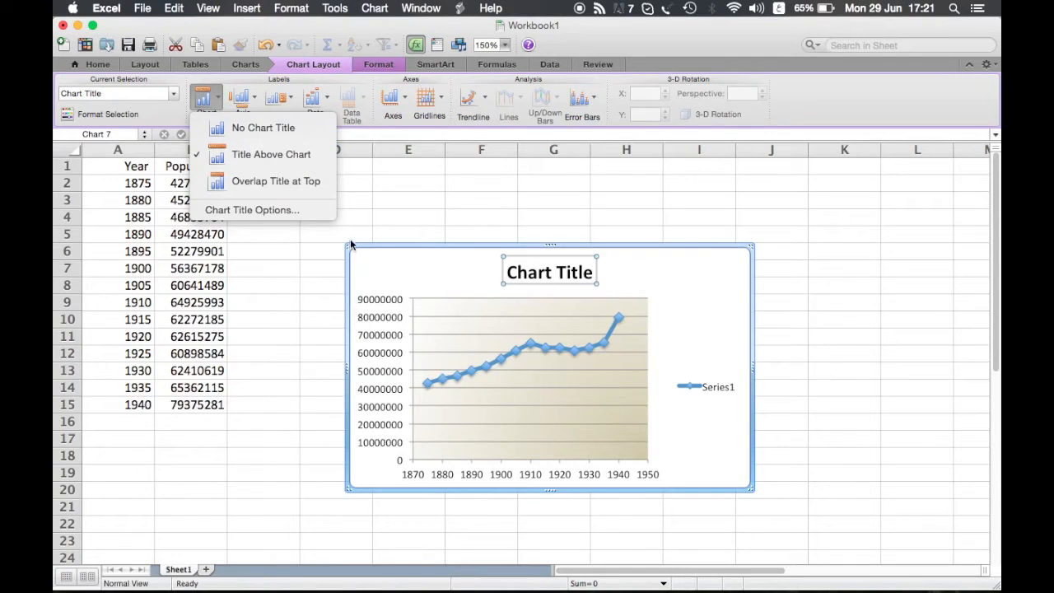
{"action": "left_click", "coordinate": [252, 209]}
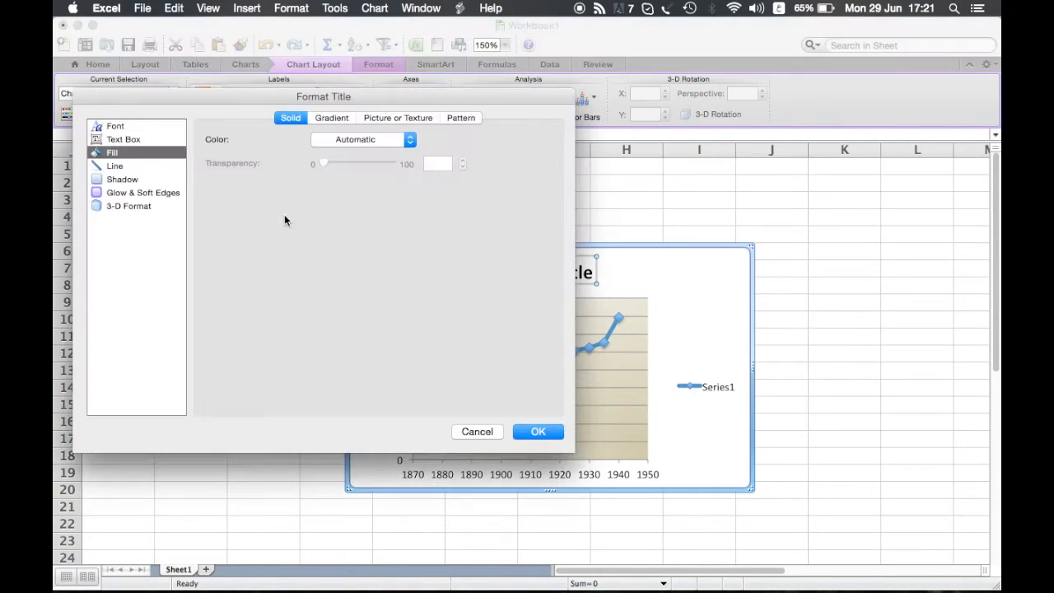
{"action": "mouse_move", "coordinate": [259, 100]}
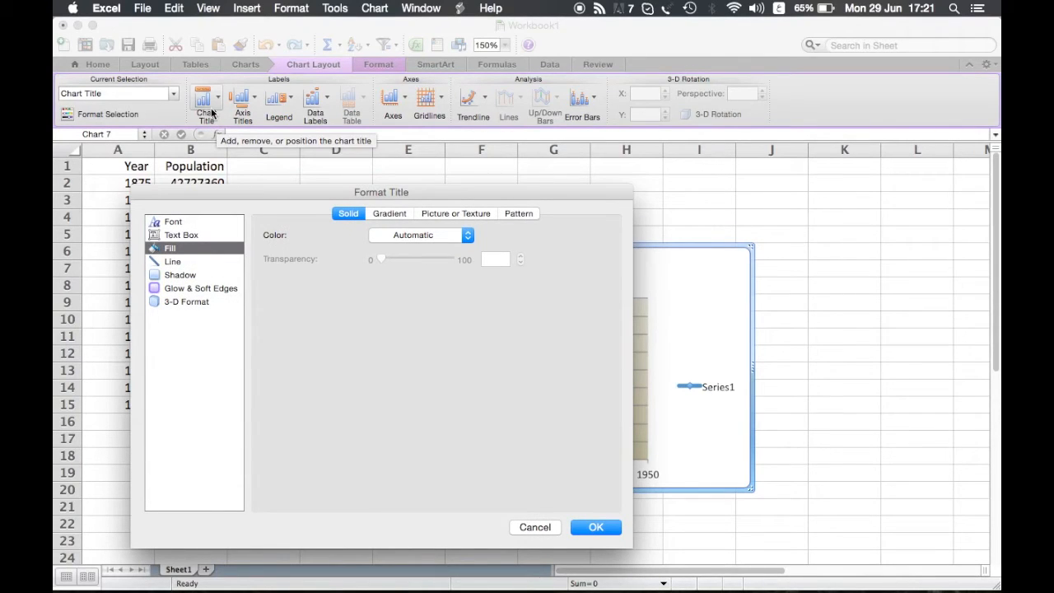
{"action": "mouse_move", "coordinate": [378, 231]}
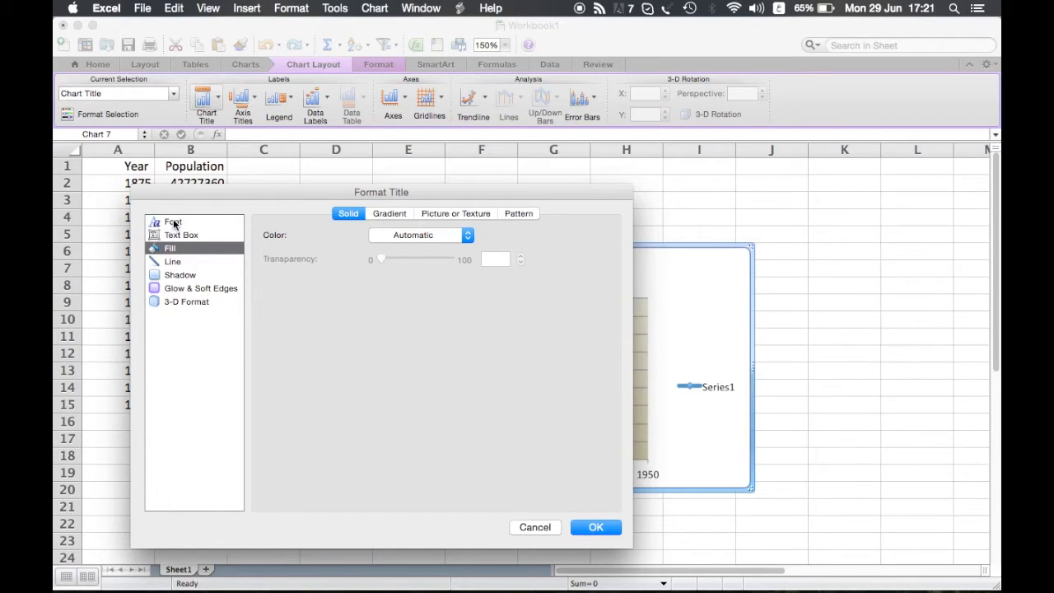
{"action": "left_click", "coordinate": [173, 222]}
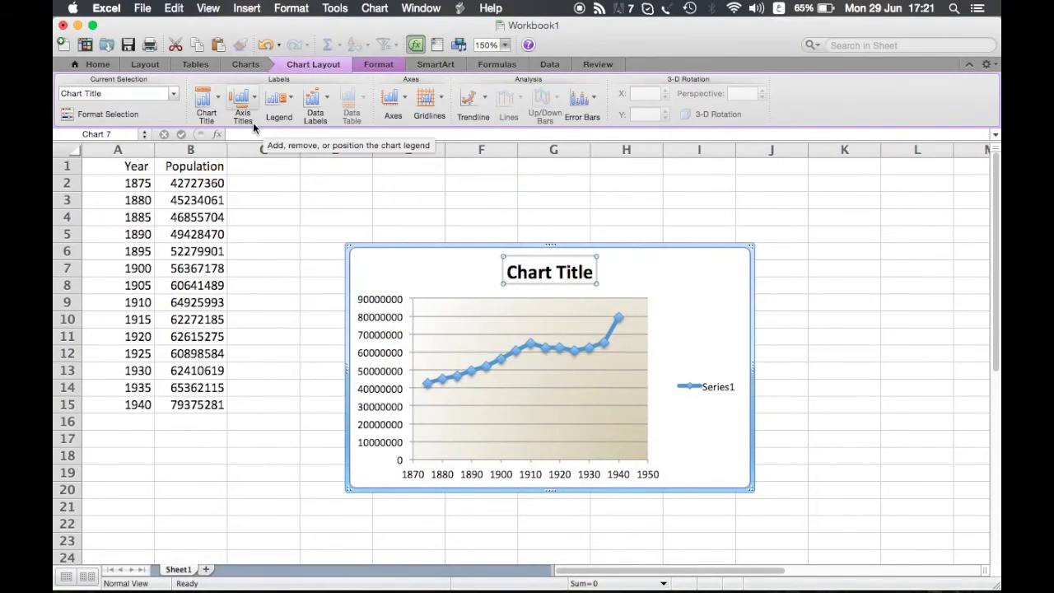
Add a horizontal axis title below the axis and a rotated vertical axis title.
{"action": "left_click", "coordinate": [242, 105]}
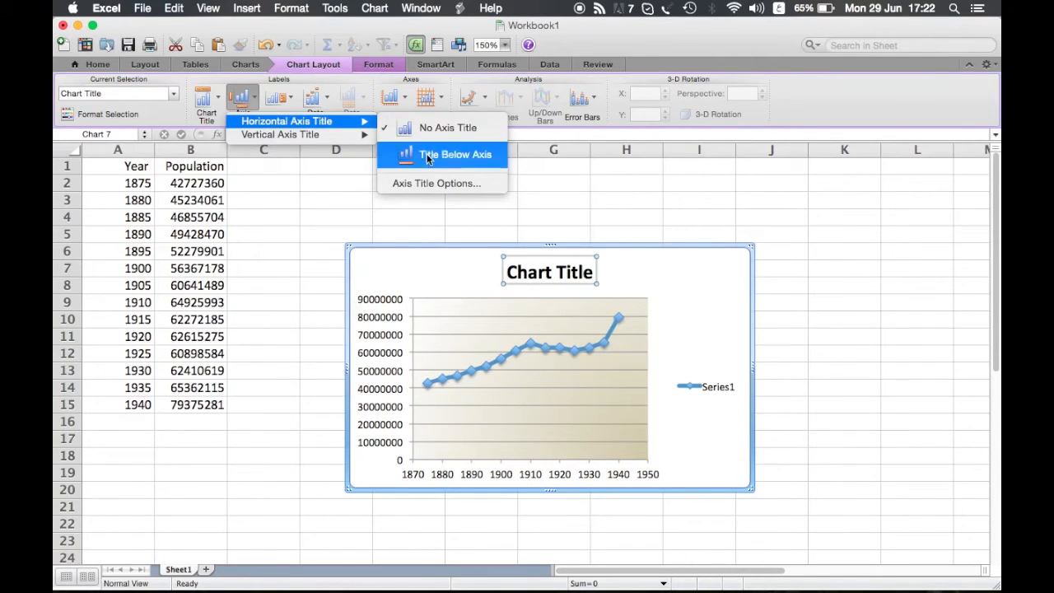
{"action": "left_click", "coordinate": [455, 154]}
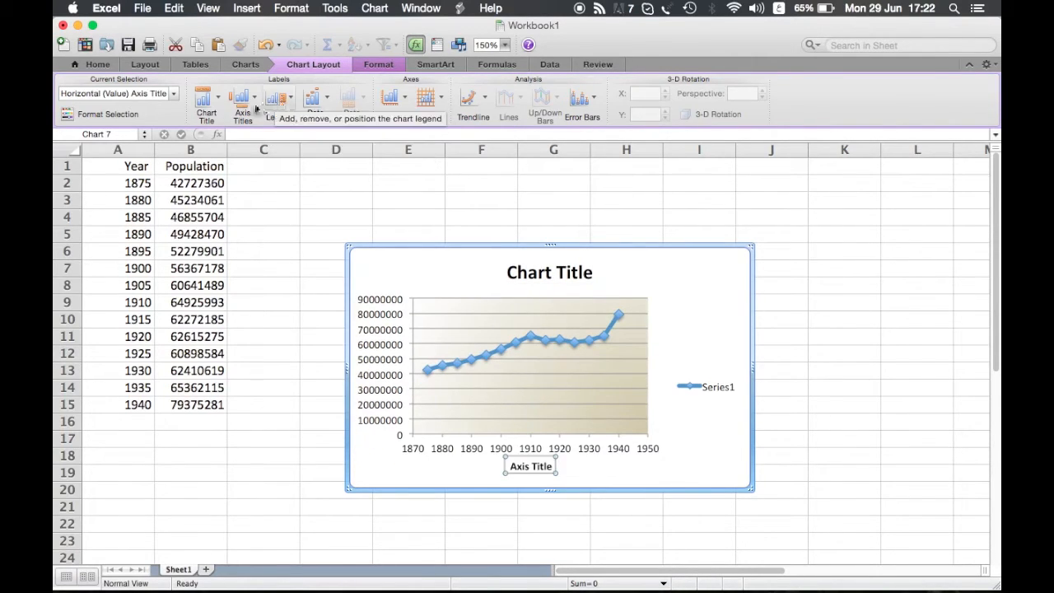
{"action": "left_click", "coordinate": [242, 99]}
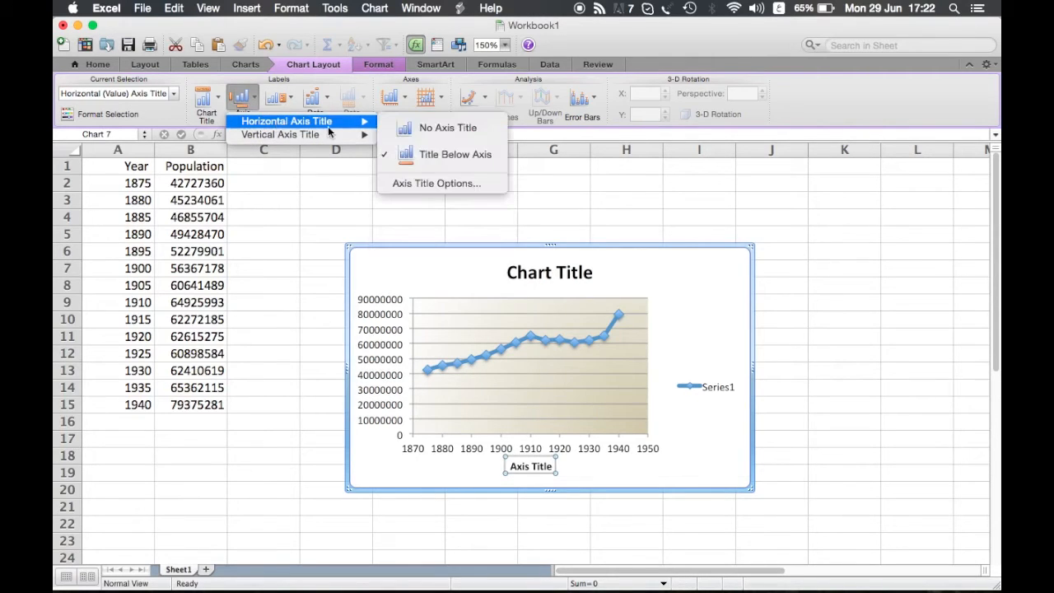
{"action": "mouse_move", "coordinate": [436, 183]}
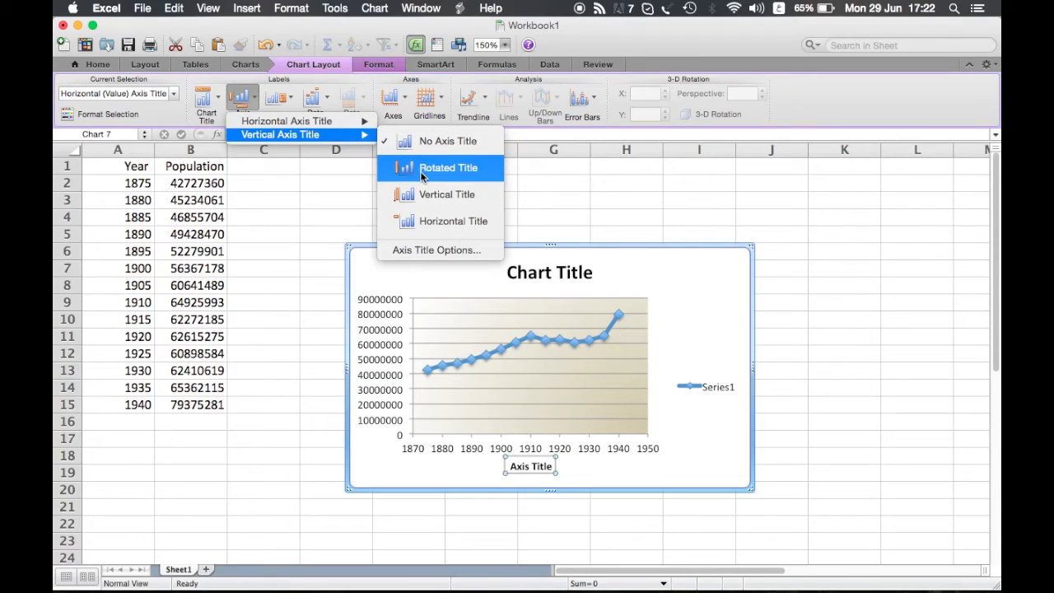
{"action": "left_click", "coordinate": [448, 167]}
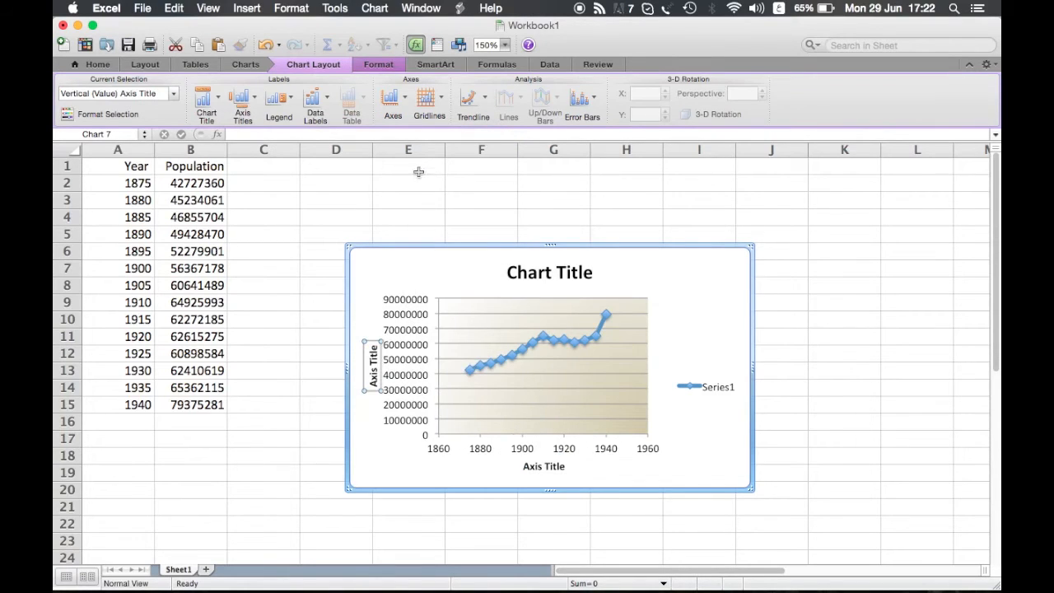
{"action": "mouse_move", "coordinate": [279, 103]}
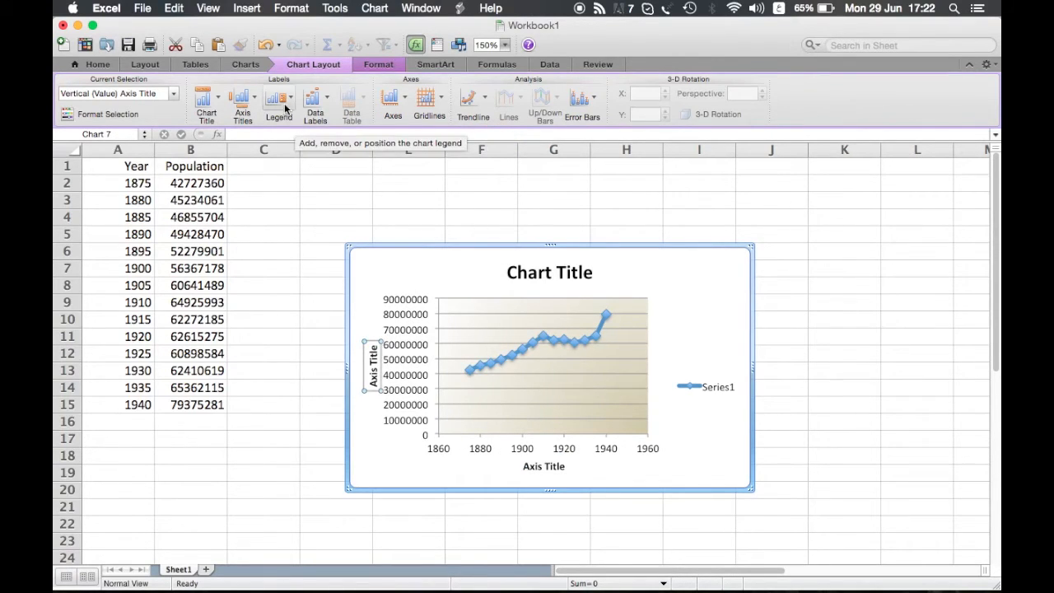
{"action": "left_click", "coordinate": [279, 98]}
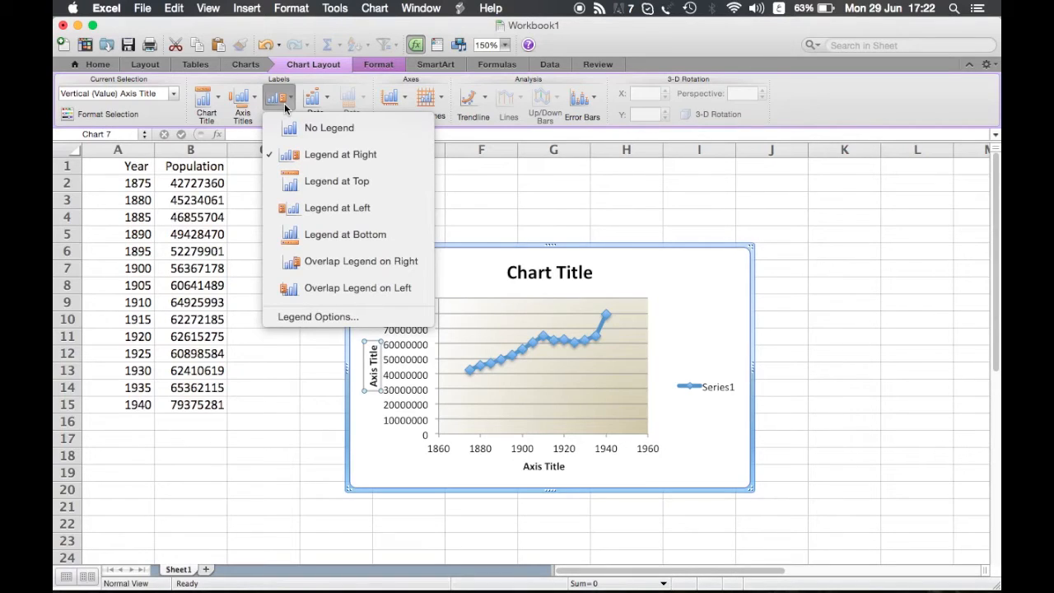
{"action": "mouse_move", "coordinate": [687, 401]}
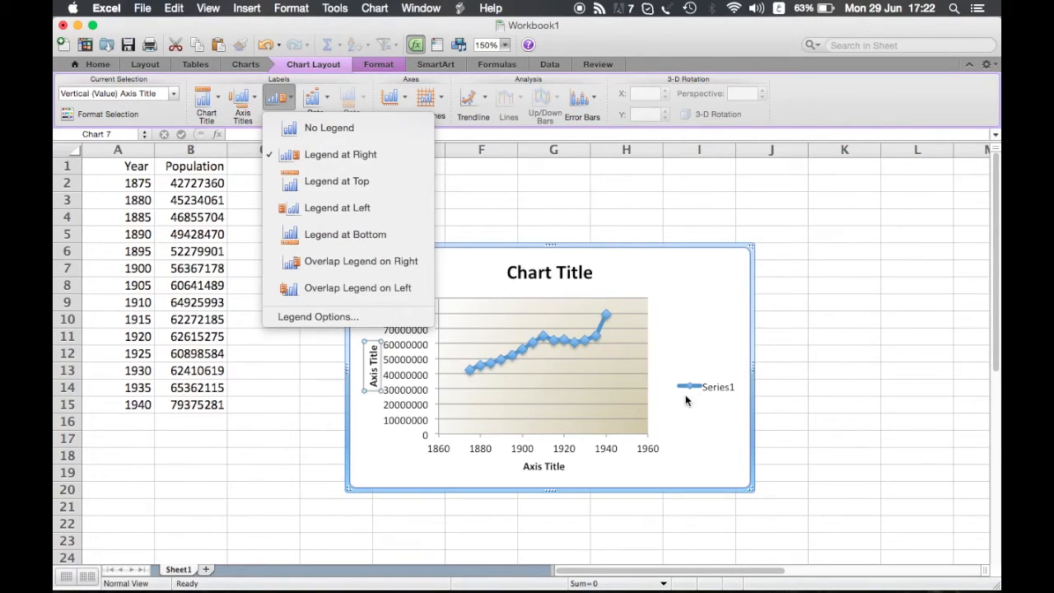
{"action": "mouse_move", "coordinate": [672, 396]}
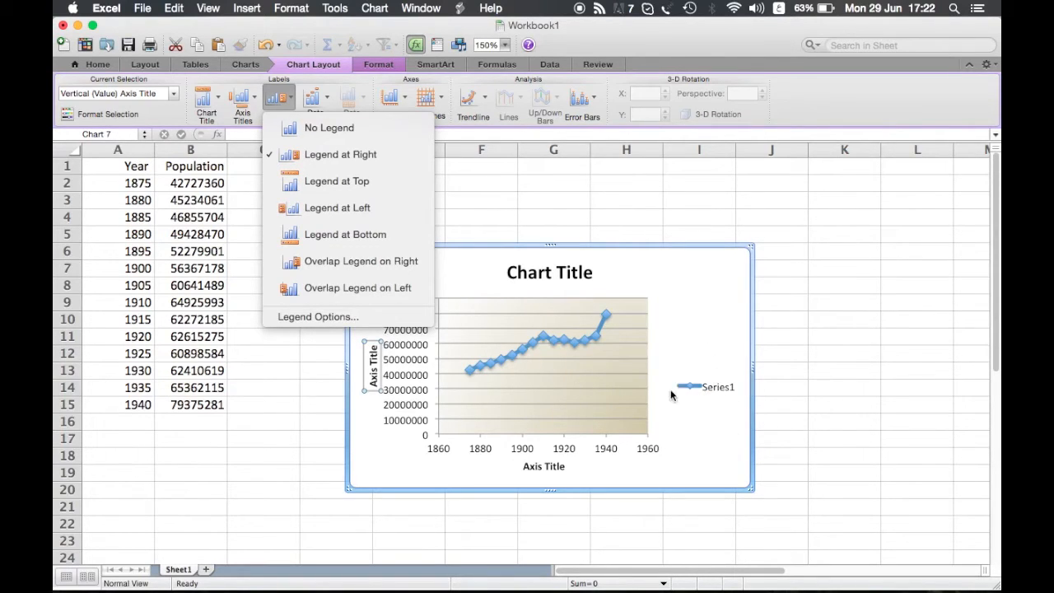
{"action": "mouse_move", "coordinate": [714, 404]}
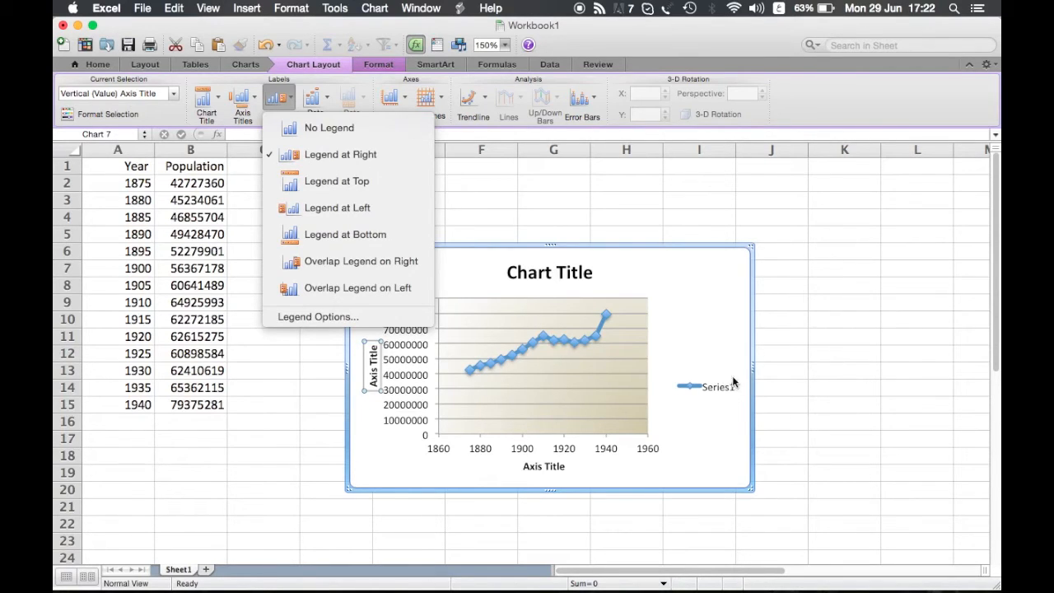
{"action": "mouse_move", "coordinate": [731, 387]}
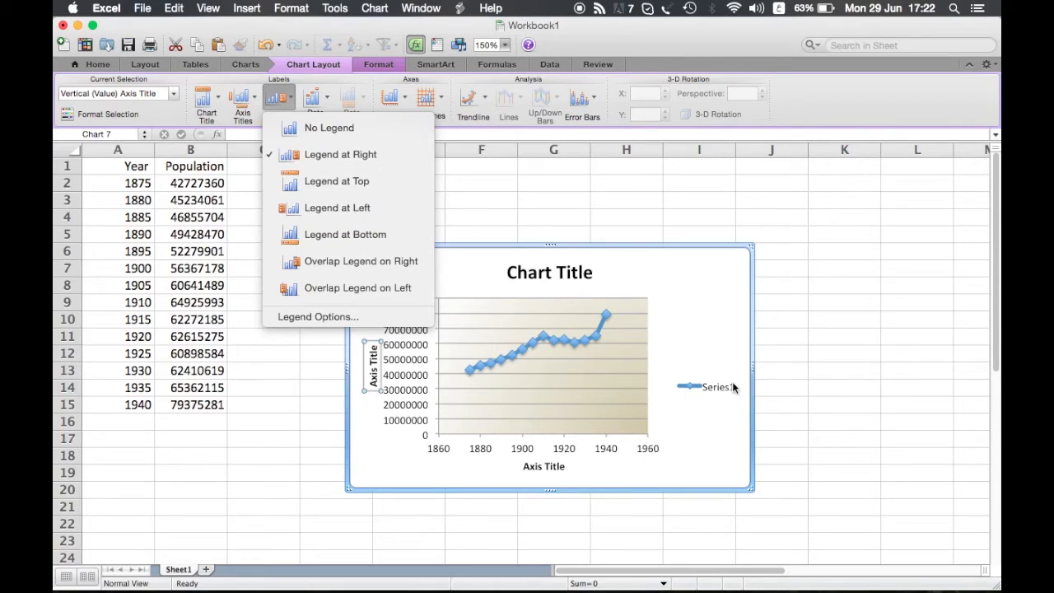
{"action": "mouse_move", "coordinate": [704, 390]}
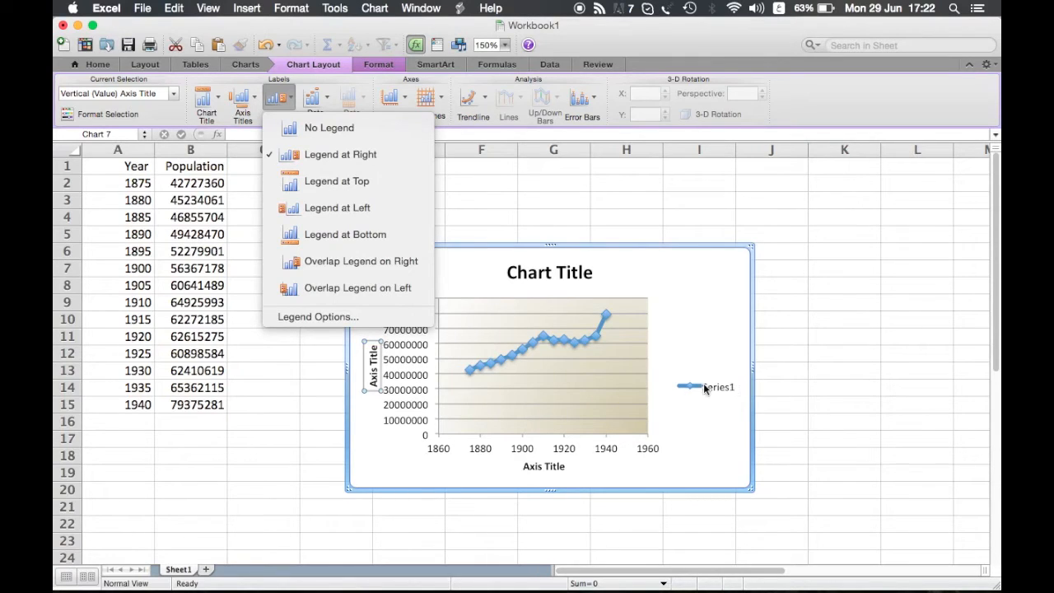
{"action": "mouse_move", "coordinate": [748, 395]}
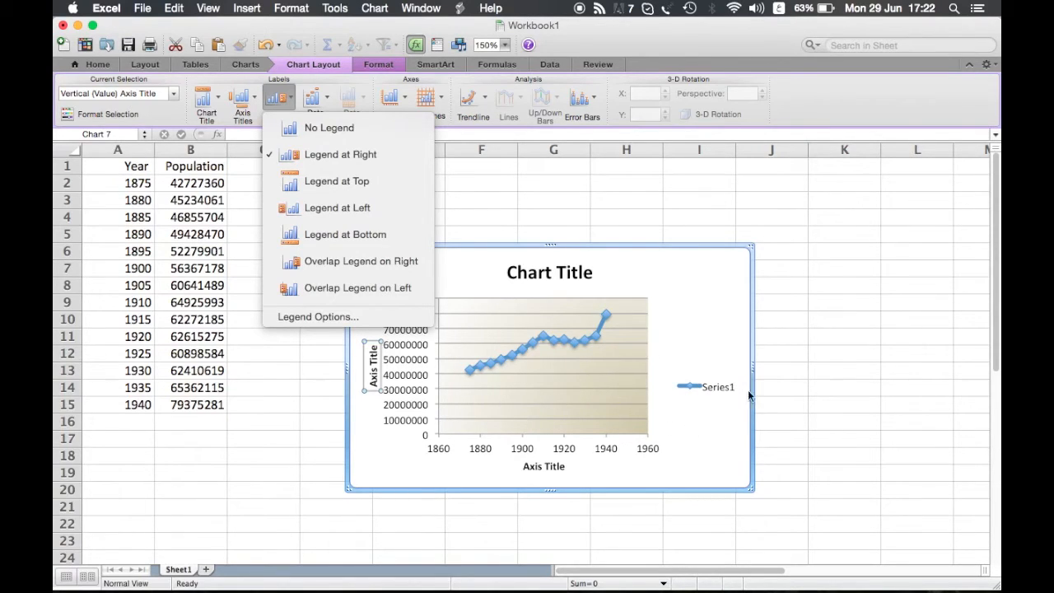
{"action": "mouse_move", "coordinate": [658, 321]}
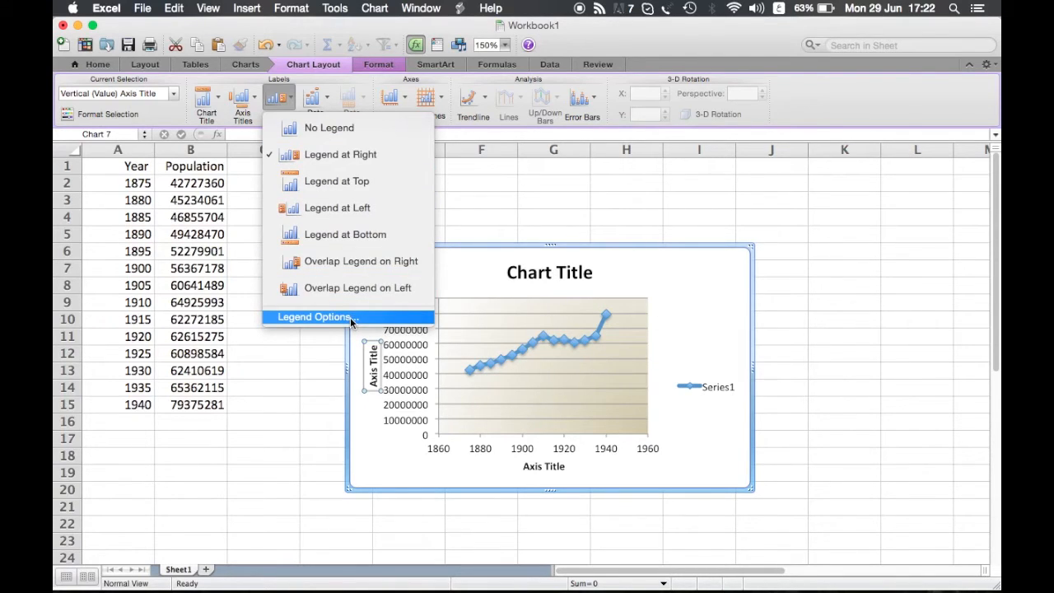
{"action": "mouse_move", "coordinate": [379, 70]}
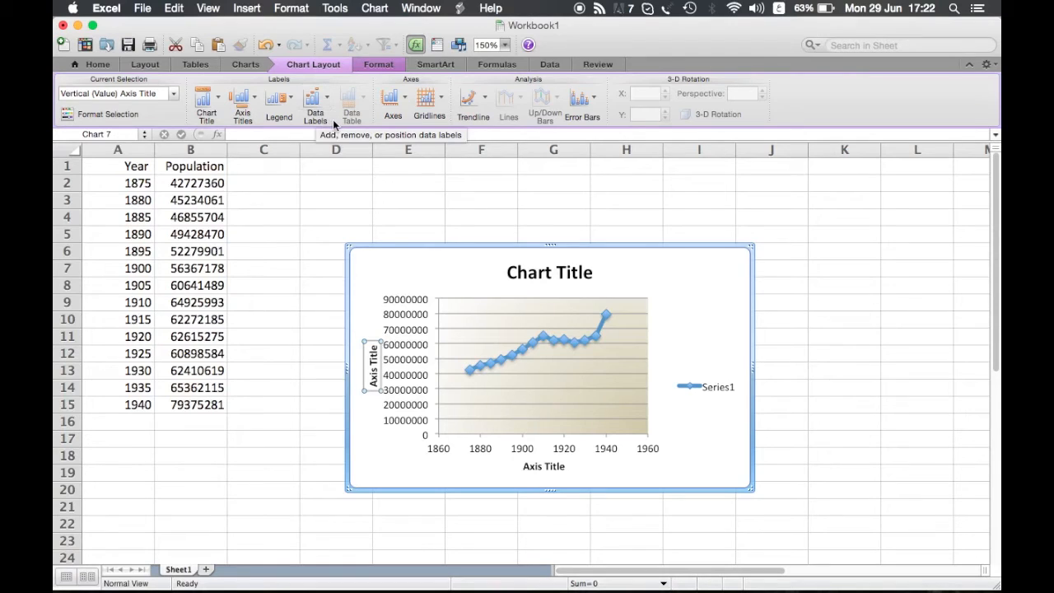
{"action": "mouse_move", "coordinate": [282, 133]}
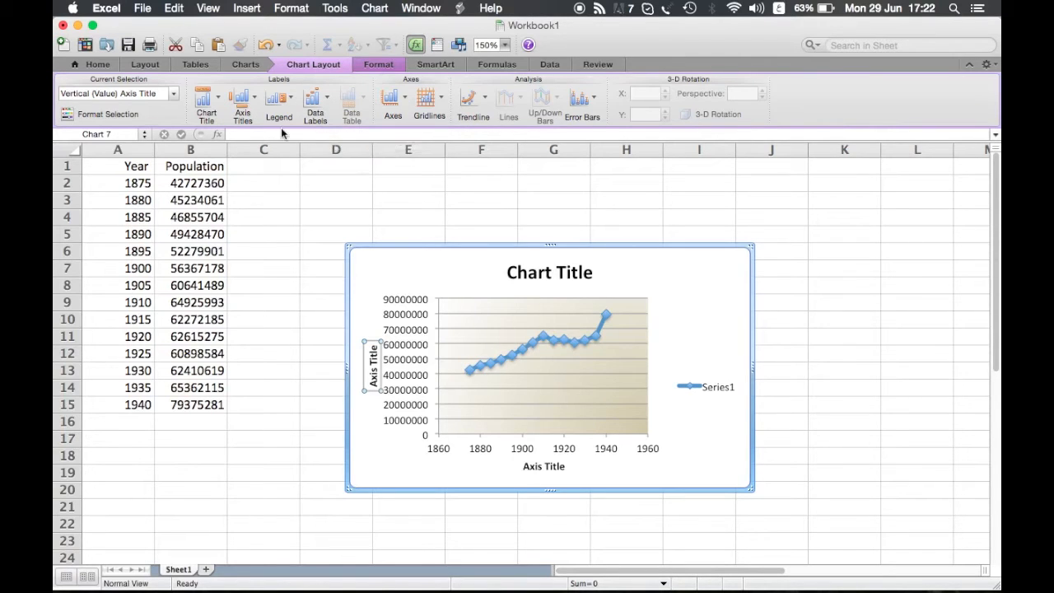
{"action": "left_click", "coordinate": [279, 99]}
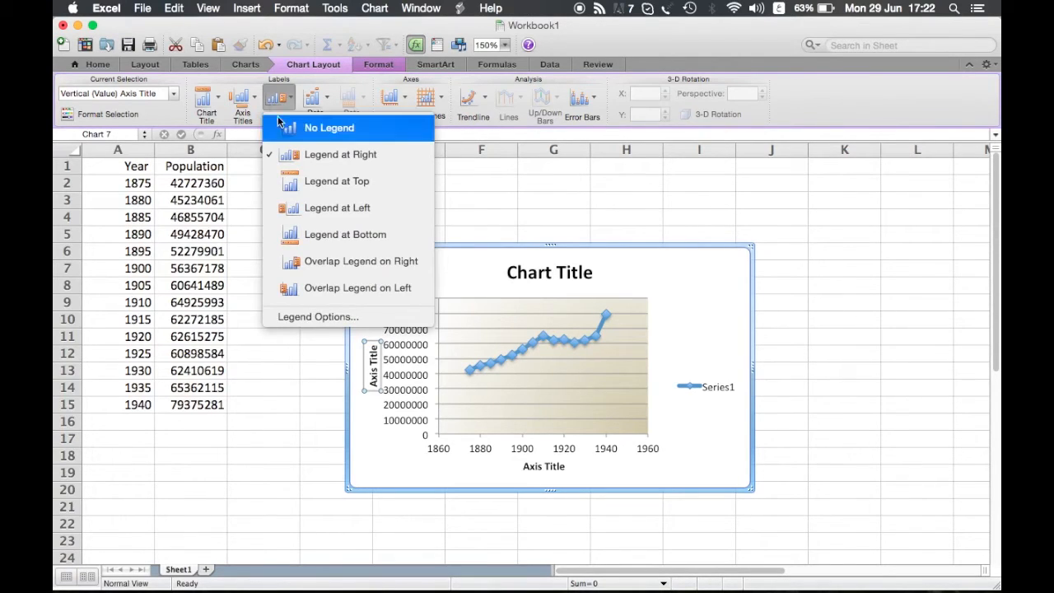
{"action": "mouse_move", "coordinate": [340, 153]}
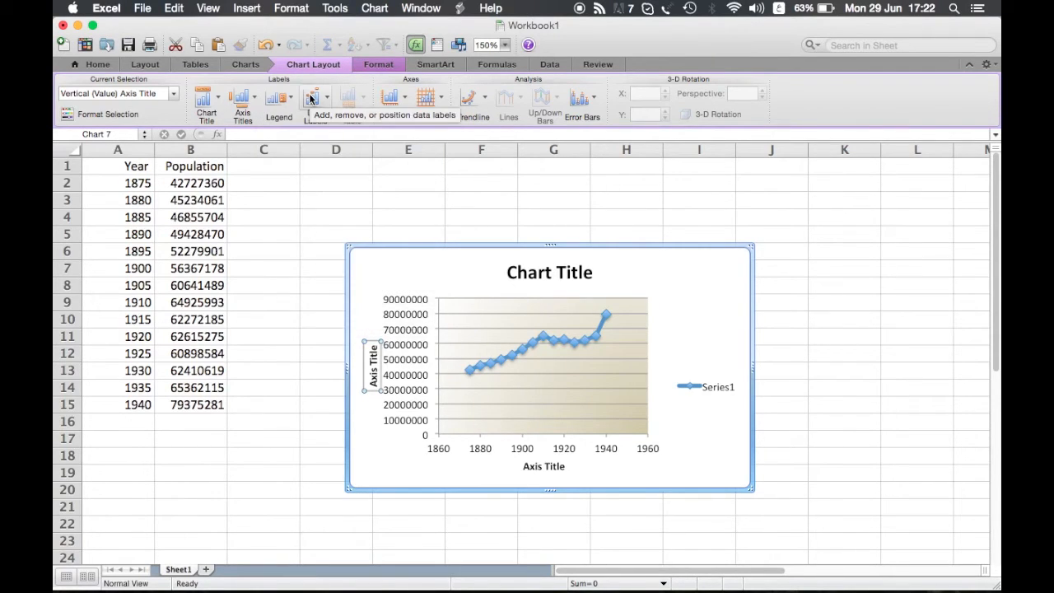
{"action": "left_click", "coordinate": [311, 97]}
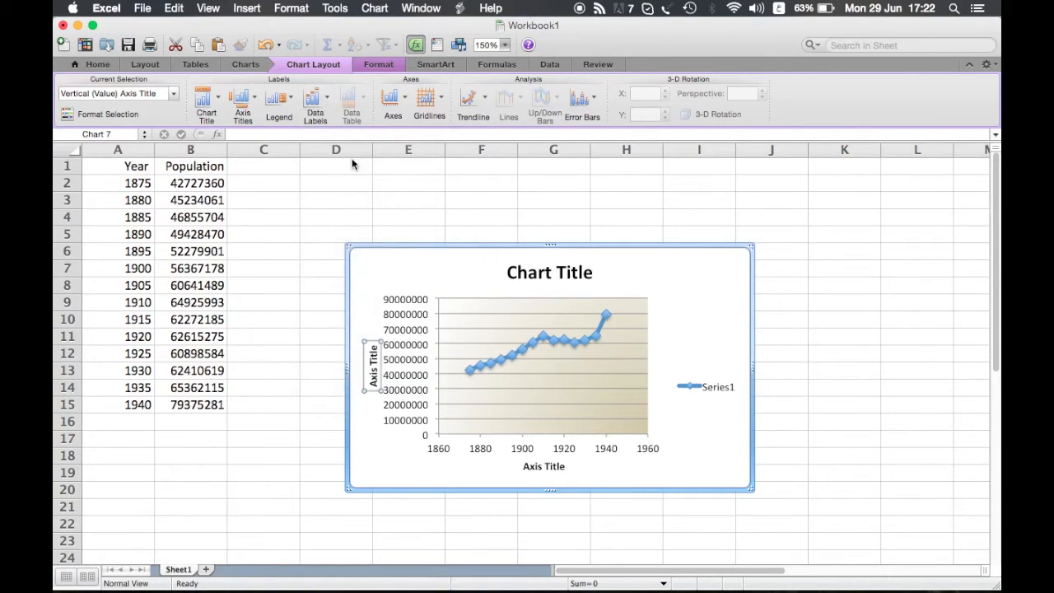
{"action": "left_click", "coordinate": [315, 99]}
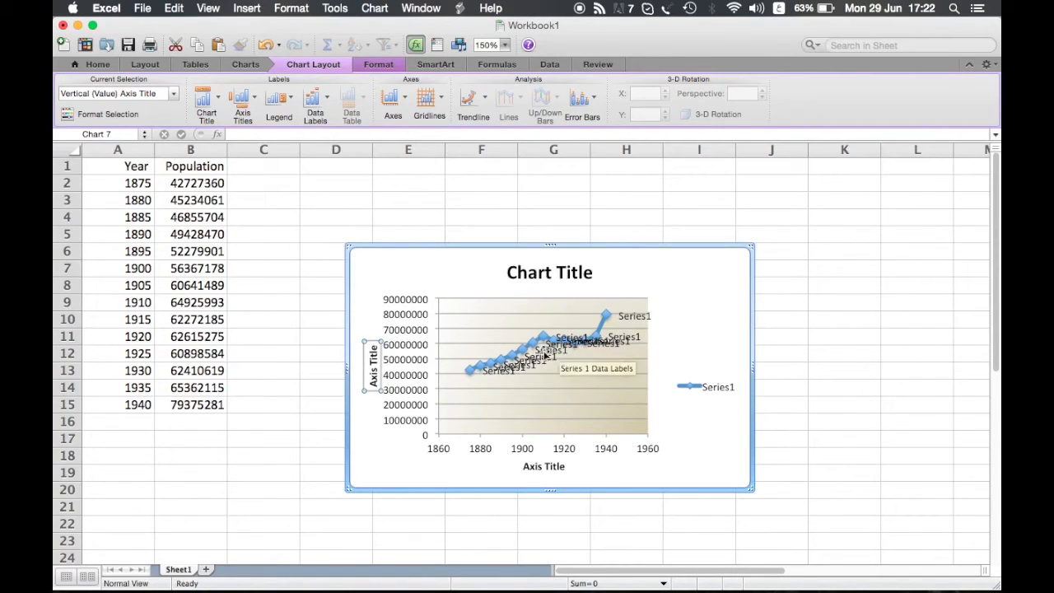
{"action": "left_click", "coordinate": [314, 99]}
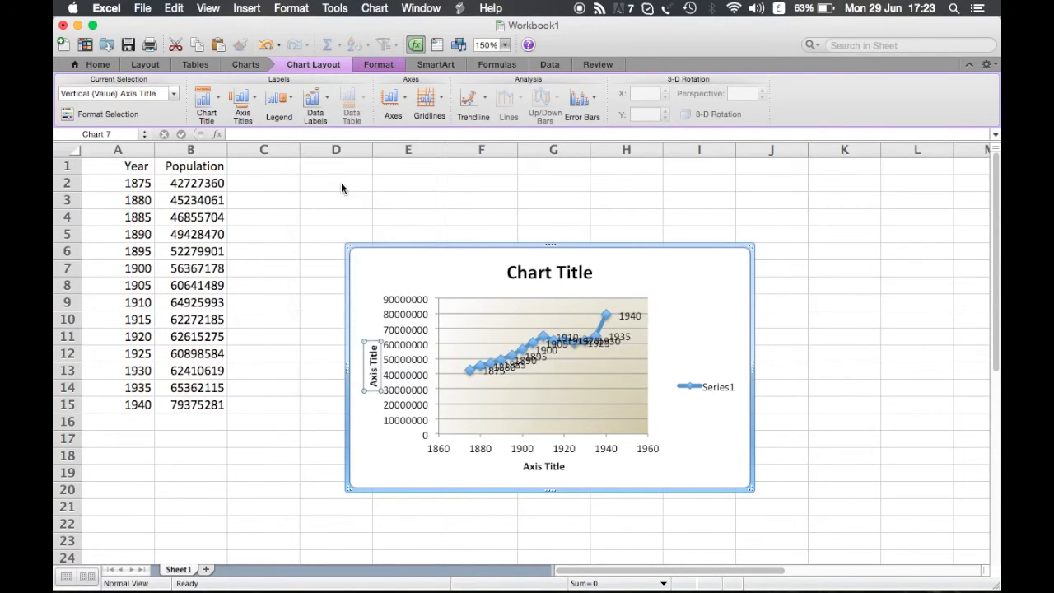
{"action": "mouse_move", "coordinate": [316, 103]}
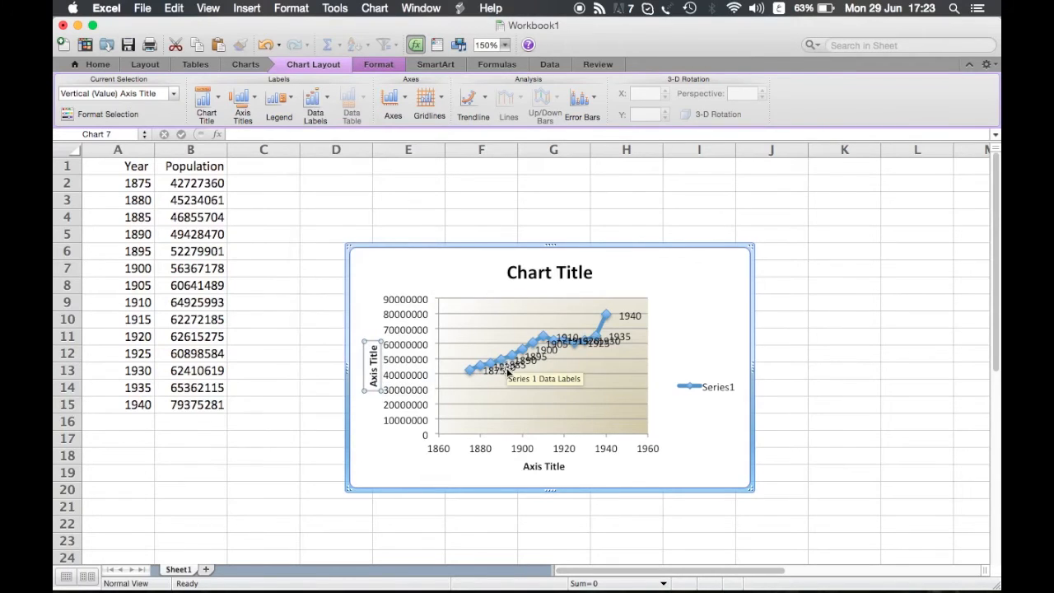
{"action": "left_click", "coordinate": [315, 99]}
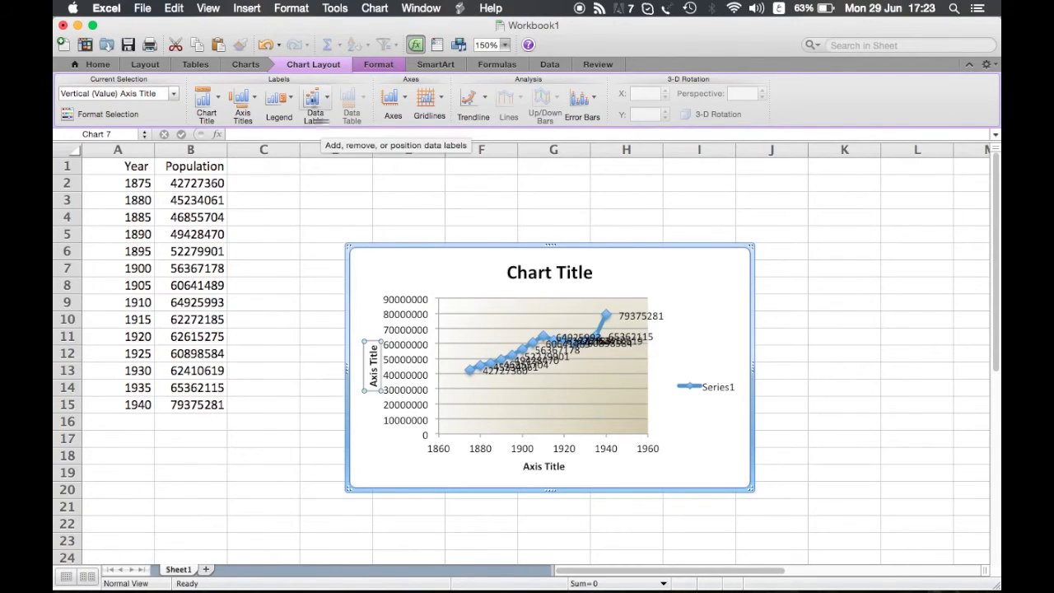
{"action": "mouse_move", "coordinate": [351, 105]}
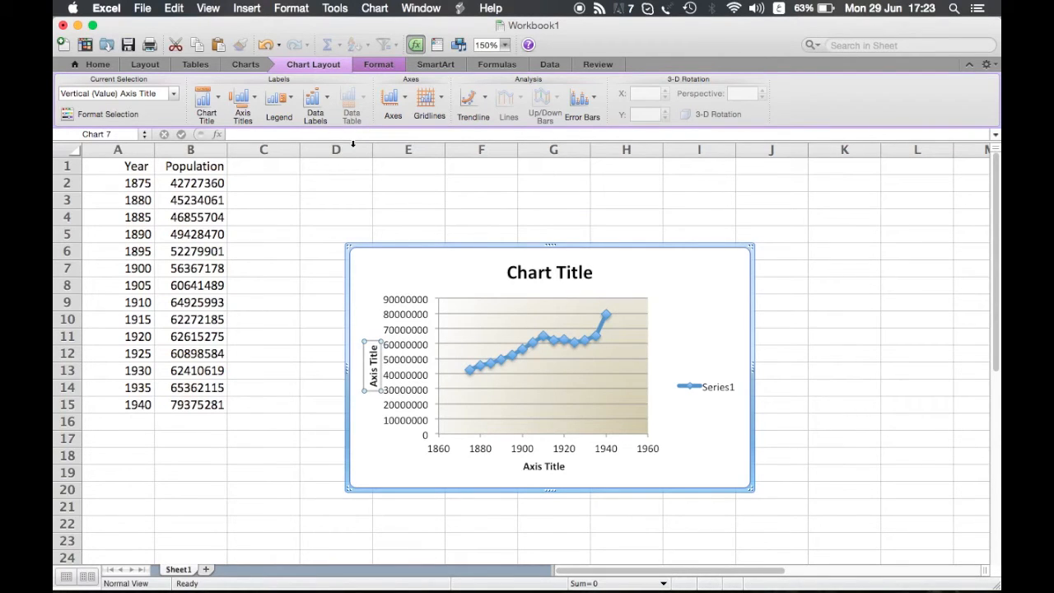
{"action": "mouse_move", "coordinate": [495, 316]}
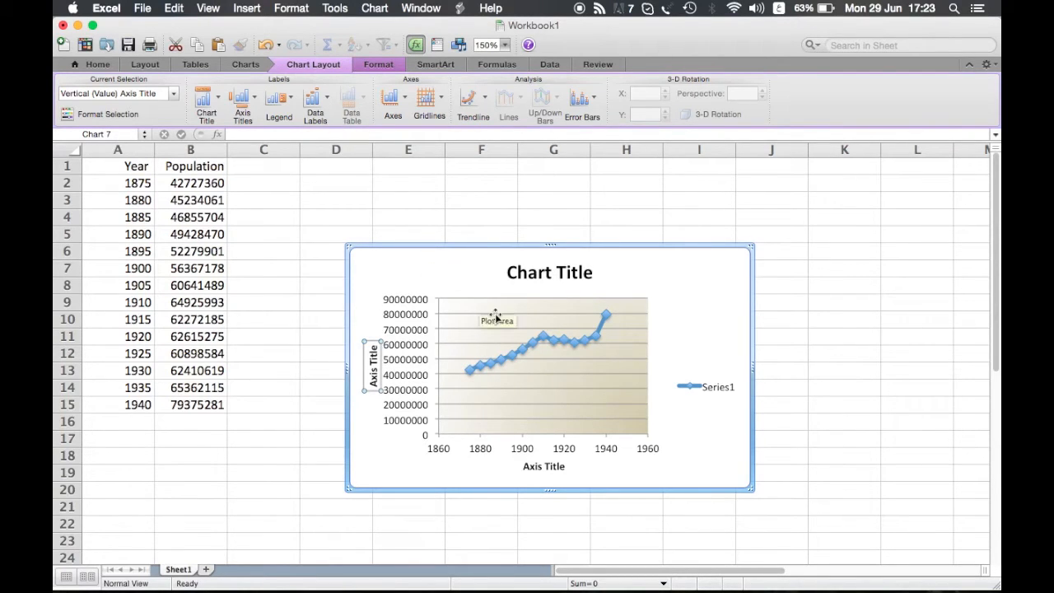
Show the value label 64925993 on the 1910 population point only.
{"action": "left_click", "coordinate": [544, 339]}
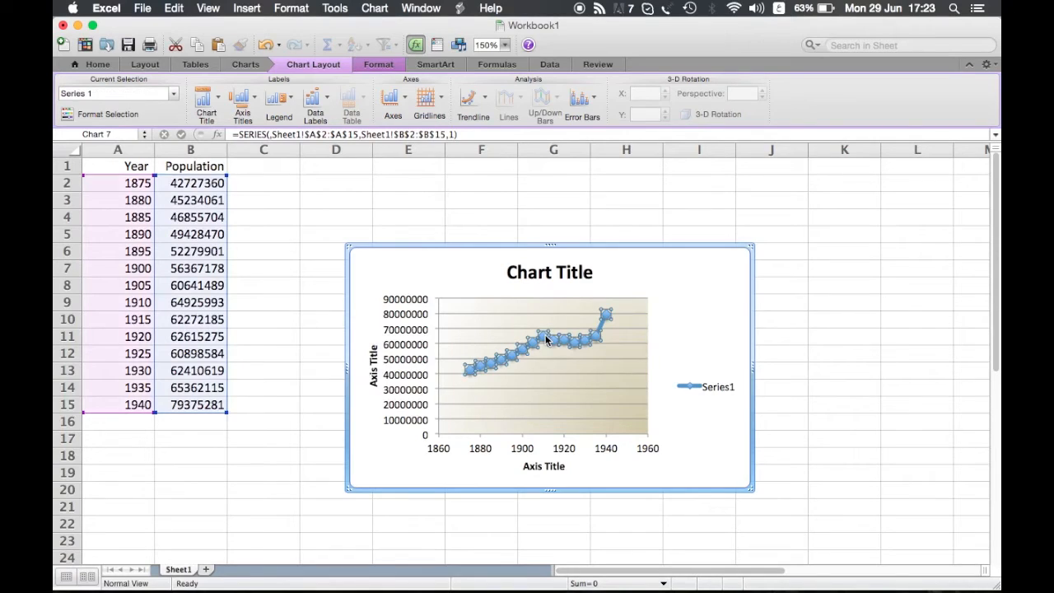
{"action": "mouse_move", "coordinate": [575, 345]}
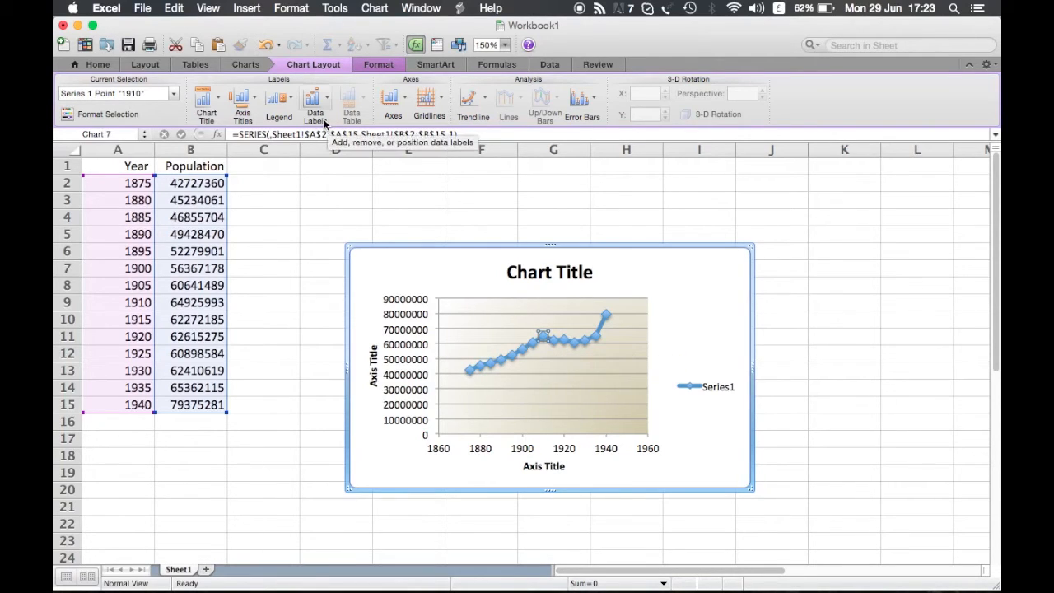
{"action": "left_click", "coordinate": [315, 99]}
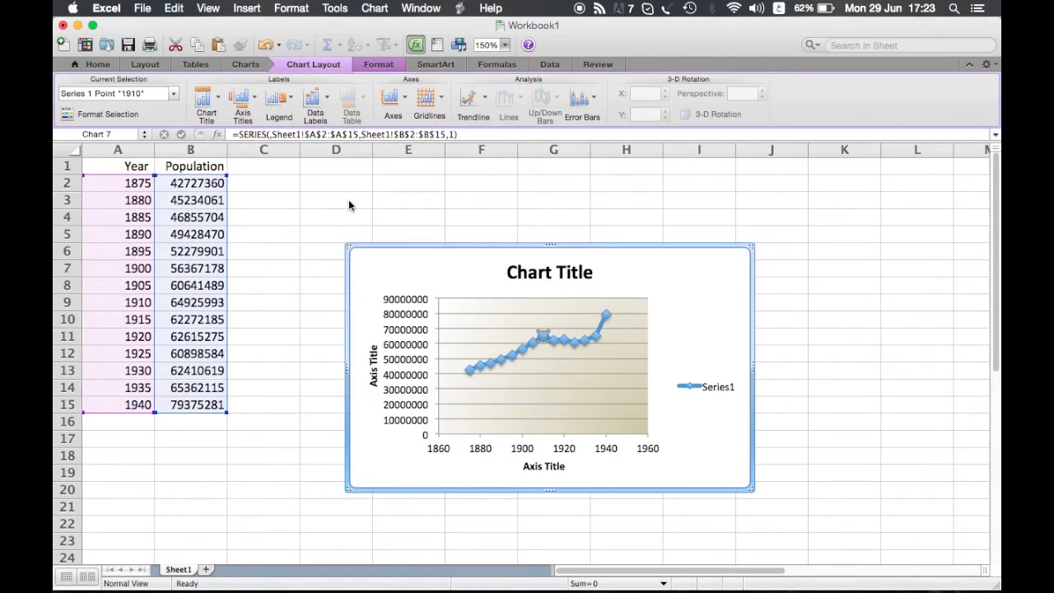
{"action": "mouse_move", "coordinate": [548, 340]}
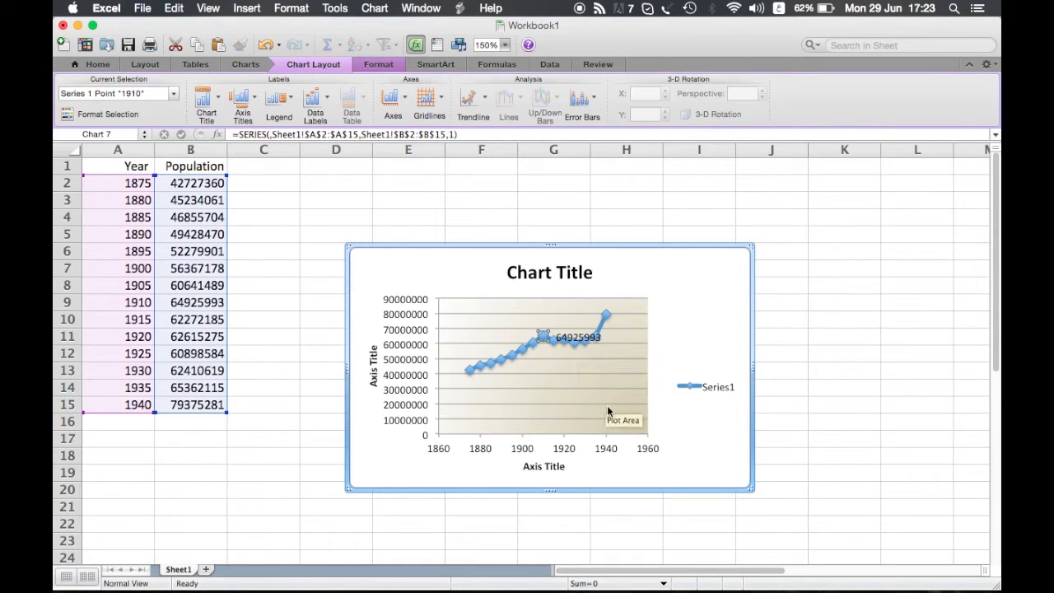
{"action": "mouse_move", "coordinate": [686, 325]}
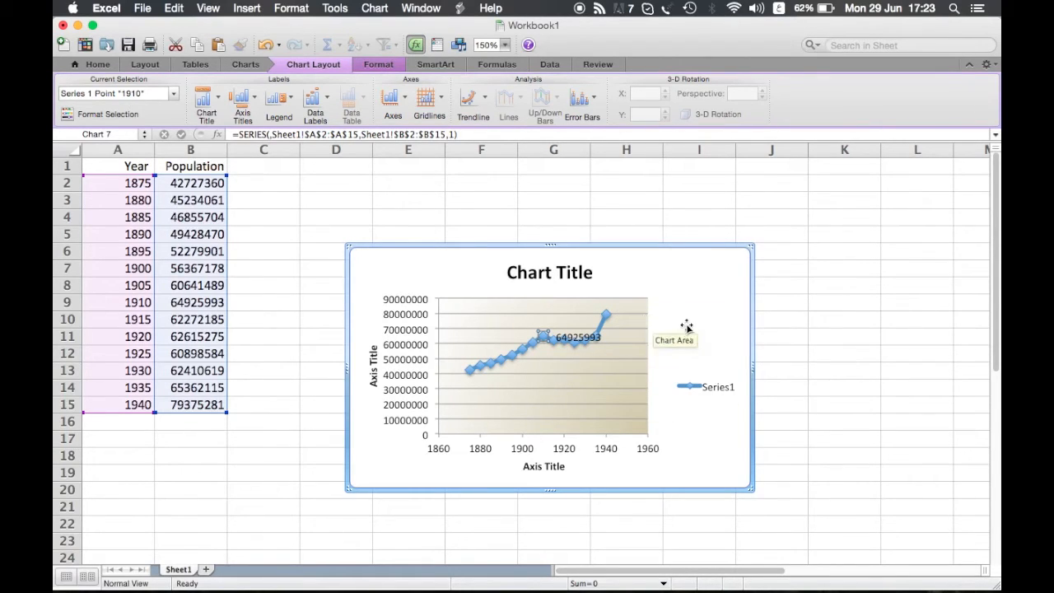
{"action": "left_click", "coordinate": [393, 99]}
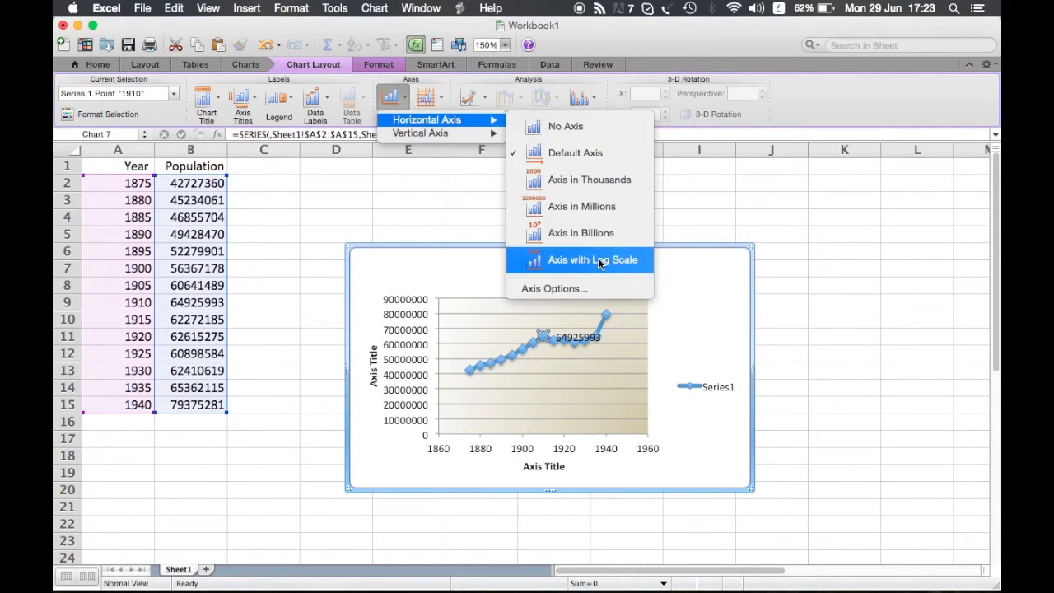
{"action": "mouse_move", "coordinate": [589, 180]}
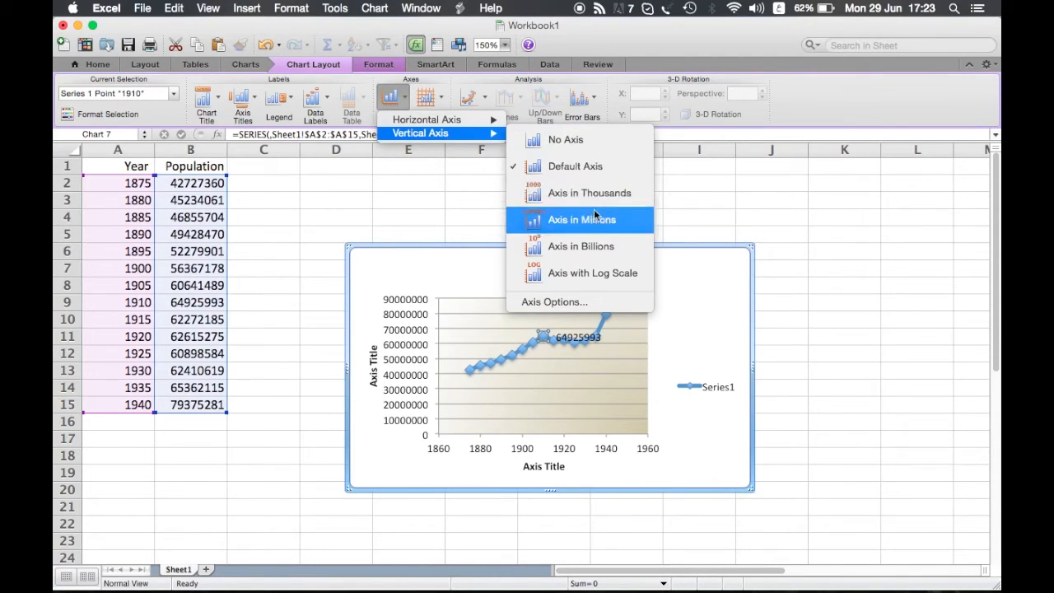
Display the vertical axis in millions, reading 0–90 with a Millions label.
{"action": "left_click", "coordinate": [581, 220]}
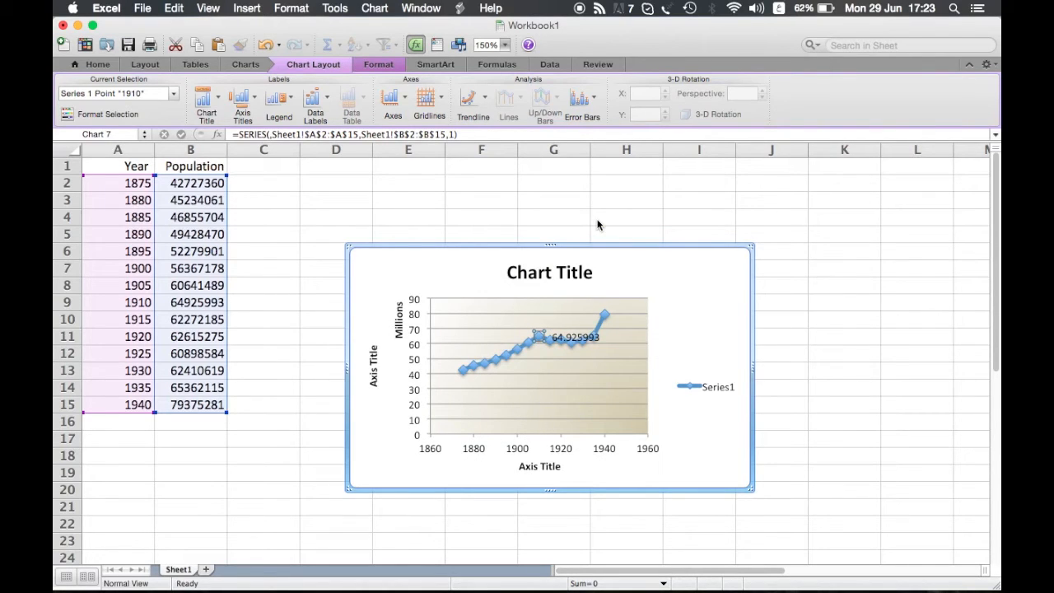
{"action": "mouse_move", "coordinate": [421, 353]}
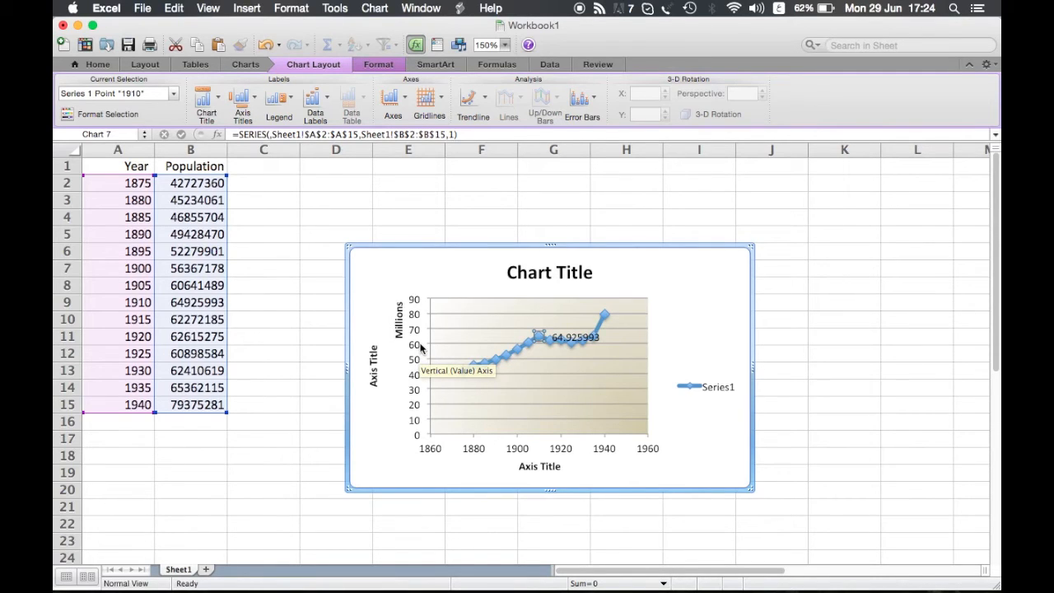
{"action": "mouse_move", "coordinate": [429, 98]}
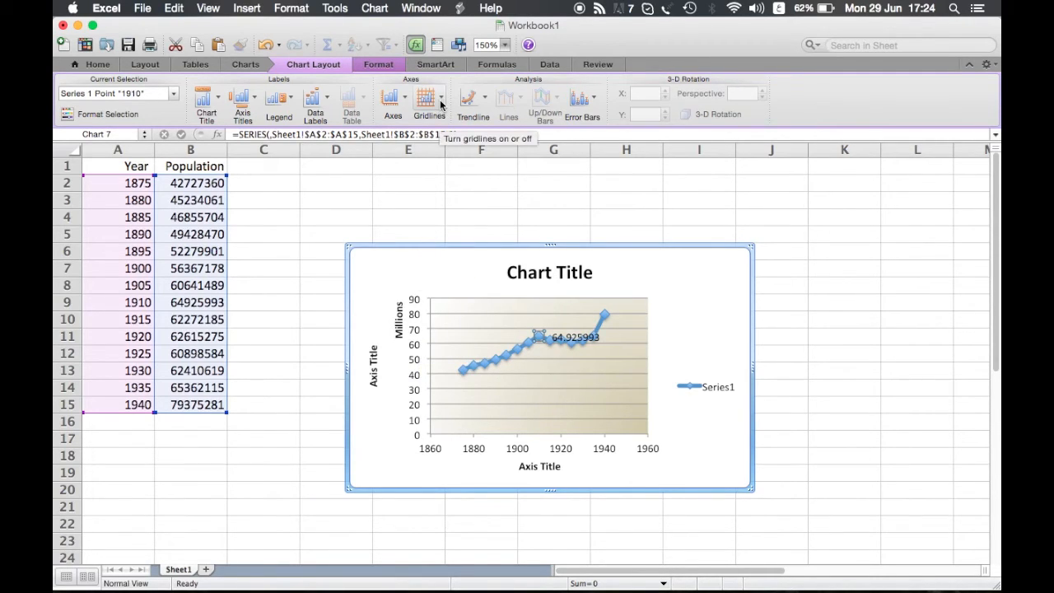
{"action": "left_click", "coordinate": [428, 99]}
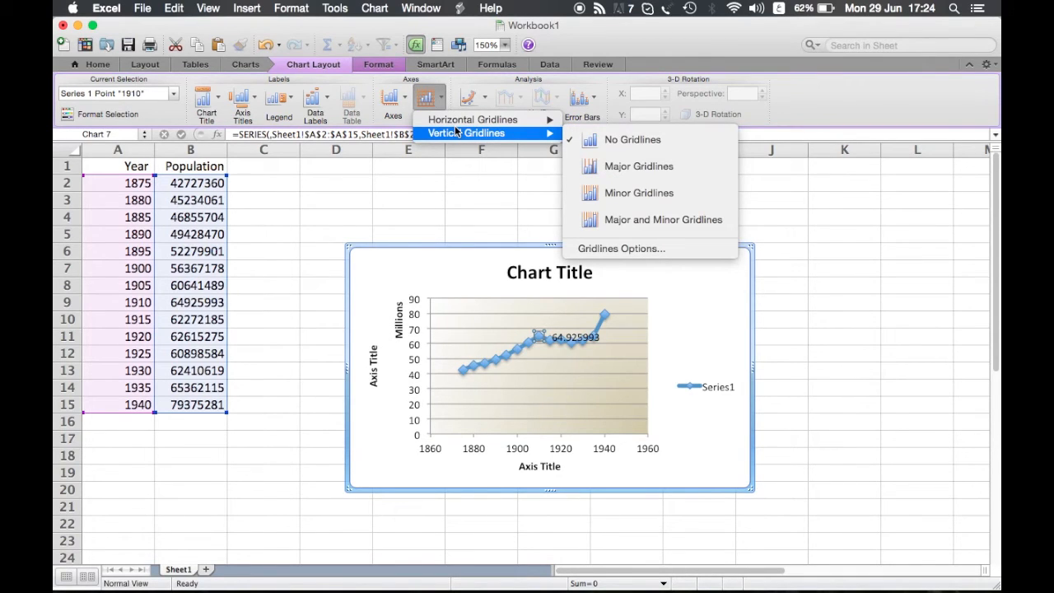
{"action": "mouse_move", "coordinate": [472, 120]}
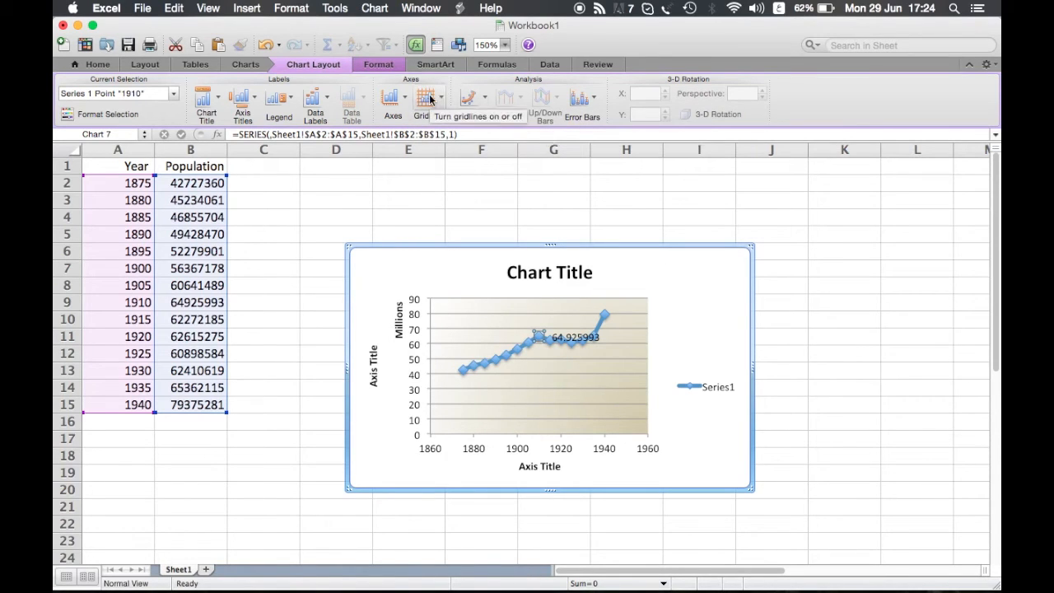
{"action": "left_click", "coordinate": [428, 99]}
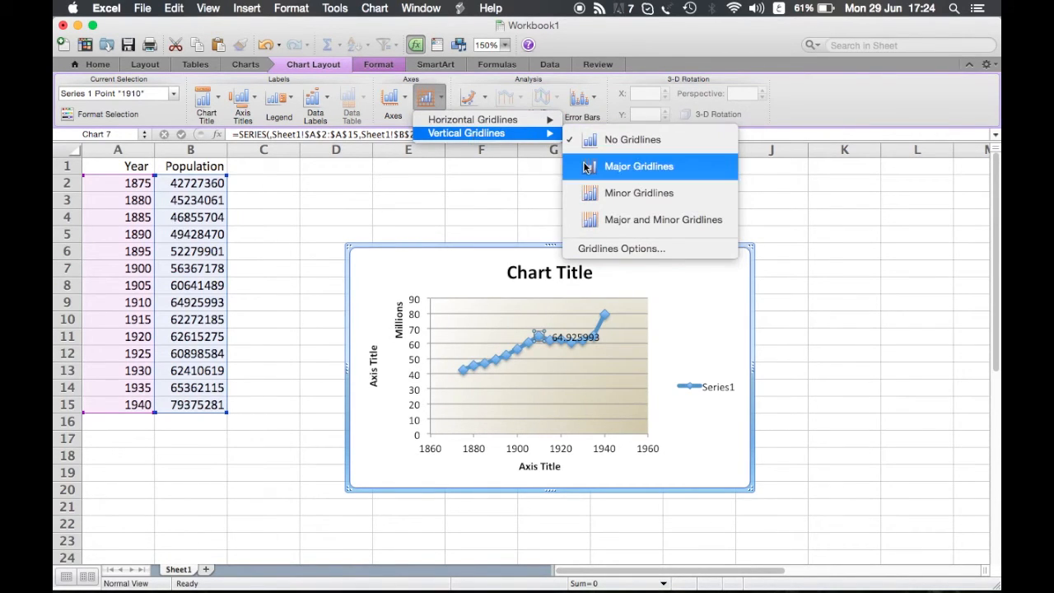
{"action": "left_click", "coordinate": [639, 166]}
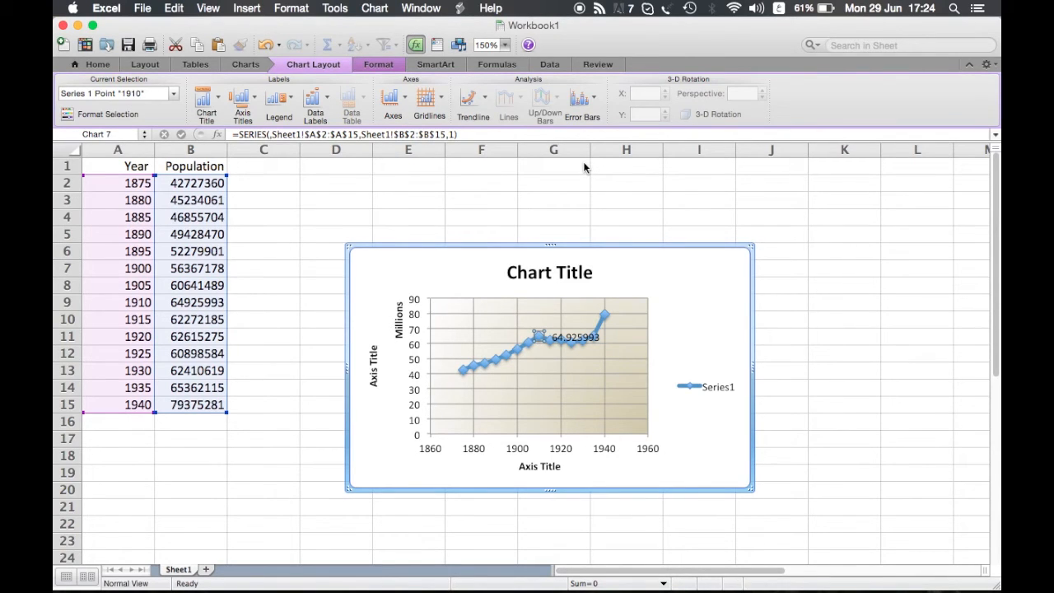
{"action": "mouse_move", "coordinate": [473, 103]}
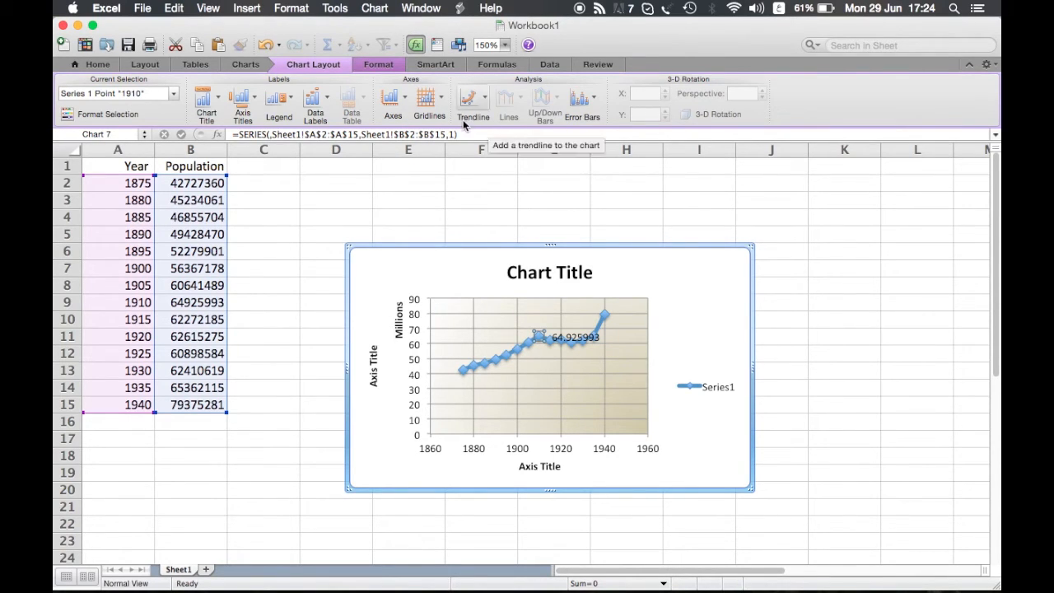
{"action": "left_click", "coordinate": [429, 99]}
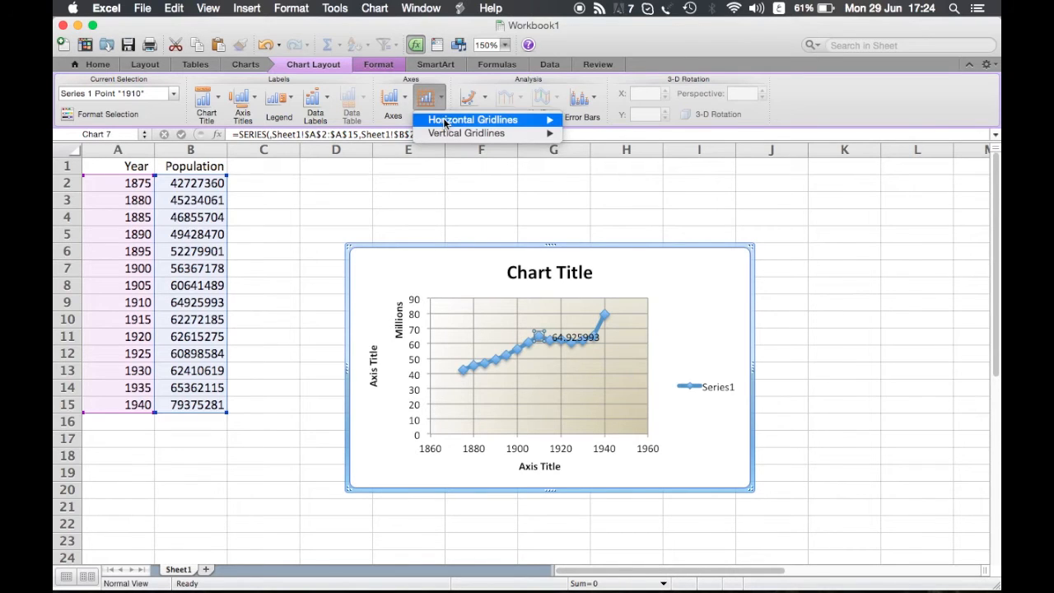
{"action": "mouse_move", "coordinate": [473, 120]}
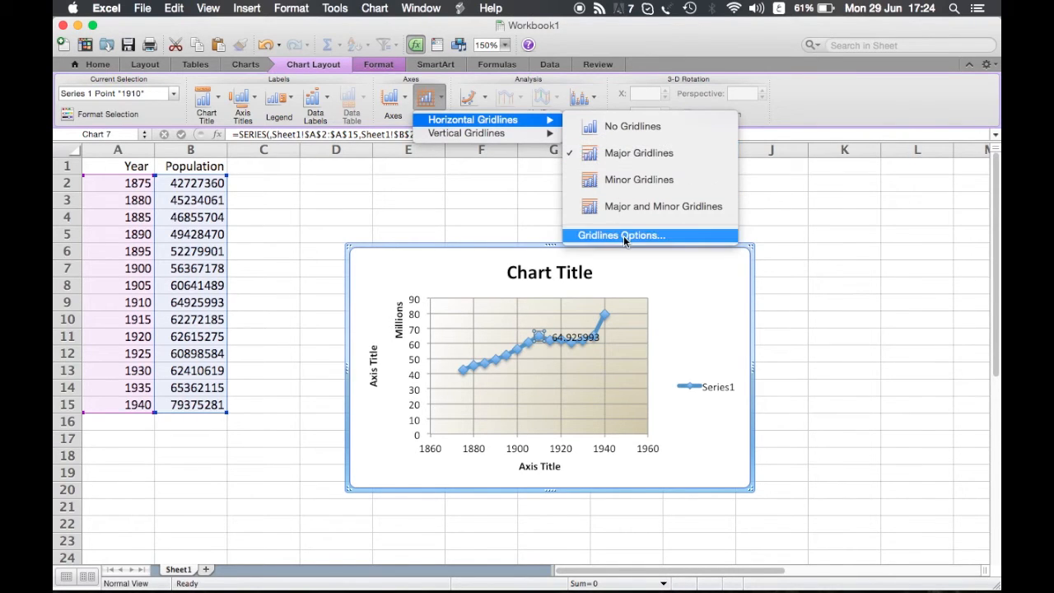
{"action": "left_click", "coordinate": [619, 234]}
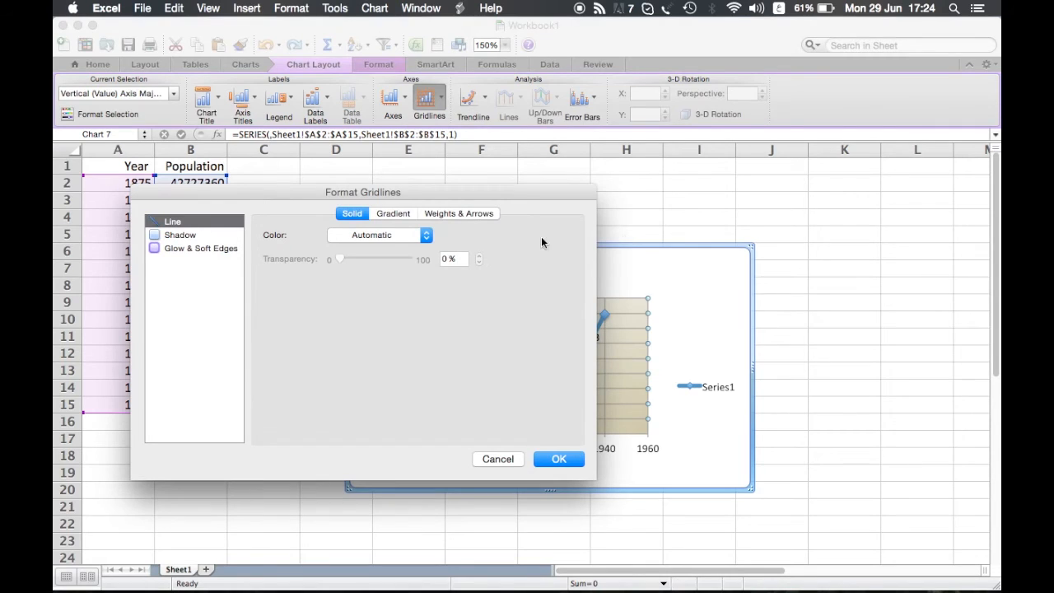
{"action": "left_click", "coordinate": [425, 235]}
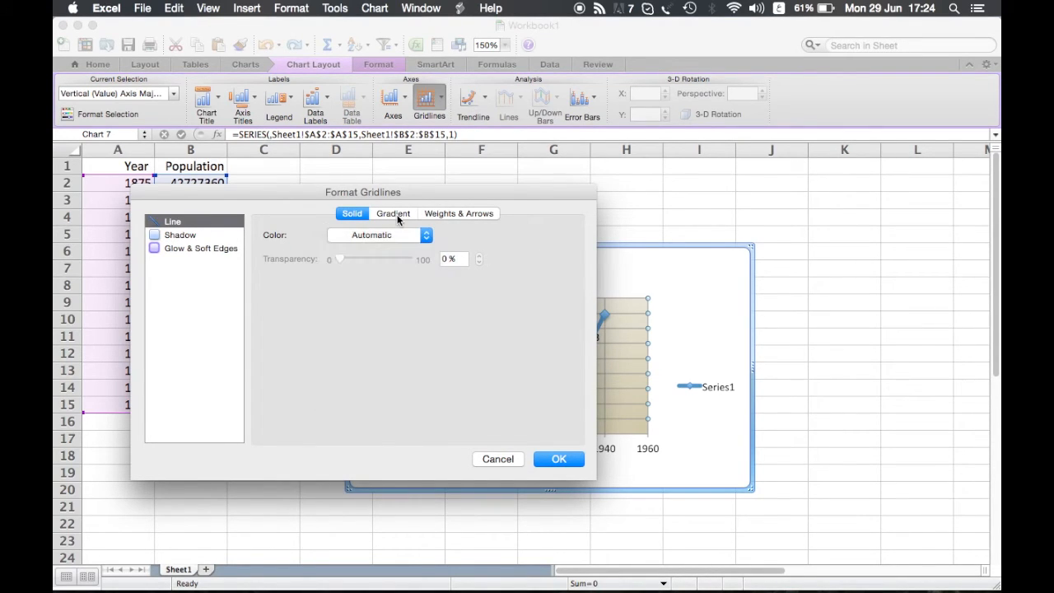
{"action": "left_click", "coordinate": [458, 213]}
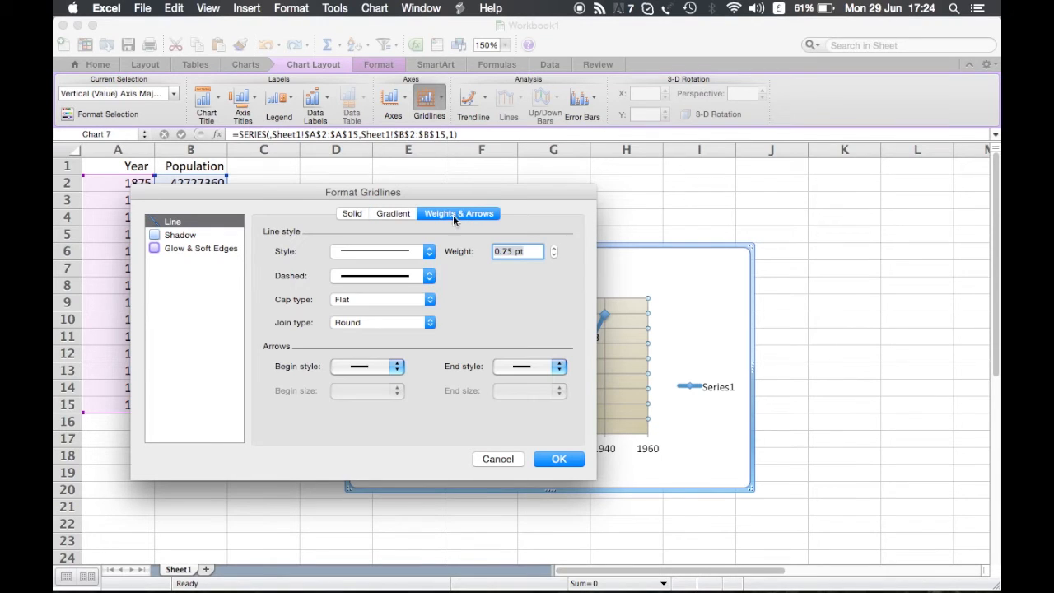
{"action": "mouse_move", "coordinate": [503, 459]}
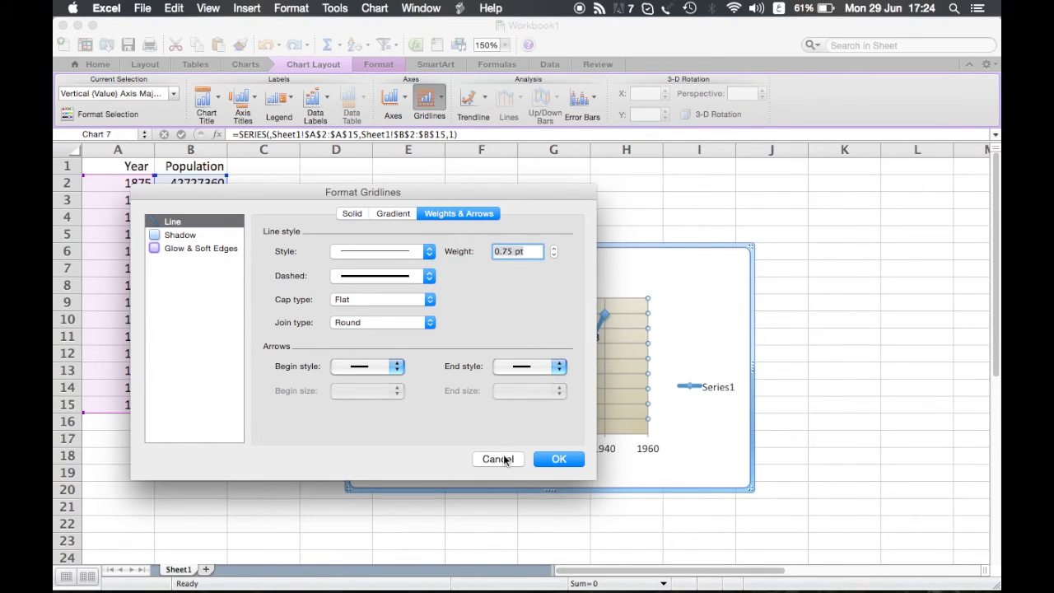
{"action": "left_click", "coordinate": [558, 459]}
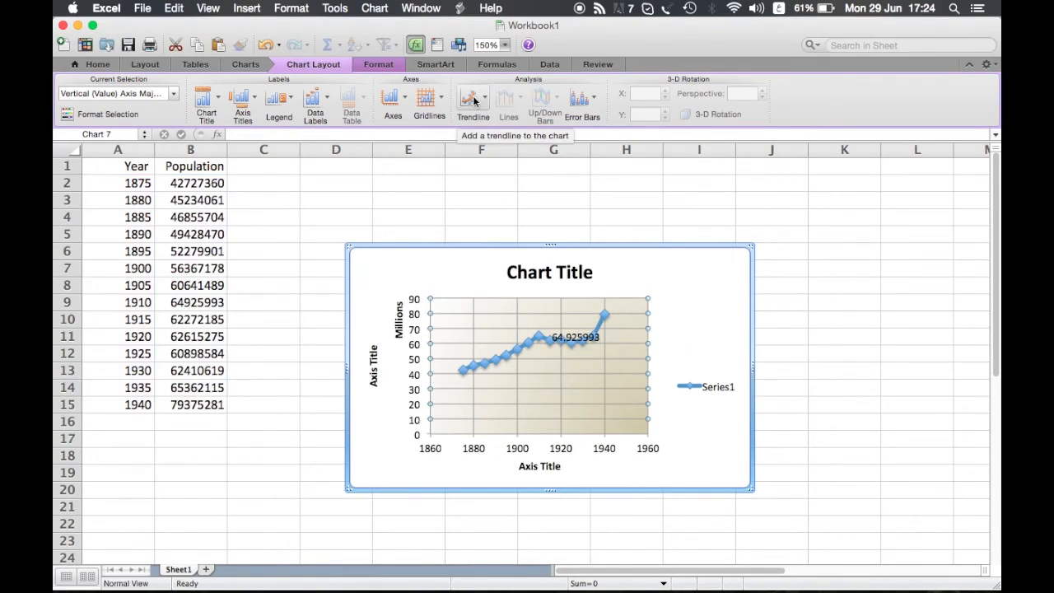
Add a linear trendline to the population series showing its equation y = 435953x - 8E+08.
{"action": "left_click", "coordinate": [473, 99]}
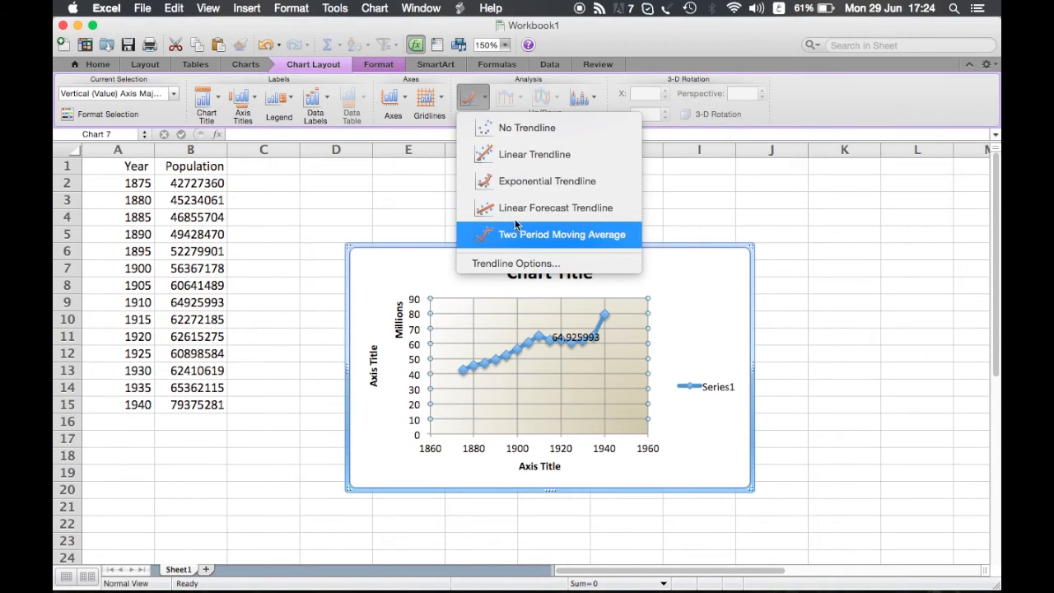
{"action": "mouse_move", "coordinate": [526, 127]}
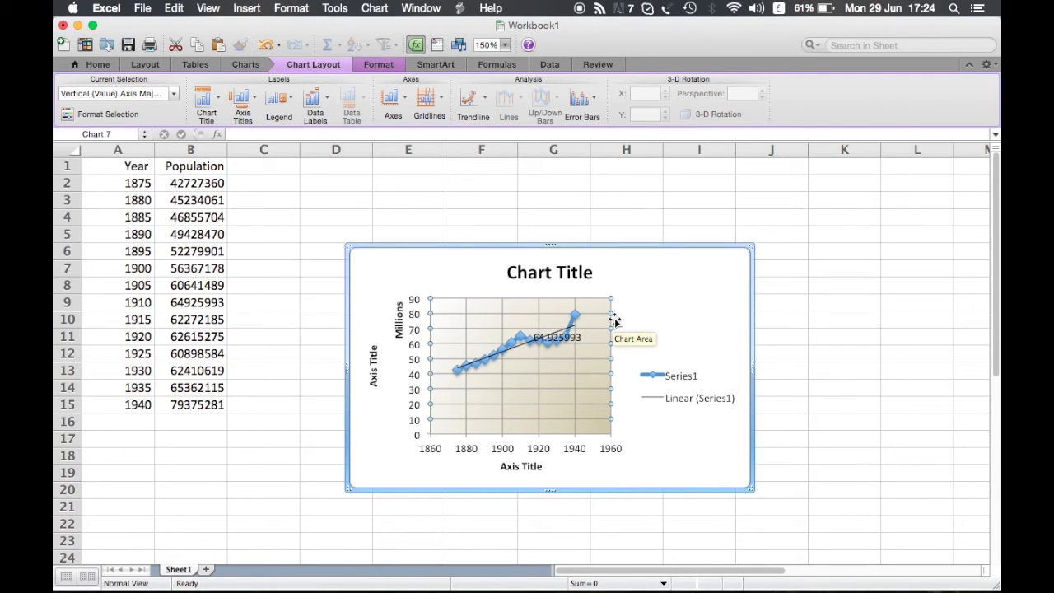
{"action": "left_click", "coordinate": [424, 99]}
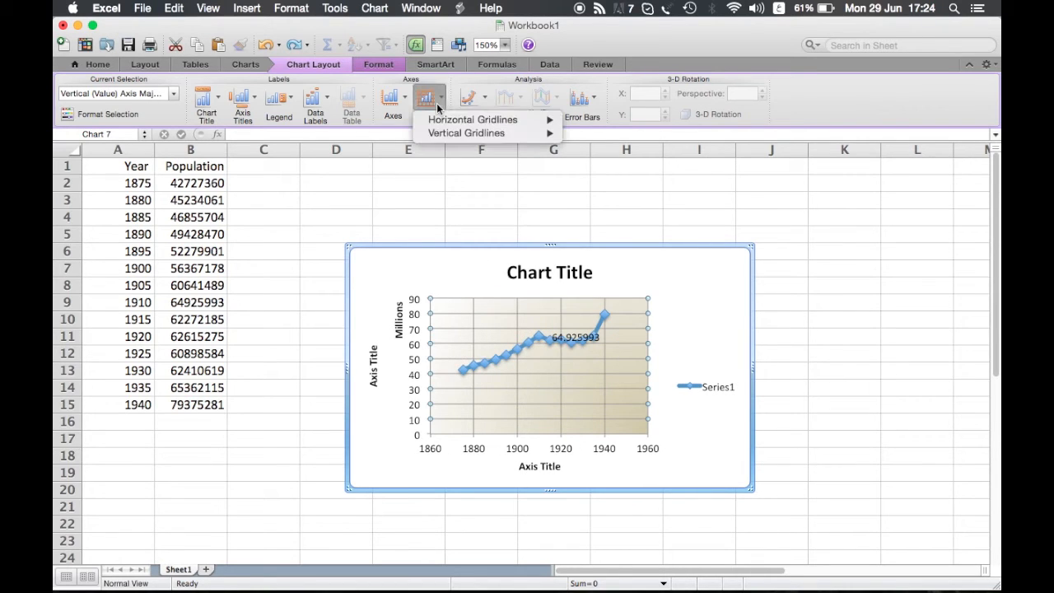
{"action": "mouse_move", "coordinate": [466, 116]}
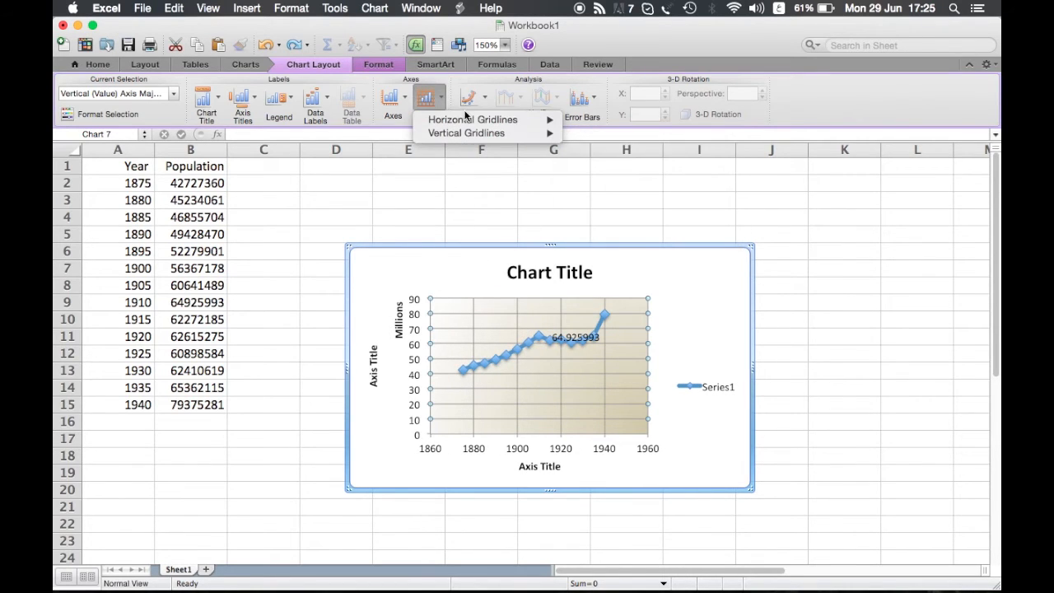
{"action": "left_click", "coordinate": [468, 97]}
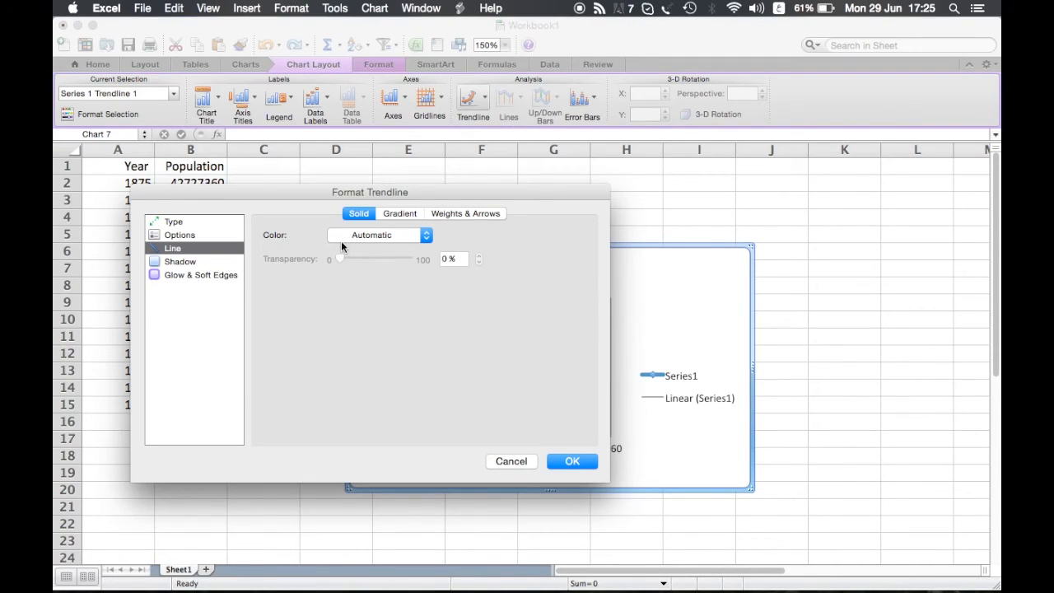
{"action": "left_click", "coordinate": [173, 222]}
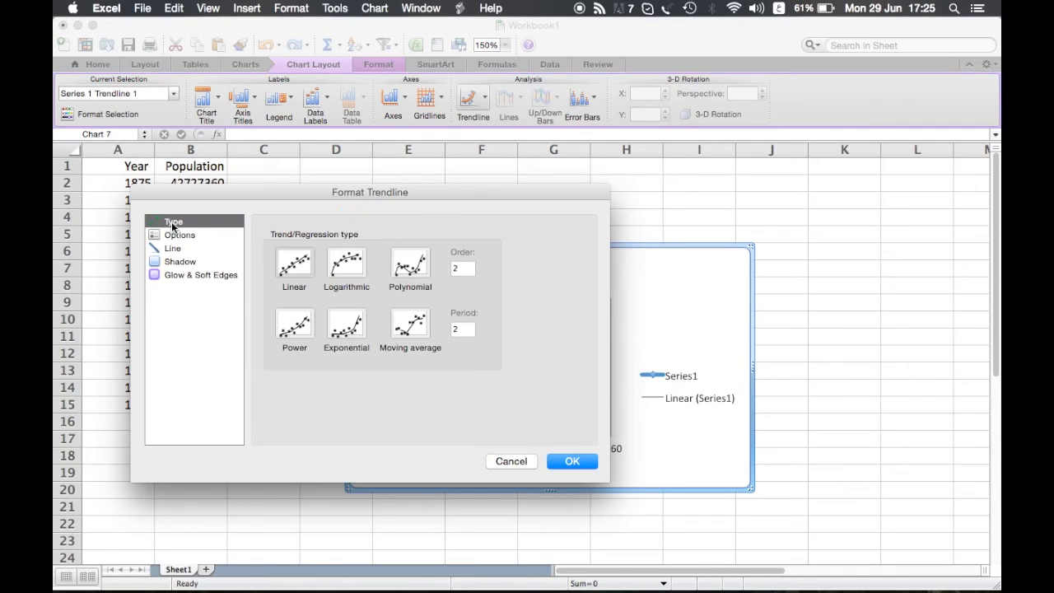
{"action": "mouse_move", "coordinate": [296, 320]}
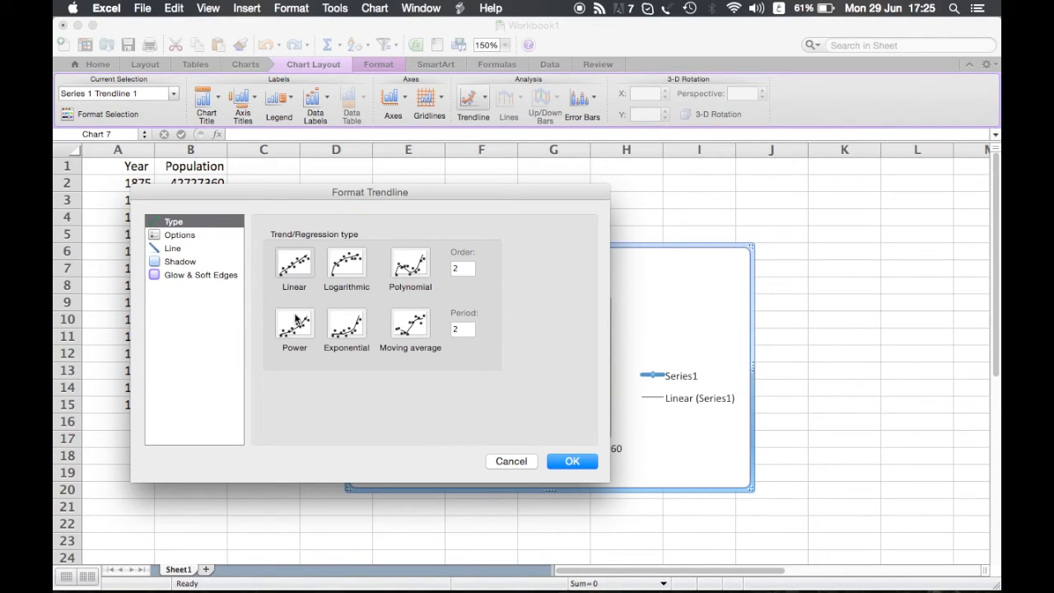
{"action": "mouse_move", "coordinate": [218, 263]}
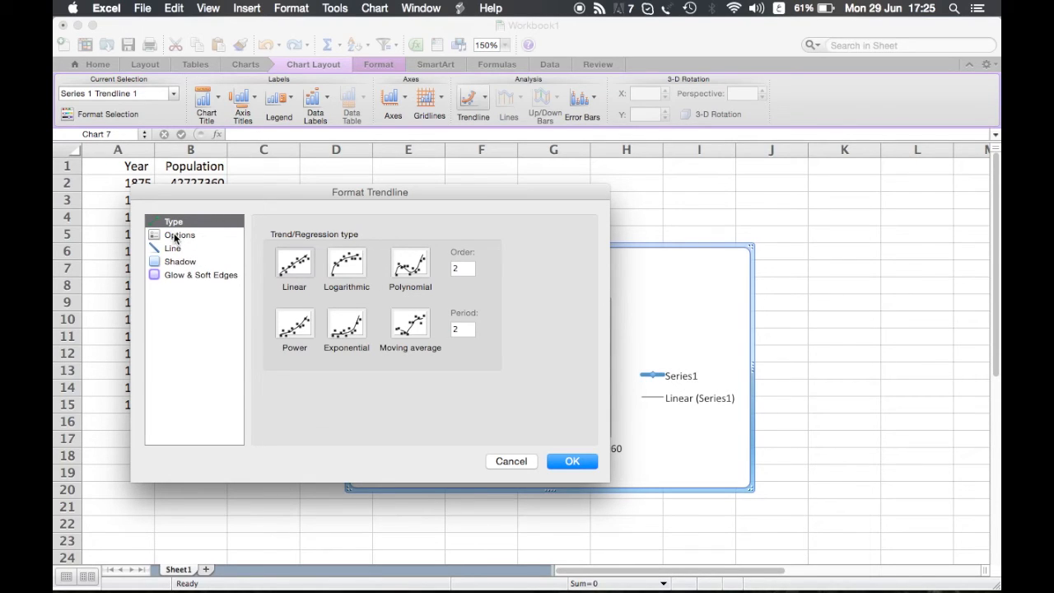
{"action": "left_click", "coordinate": [179, 235]}
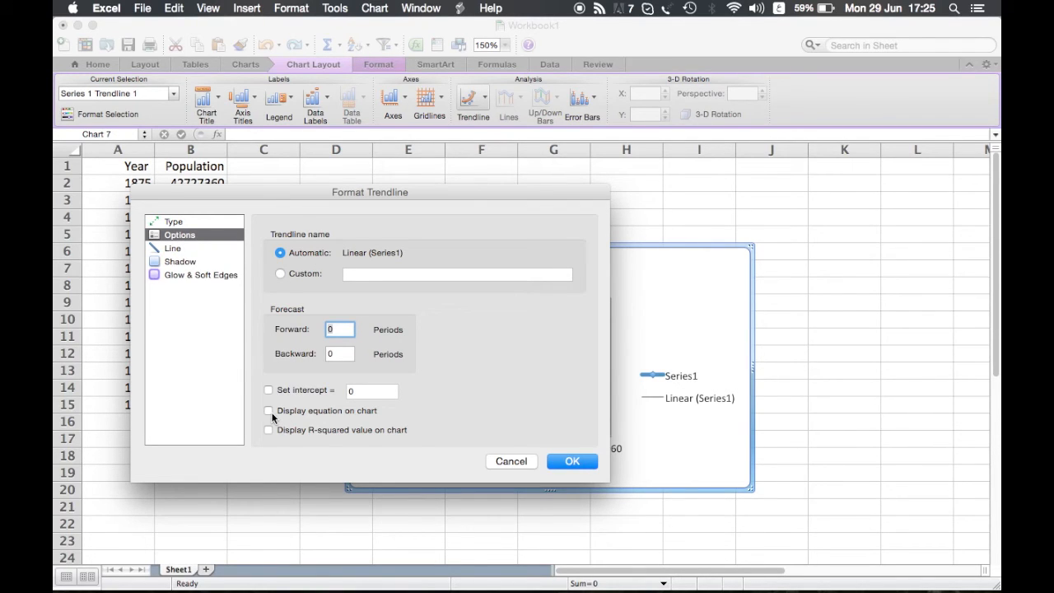
{"action": "left_click", "coordinate": [268, 410]}
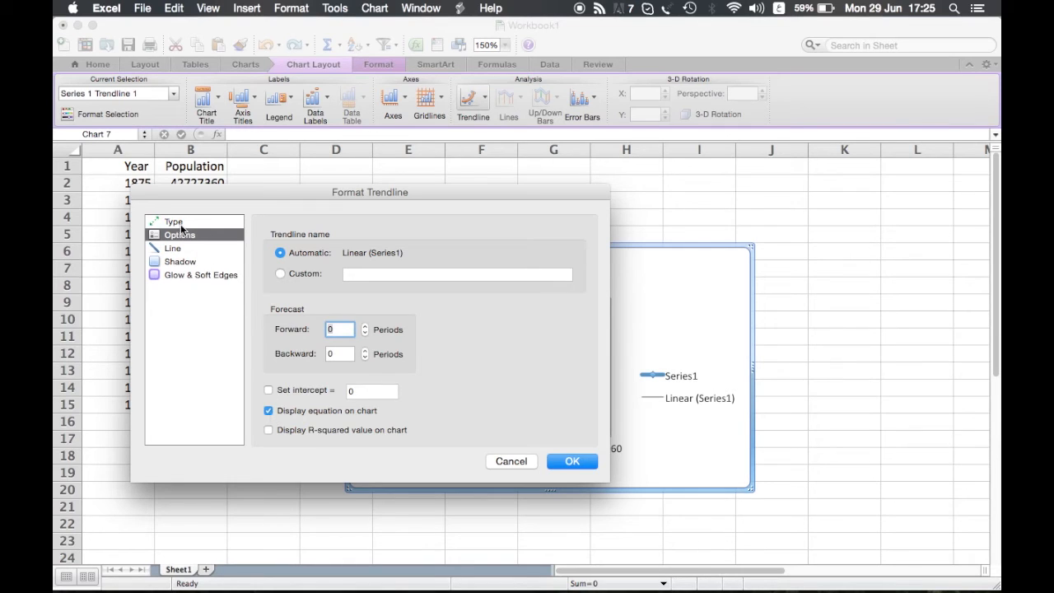
{"action": "left_click", "coordinate": [173, 221]}
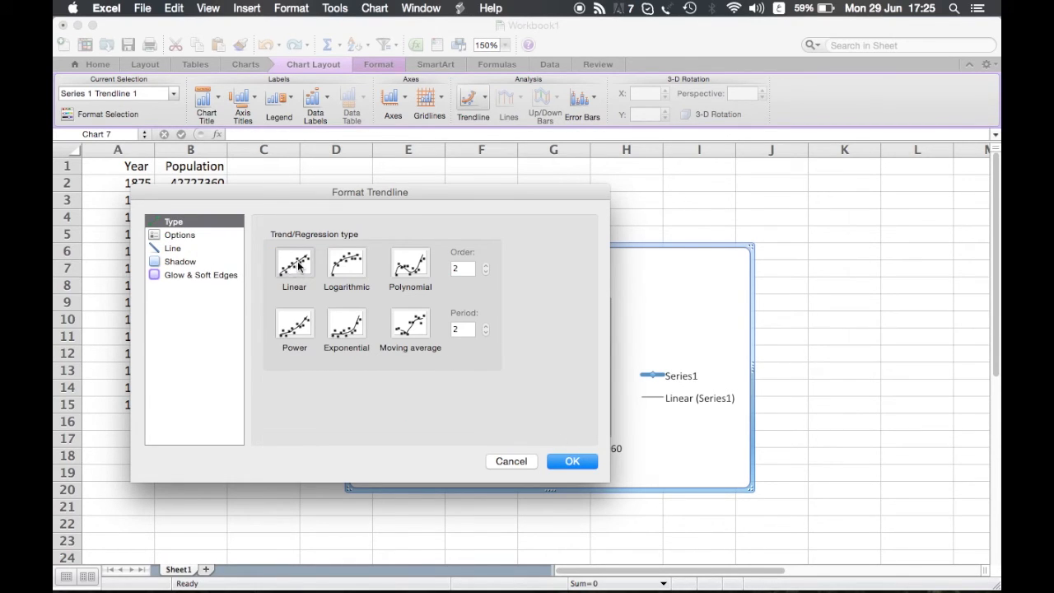
{"action": "left_click", "coordinate": [571, 461]}
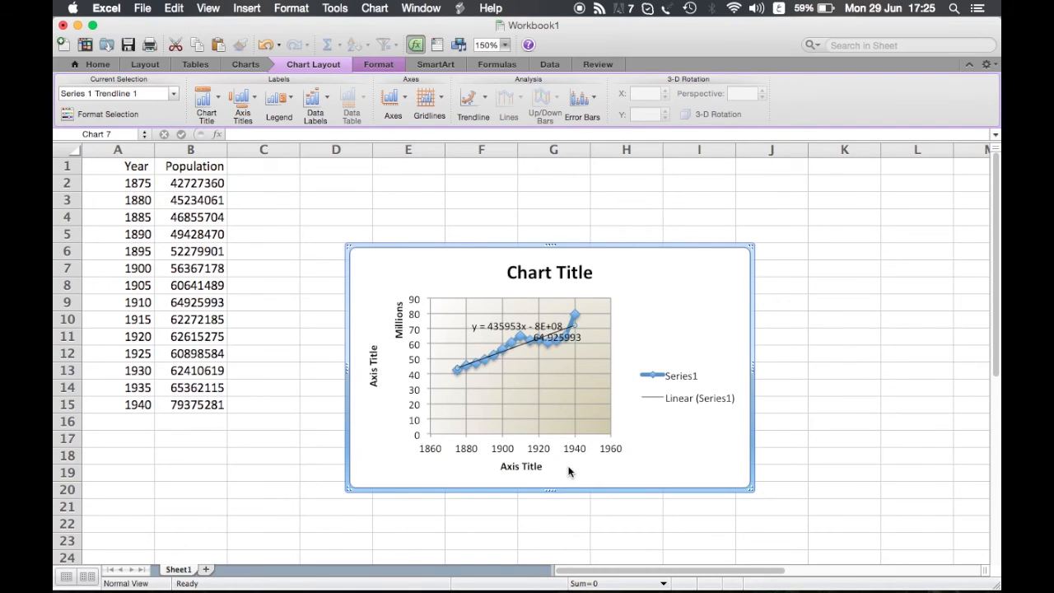
{"action": "mouse_move", "coordinate": [494, 335]}
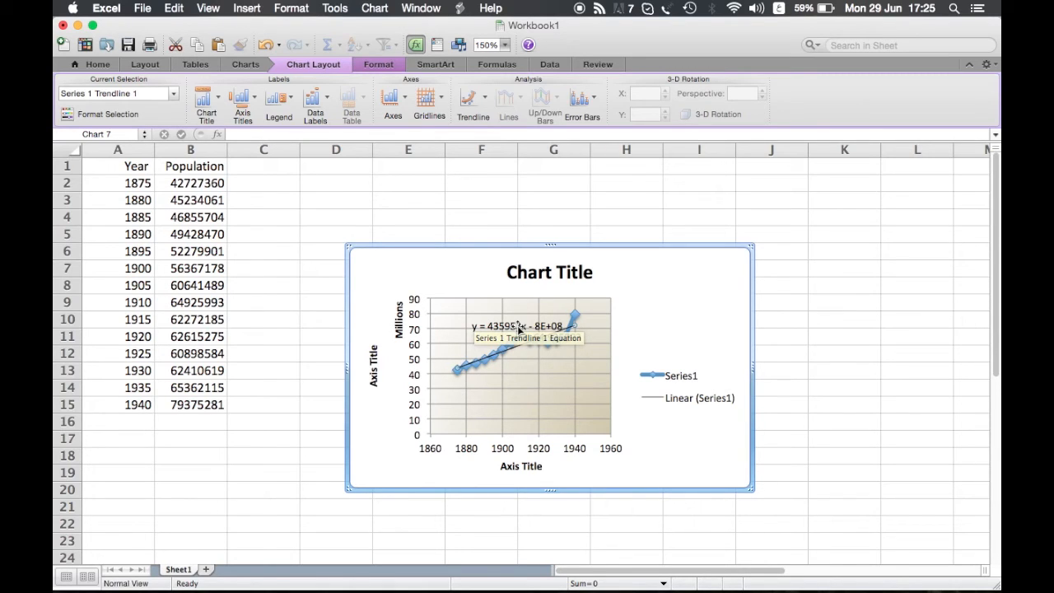
{"action": "mouse_move", "coordinate": [545, 345]}
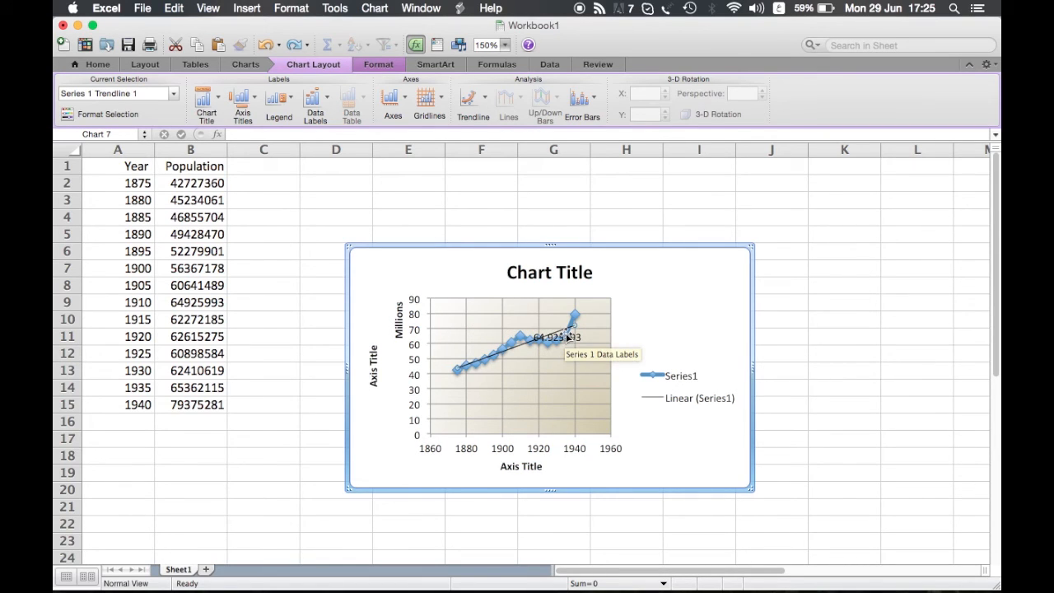
{"action": "mouse_move", "coordinate": [622, 336]}
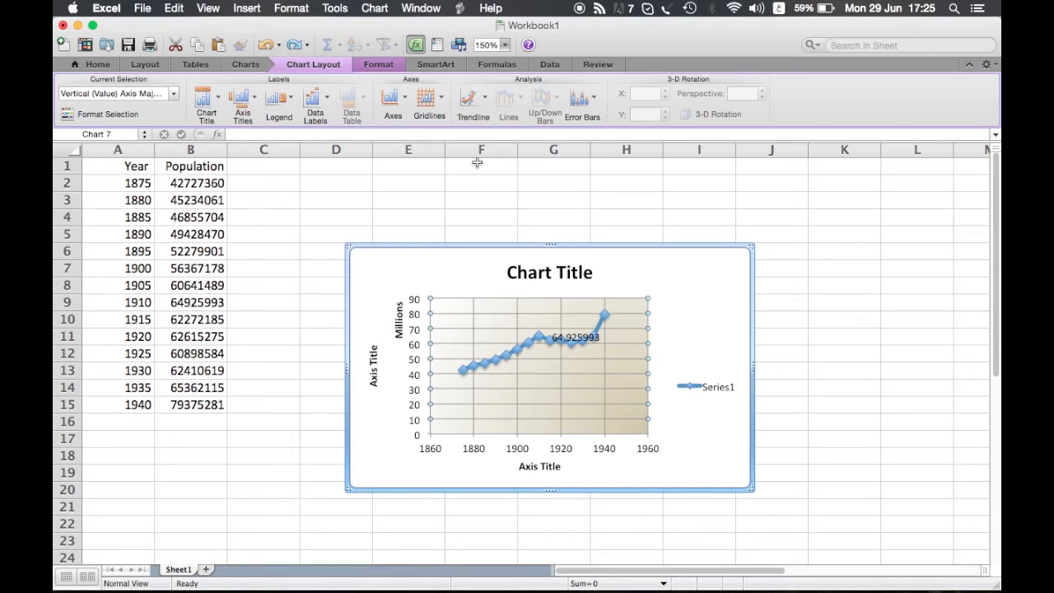
Set the horizontal year axis to minimum 1800, maximum 2000, major unit 100.
{"action": "left_click", "coordinate": [393, 99]}
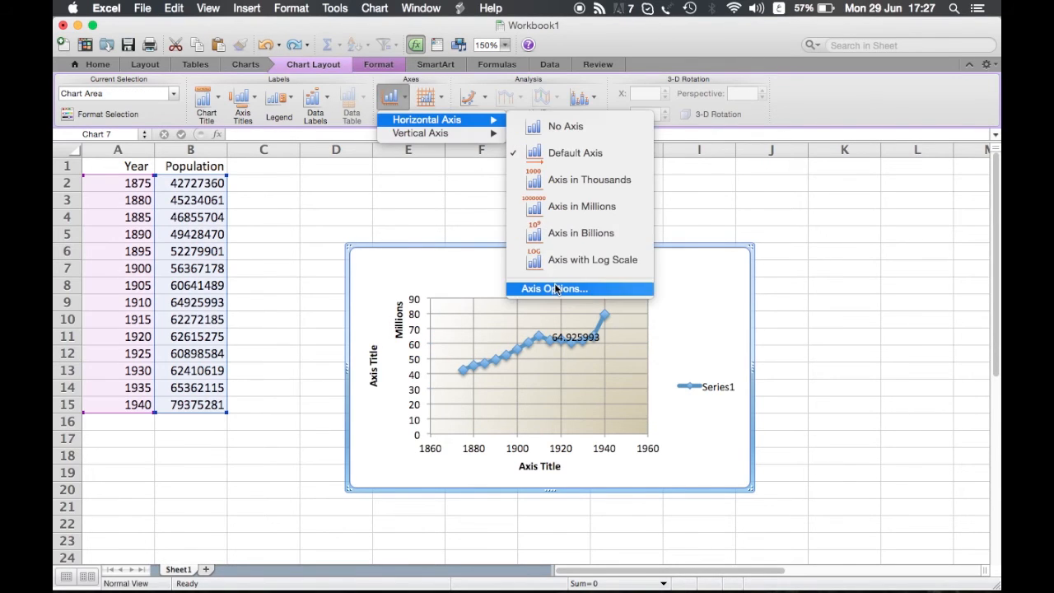
{"action": "left_click", "coordinate": [554, 288]}
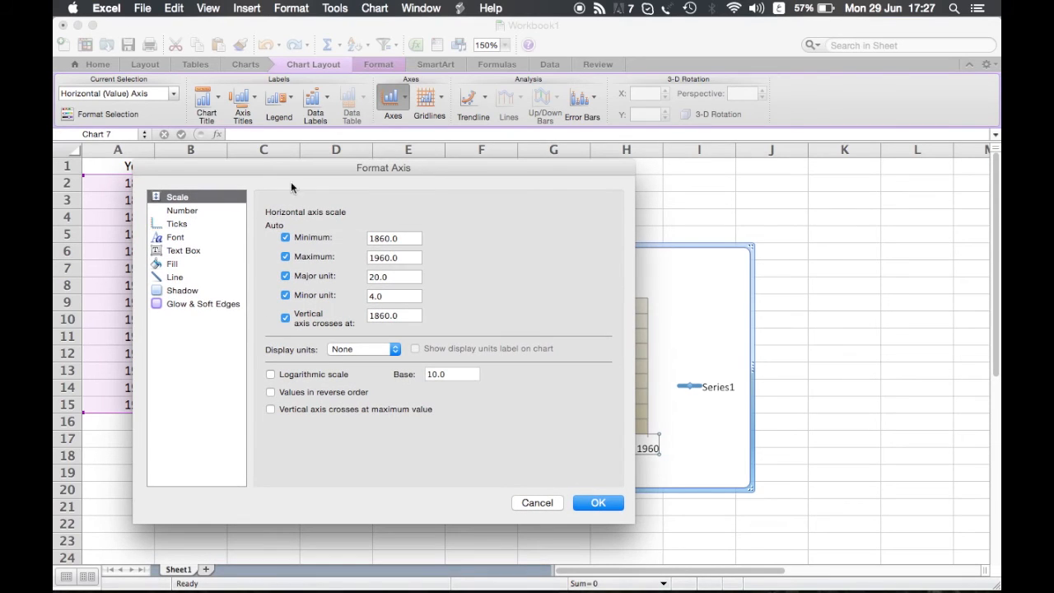
{"action": "mouse_move", "coordinate": [358, 216]}
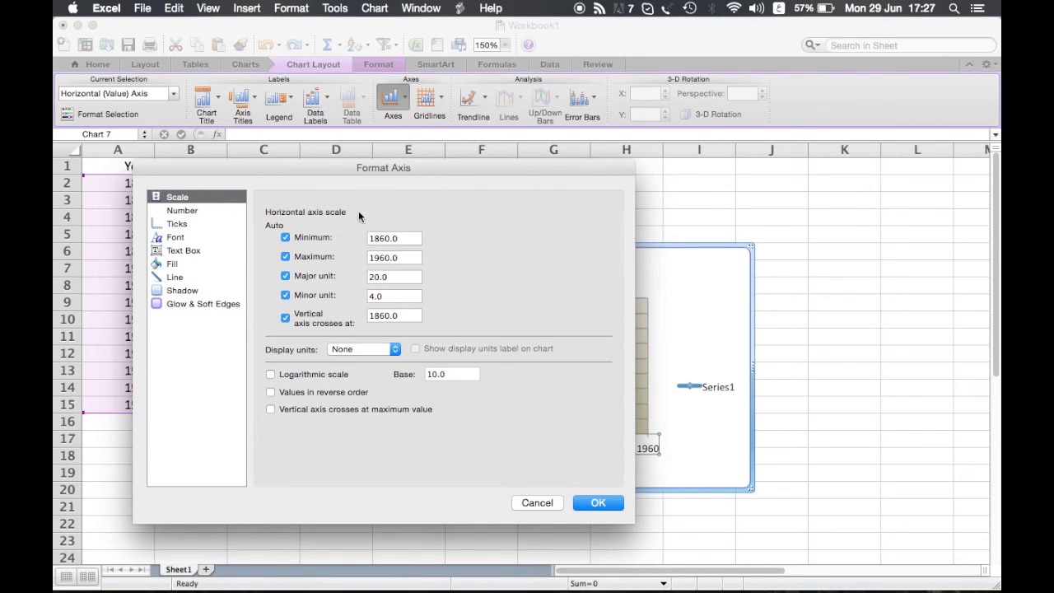
{"action": "left_click_drag", "start_coordinate": [383, 167], "coordinate": [407, 133]}
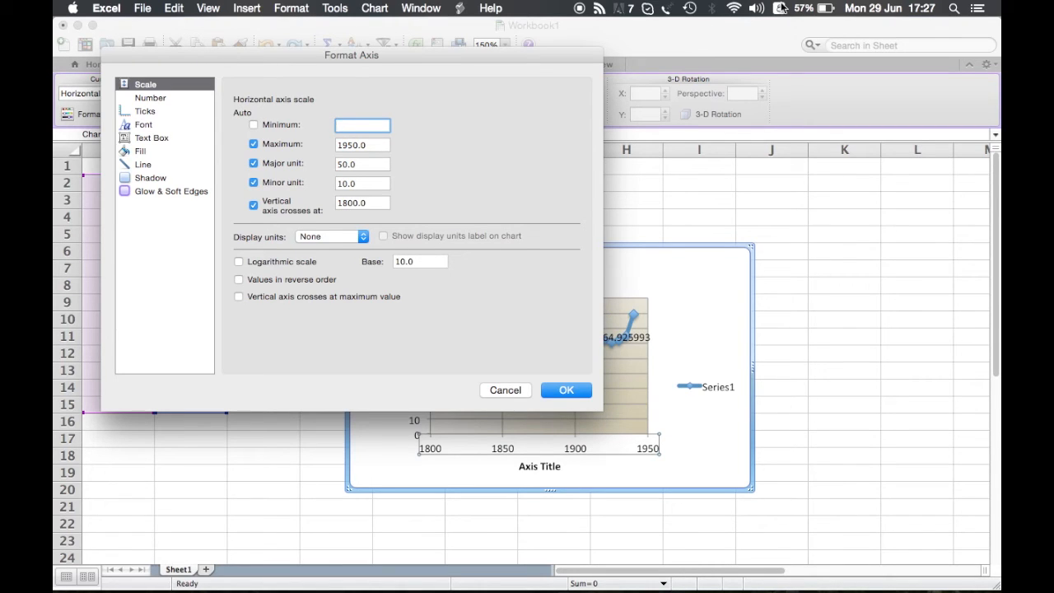
{"action": "left_click", "coordinate": [362, 125]}
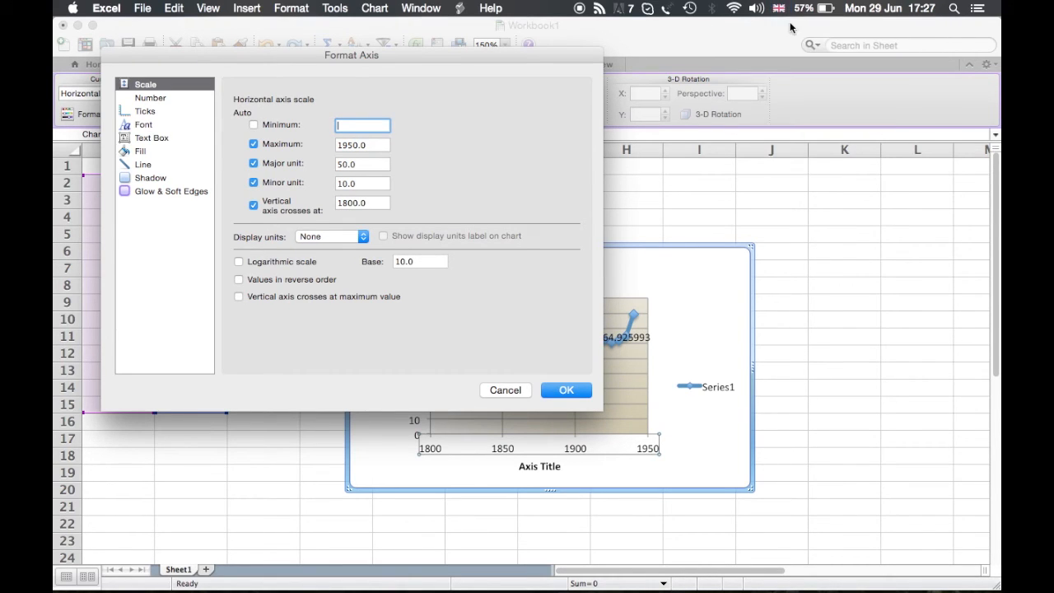
{"action": "type", "text": "1800"}
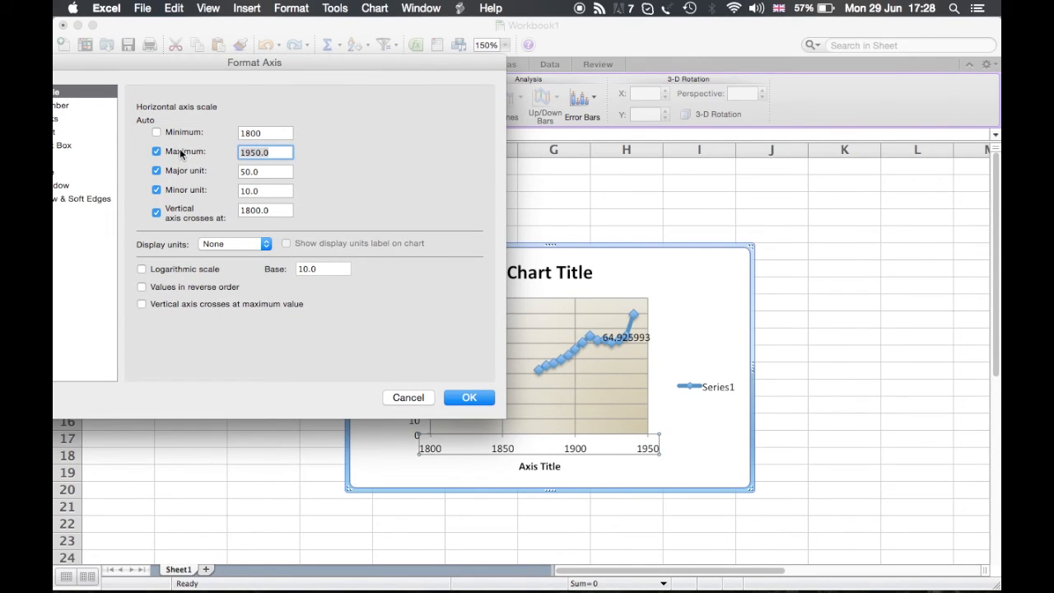
{"action": "left_click", "coordinate": [156, 151]}
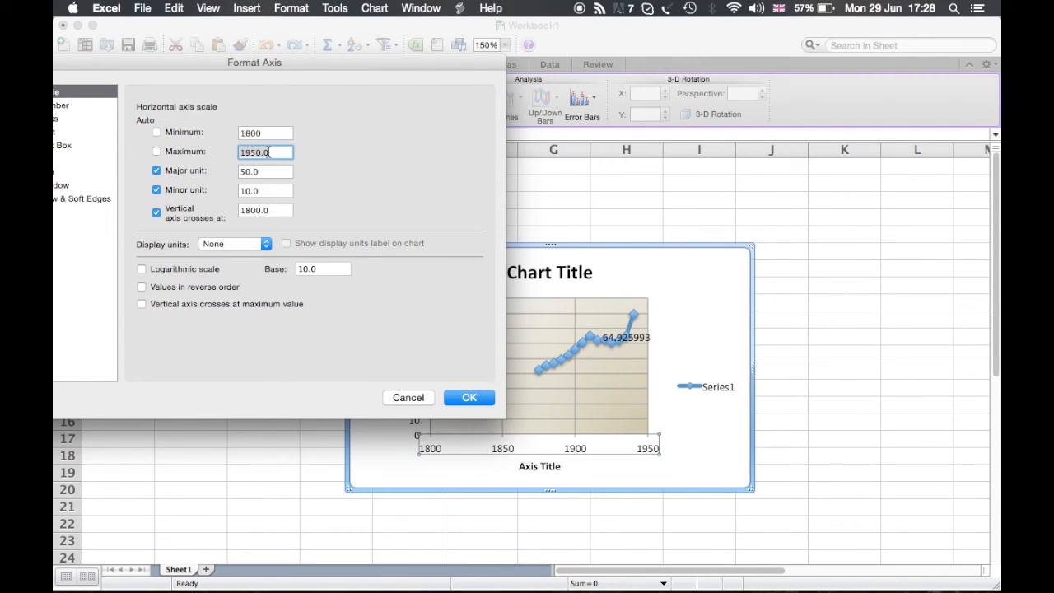
{"action": "type", "text": "2000"}
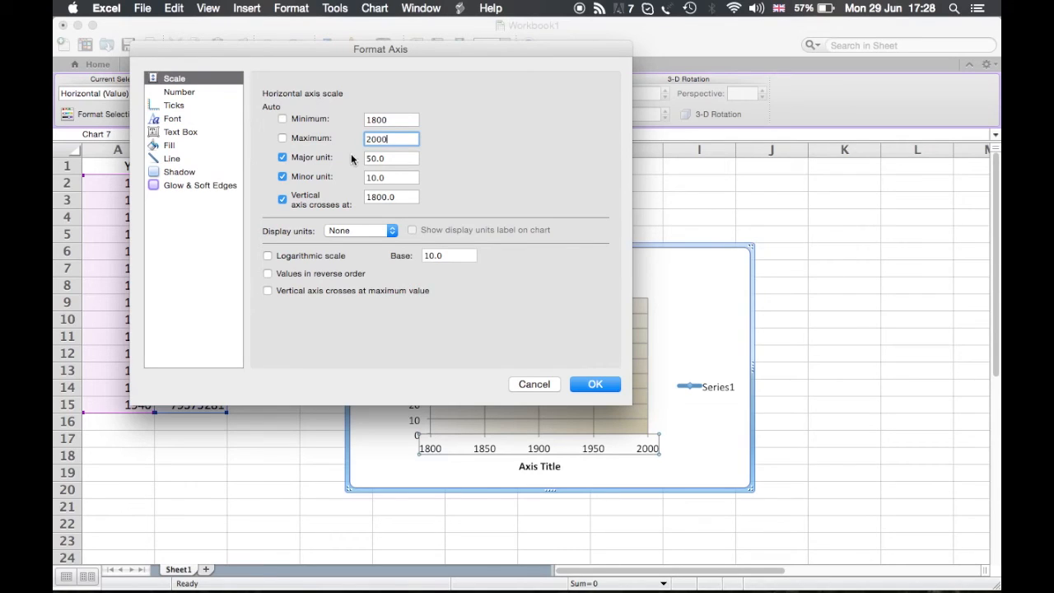
{"action": "left_click", "coordinate": [391, 157]}
{"action": "type", "text": "100"}
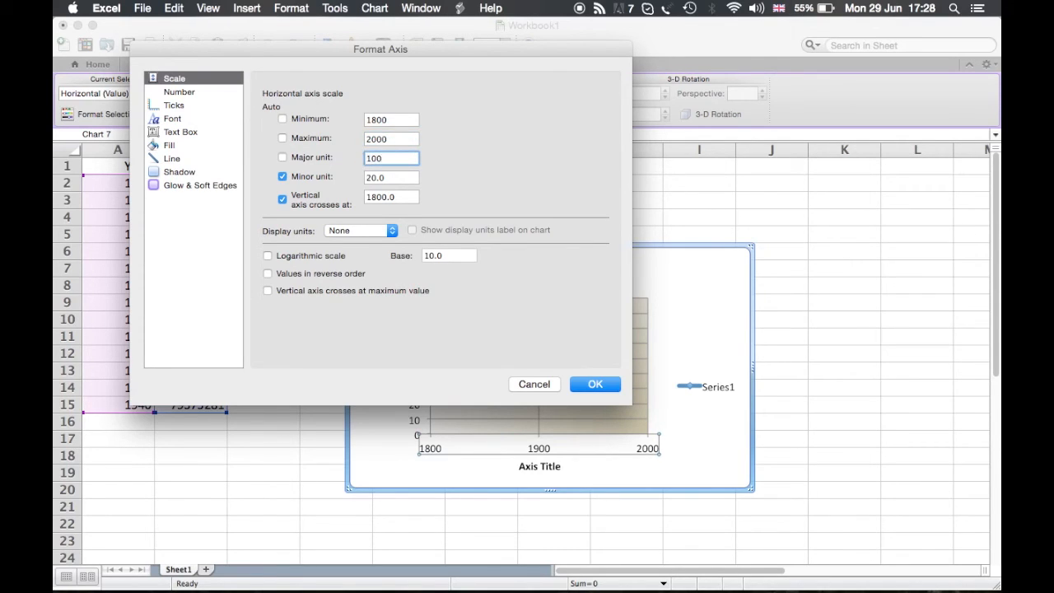
{"action": "left_click", "coordinate": [595, 384]}
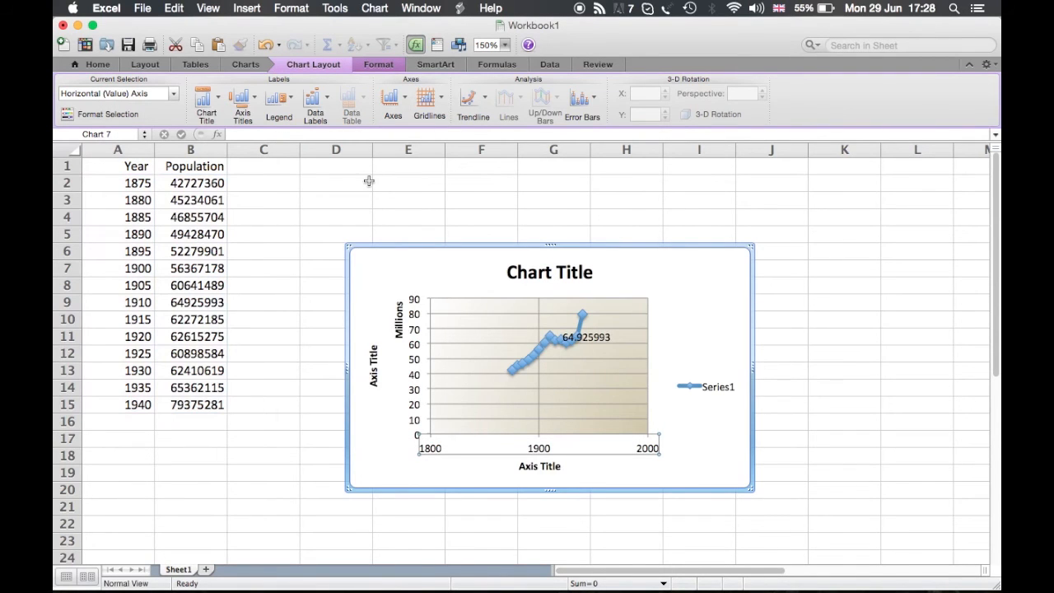
{"action": "mouse_move", "coordinate": [425, 424]}
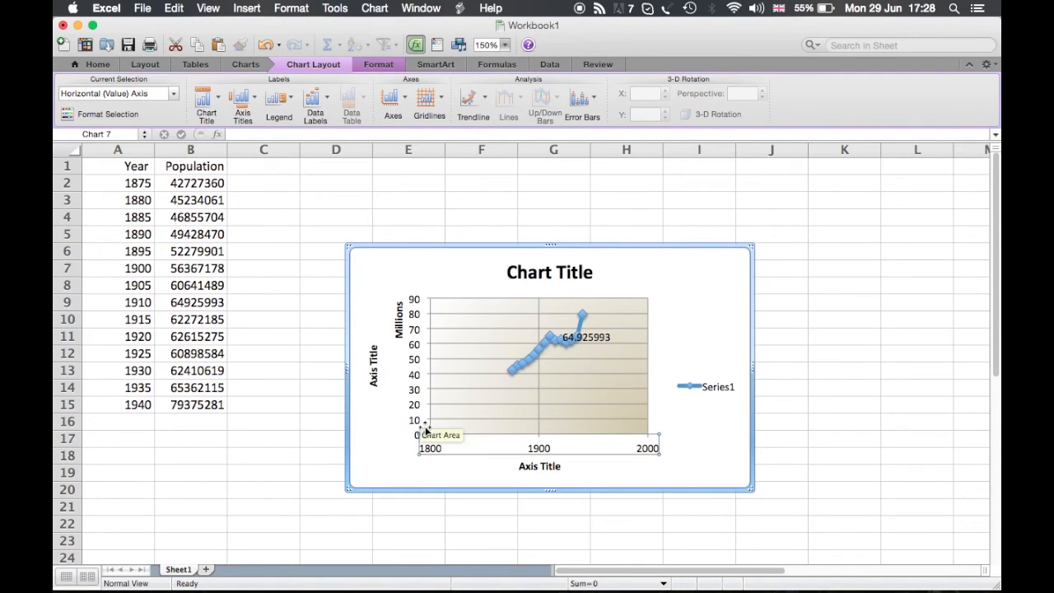
{"action": "mouse_move", "coordinate": [392, 99]}
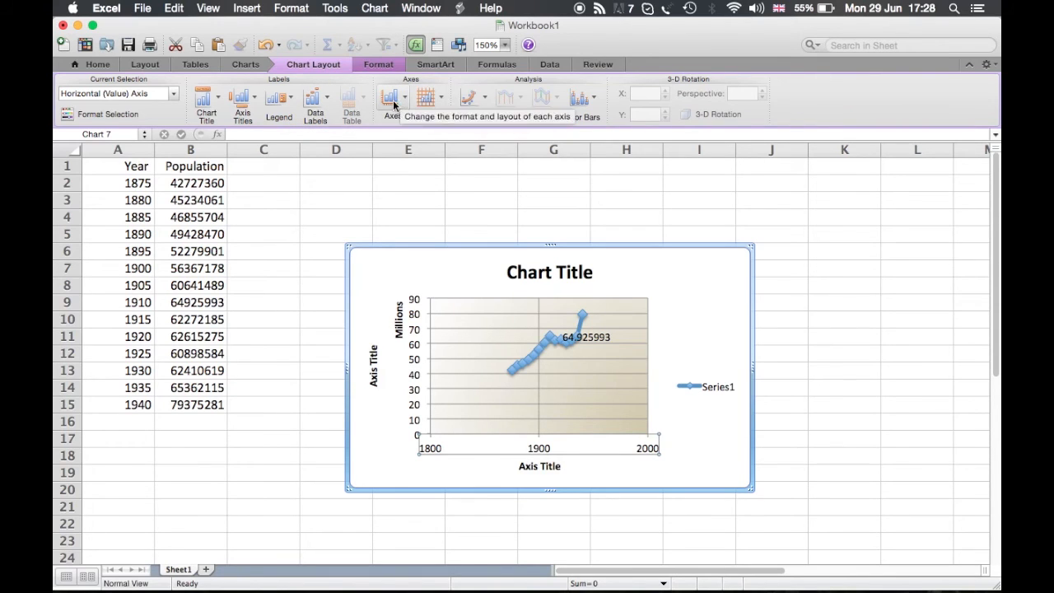
Change the year axis major unit to 25 and minor unit to 10.
{"action": "left_click", "coordinate": [391, 97]}
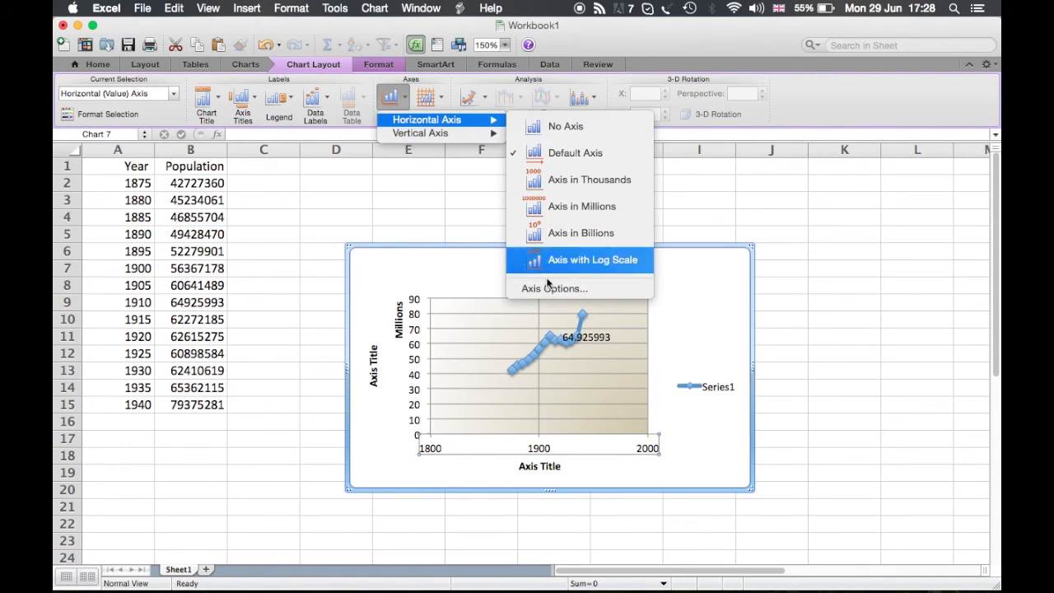
{"action": "left_click", "coordinate": [554, 288]}
{"action": "type", "text": "10"}
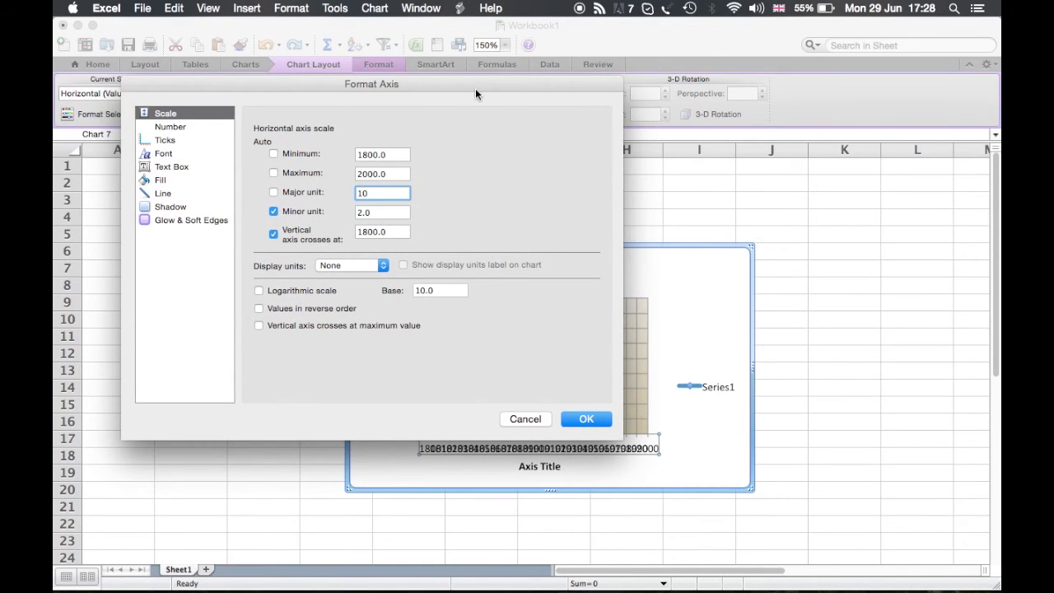
{"action": "type", "text": "1"}
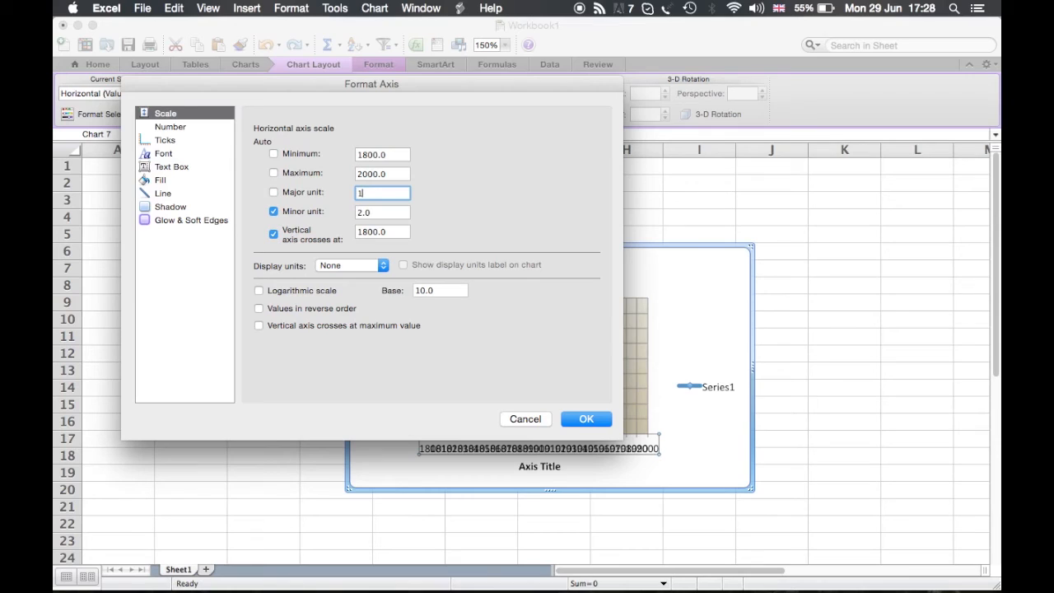
{"action": "type", "text": "25"}
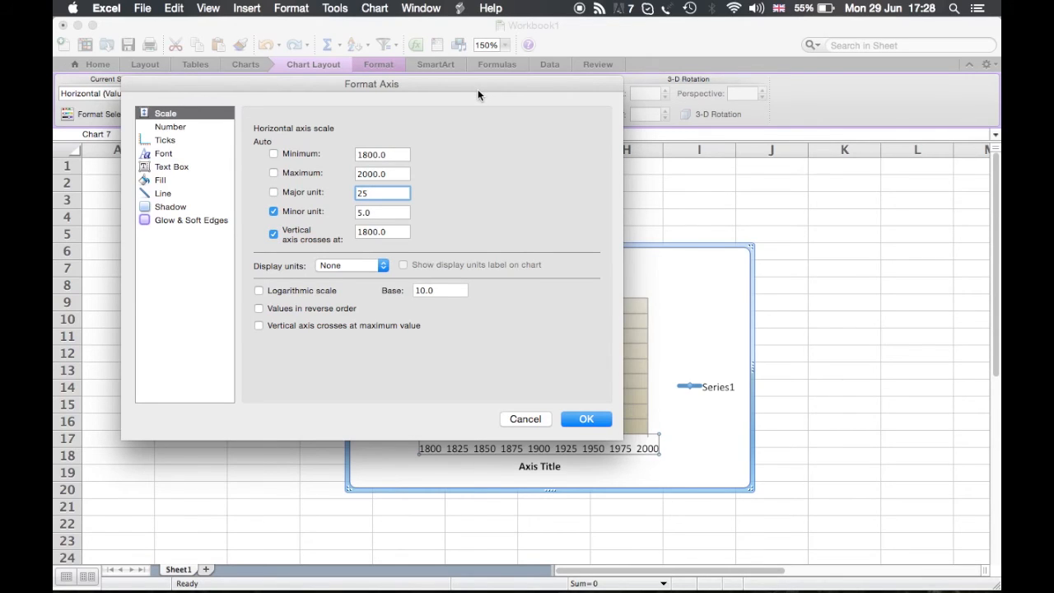
{"action": "mouse_move", "coordinate": [315, 220]}
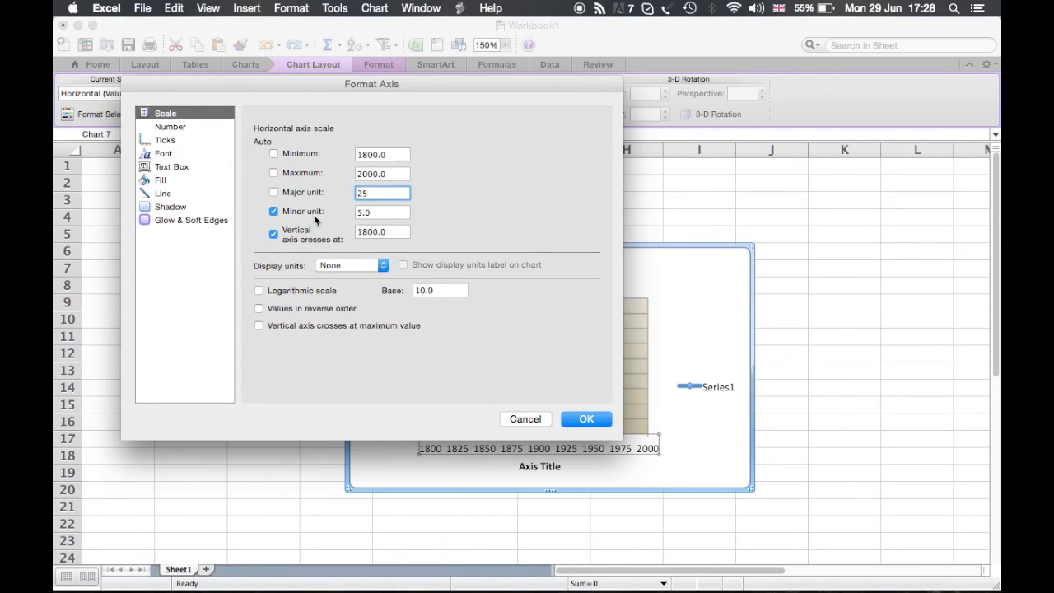
{"action": "type", "text": "10"}
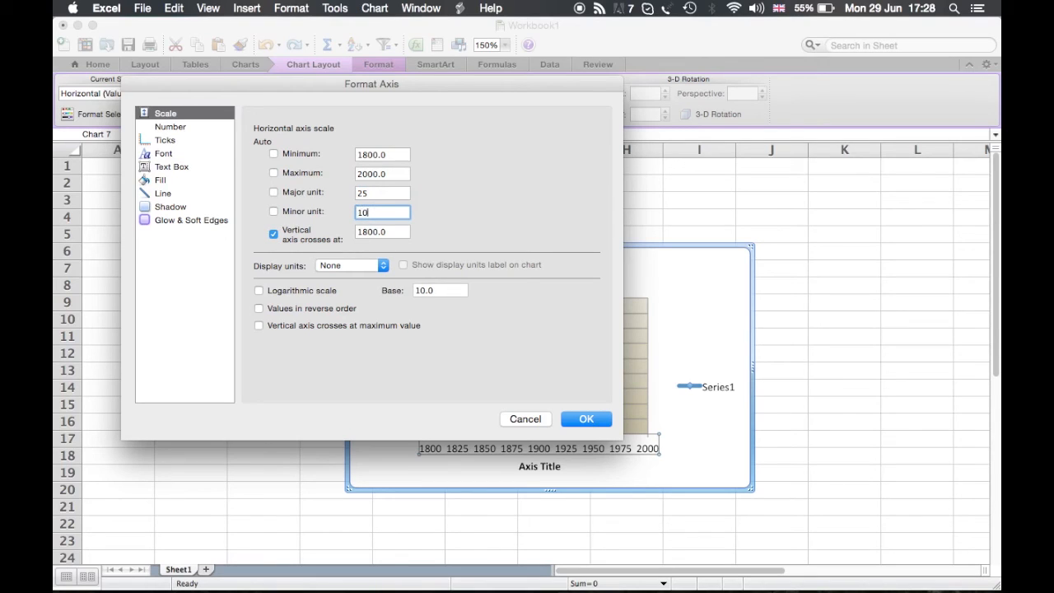
{"action": "left_click", "coordinate": [382, 231]}
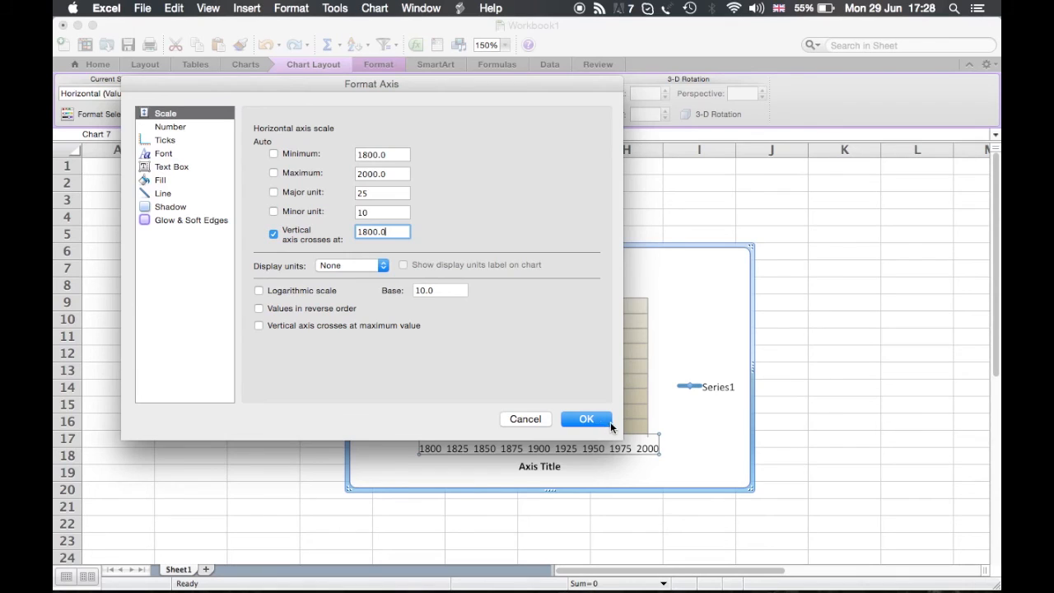
{"action": "left_click", "coordinate": [585, 419]}
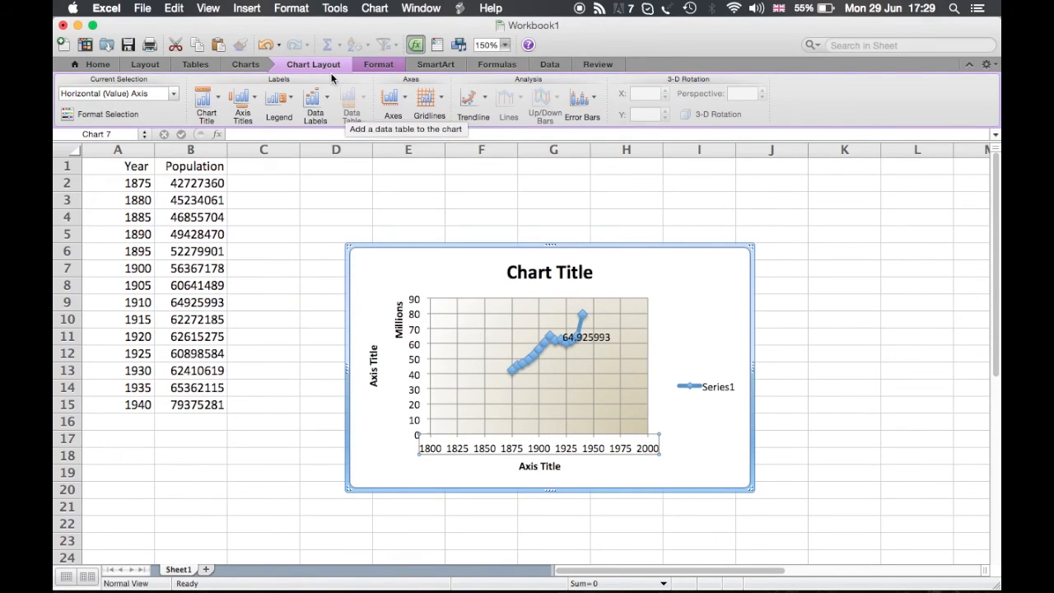
{"action": "left_click", "coordinate": [392, 99]}
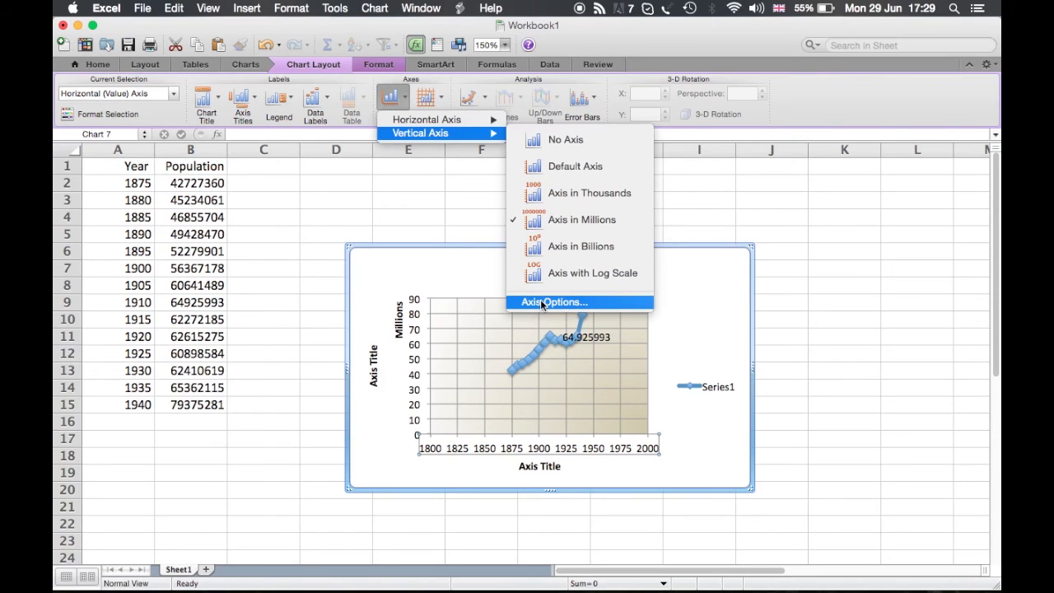
Fix the vertical axis minimum at 0 and maximum at 100,000,000.
{"action": "left_click", "coordinate": [553, 301]}
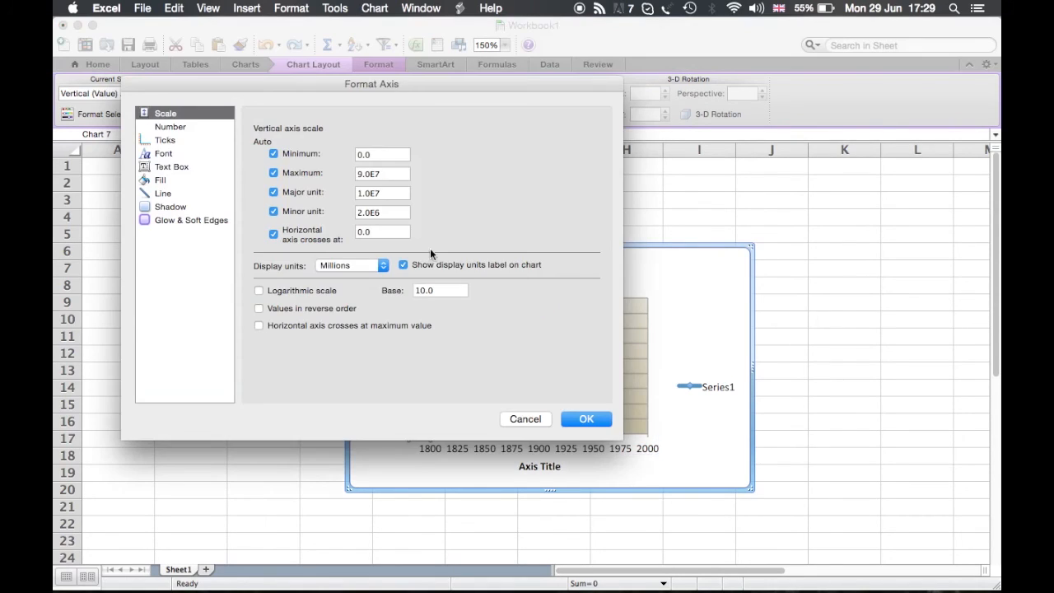
{"action": "left_click", "coordinate": [273, 173]}
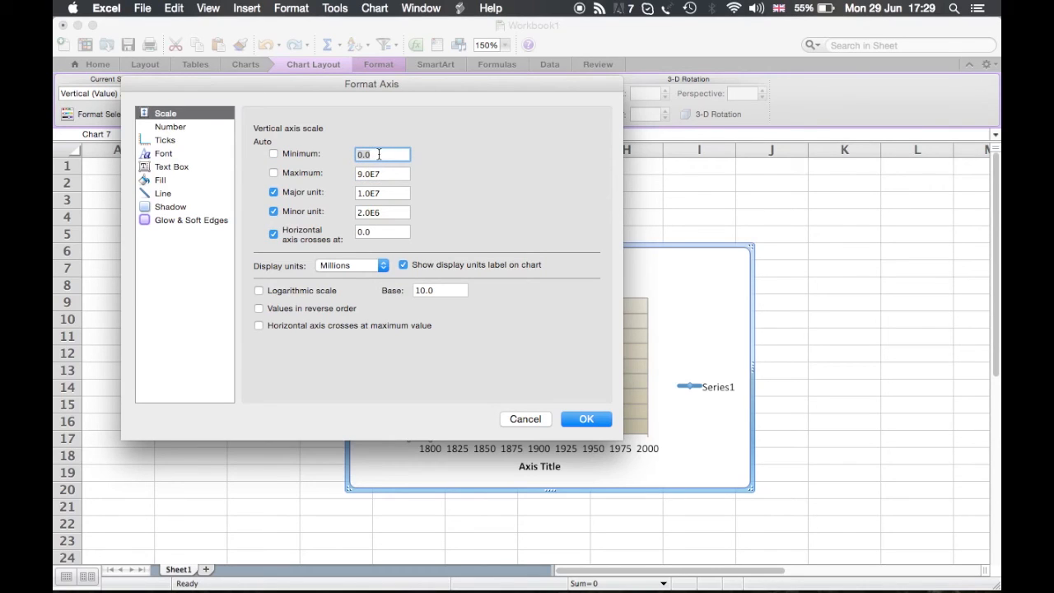
{"action": "left_click", "coordinate": [382, 173]}
{"action": "type", "text": "100000000"}
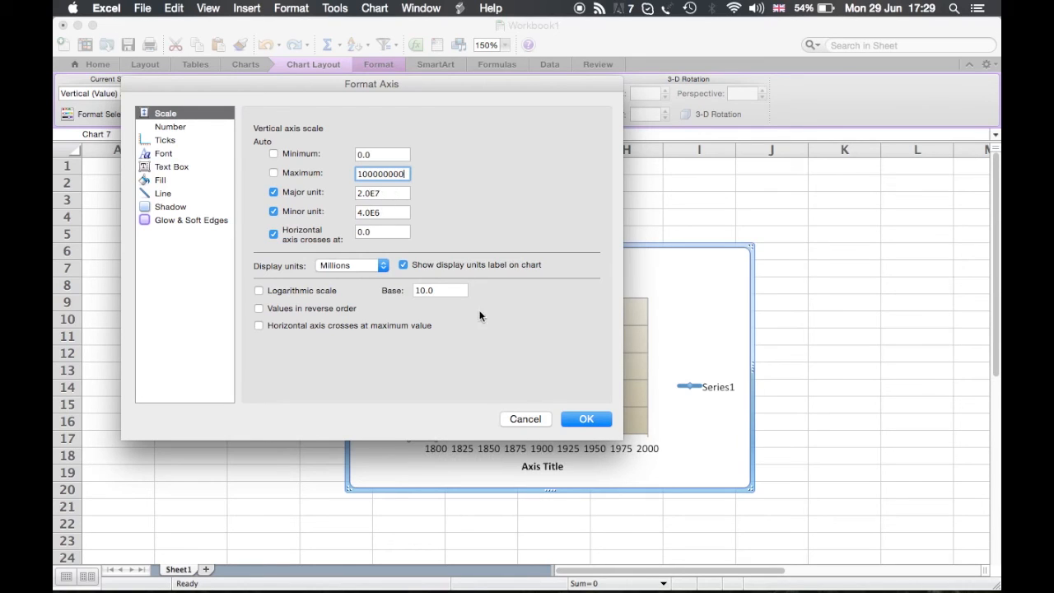
{"action": "left_click", "coordinate": [585, 418]}
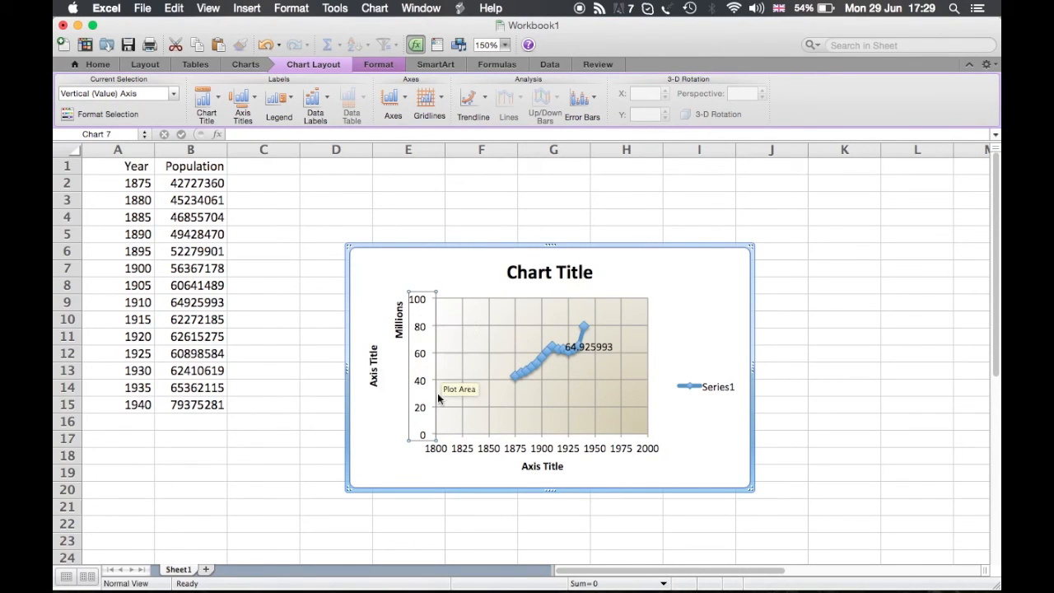
{"action": "mouse_move", "coordinate": [435, 416]}
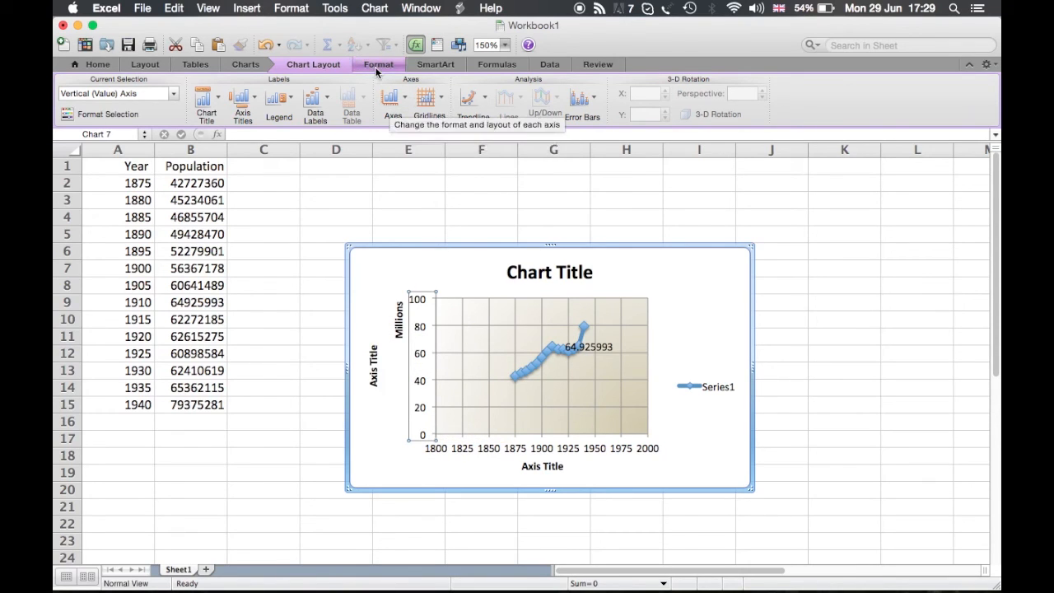
Colour the Series 1 population line orange and give it a heavier weight.
{"action": "left_click", "coordinate": [379, 64]}
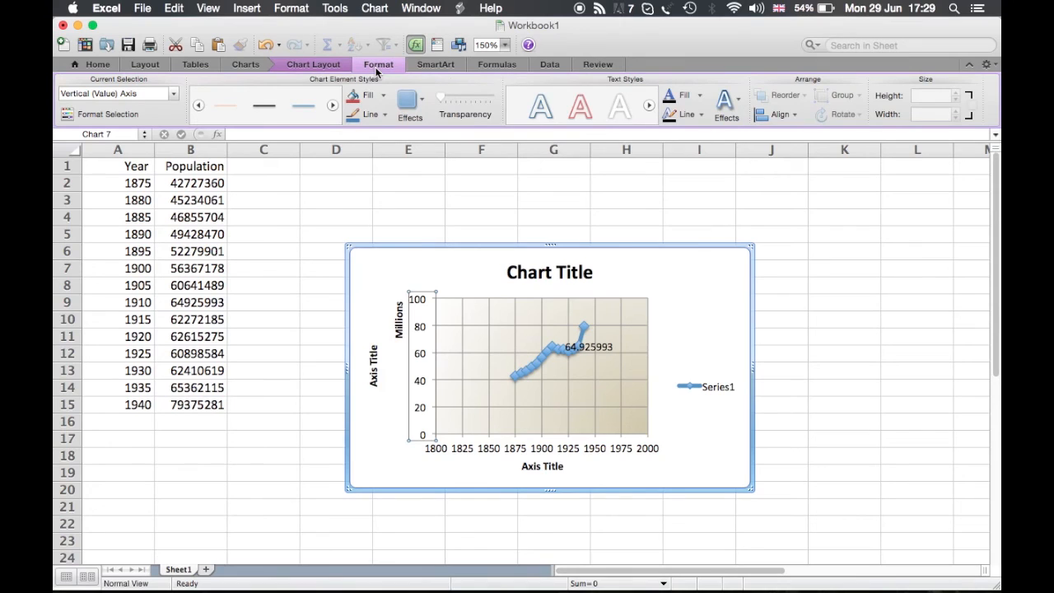
{"action": "mouse_move", "coordinate": [553, 360]}
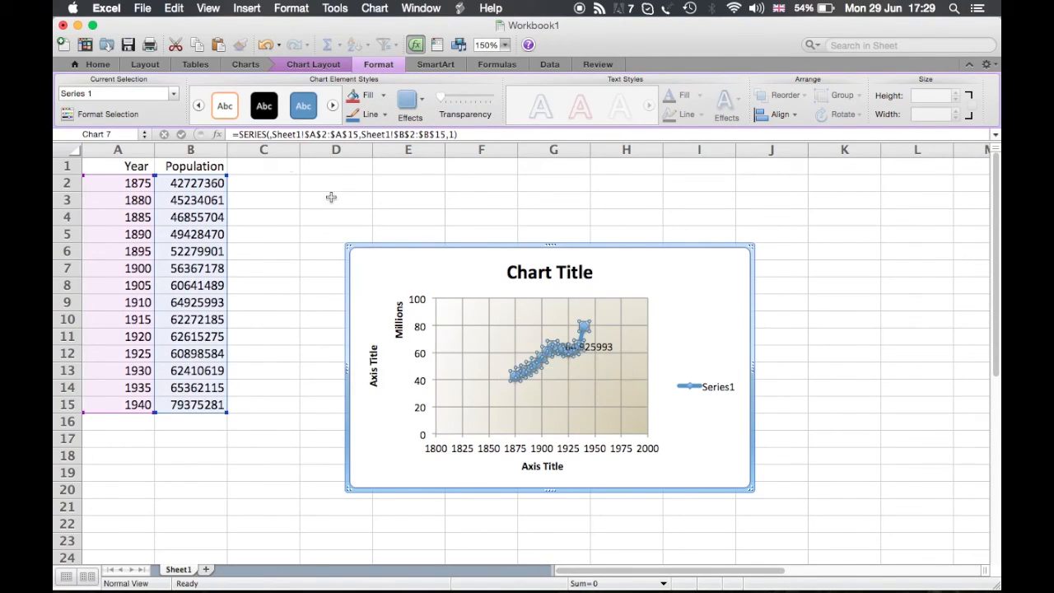
{"action": "left_click", "coordinate": [264, 106]}
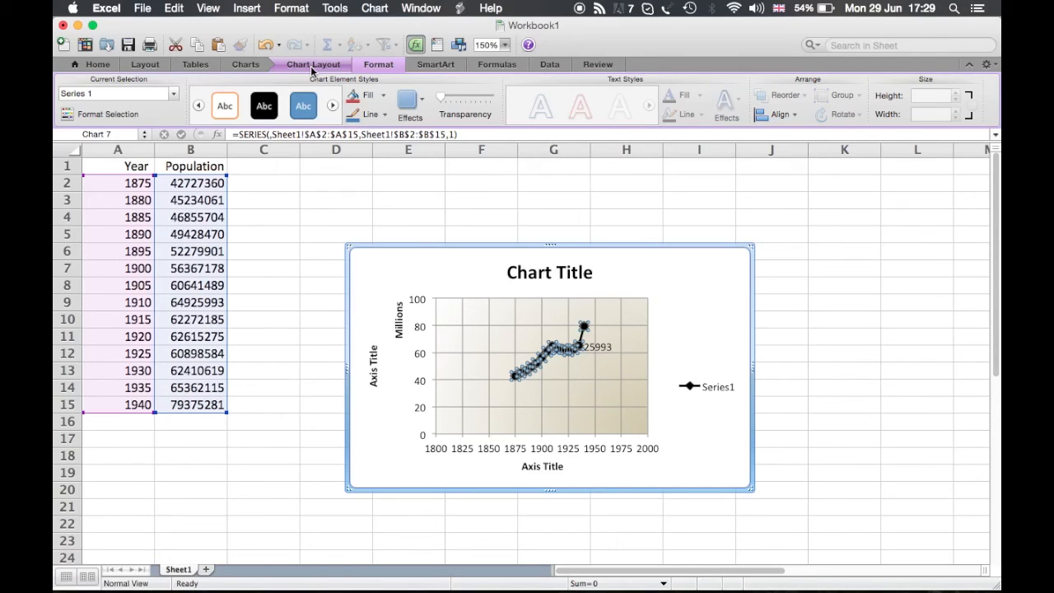
{"action": "mouse_move", "coordinate": [371, 114]}
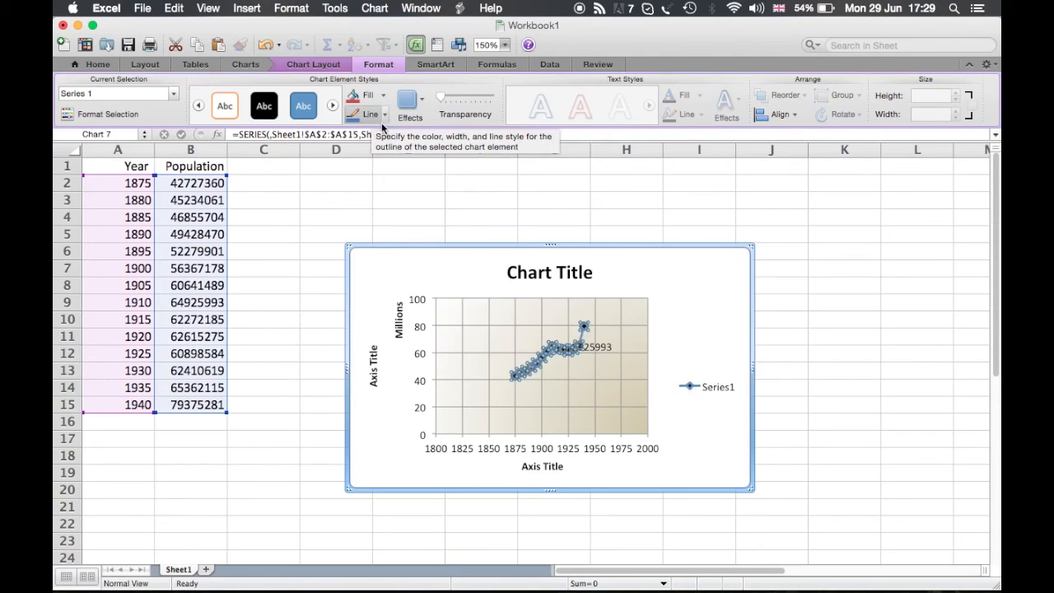
{"action": "left_click", "coordinate": [369, 114]}
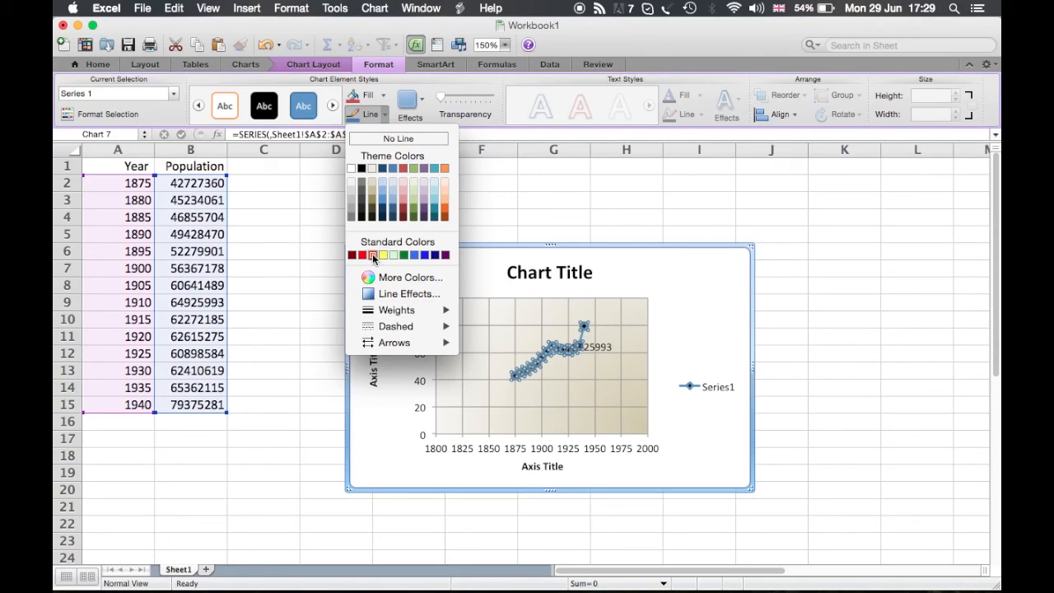
{"action": "left_click", "coordinate": [370, 255]}
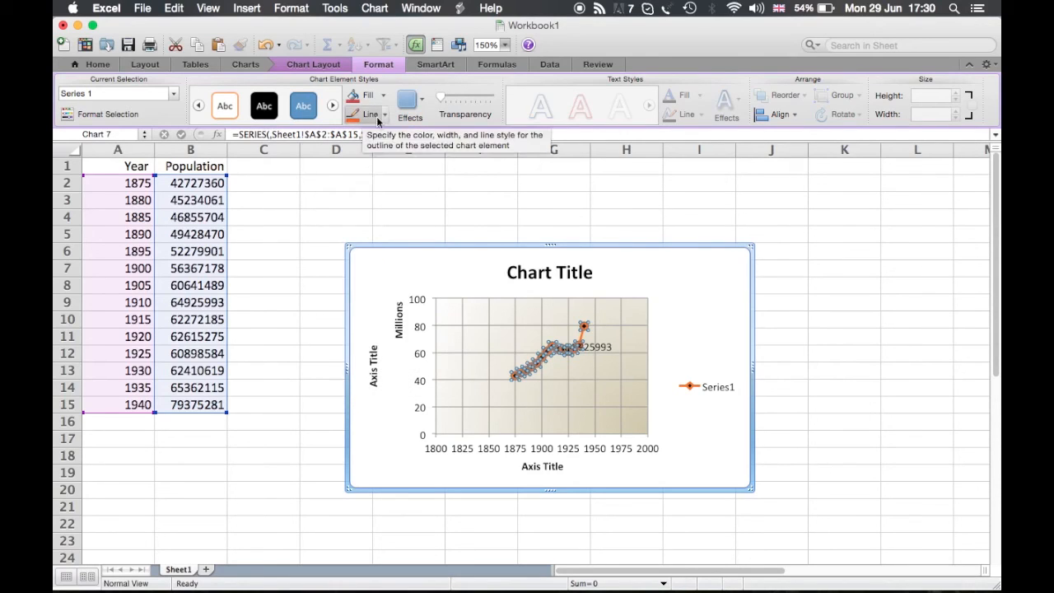
{"action": "left_click", "coordinate": [372, 114]}
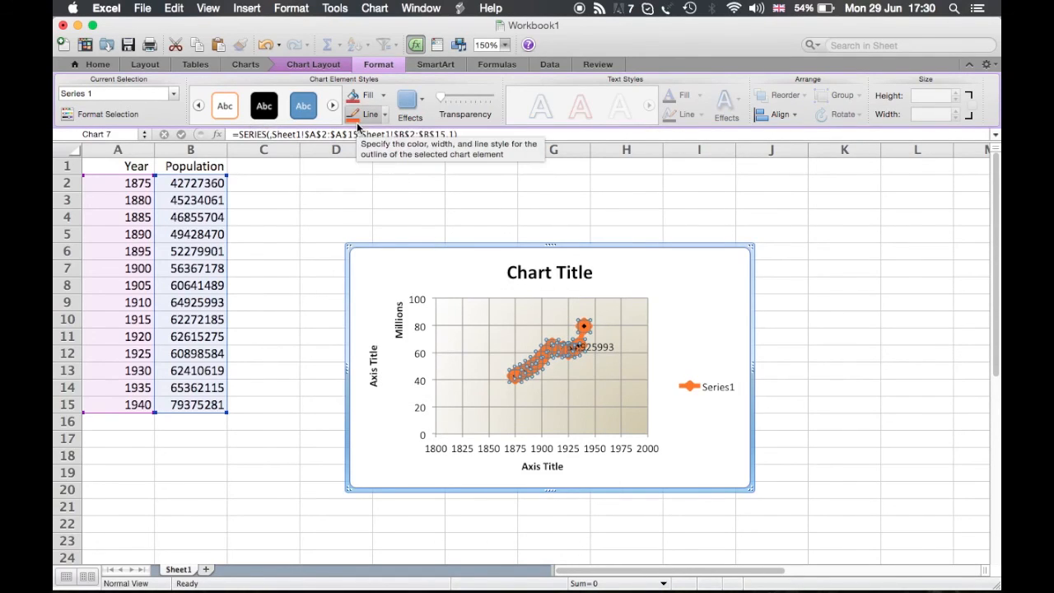
{"action": "left_click", "coordinate": [371, 114]}
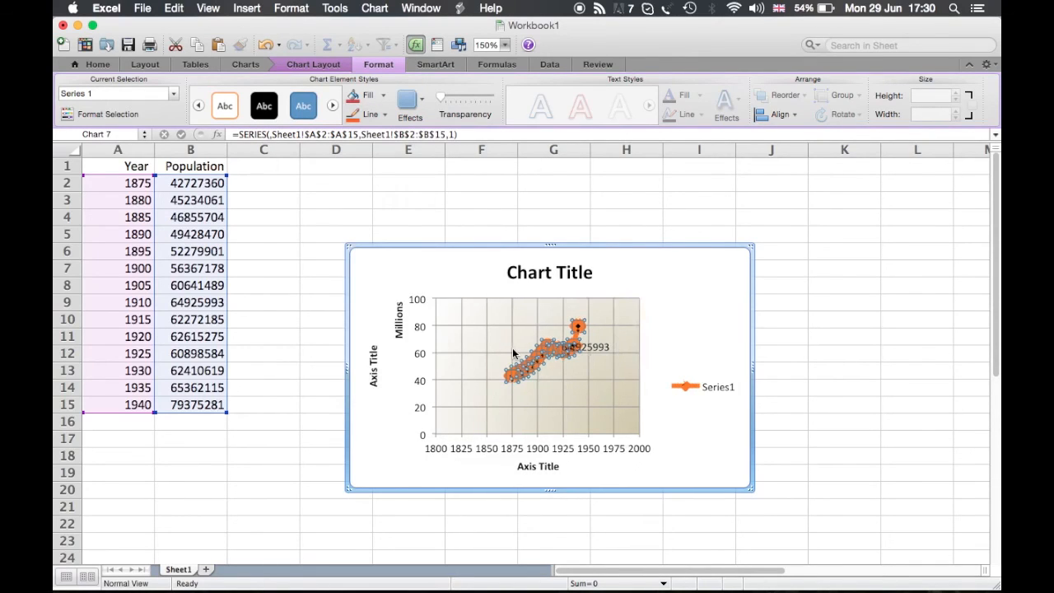
{"action": "mouse_move", "coordinate": [641, 365]}
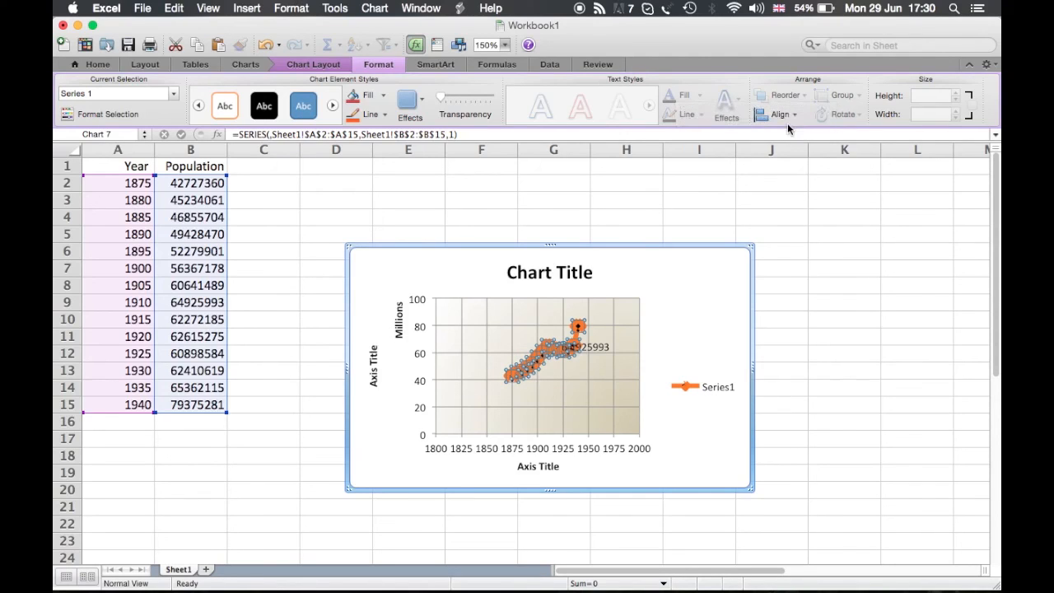
{"action": "mouse_move", "coordinate": [783, 114]}
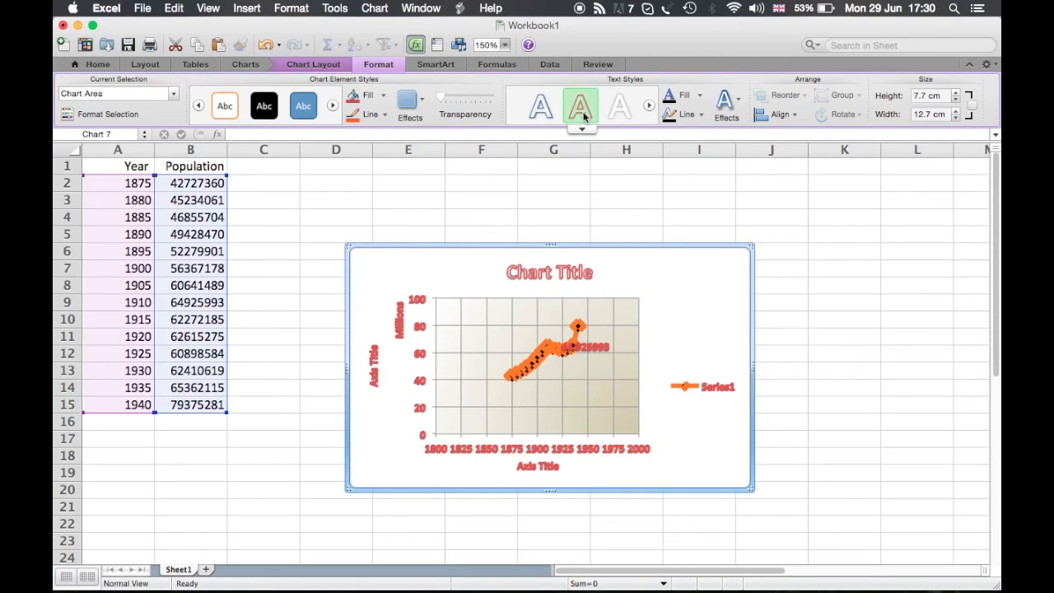
{"action": "mouse_move", "coordinate": [688, 105]}
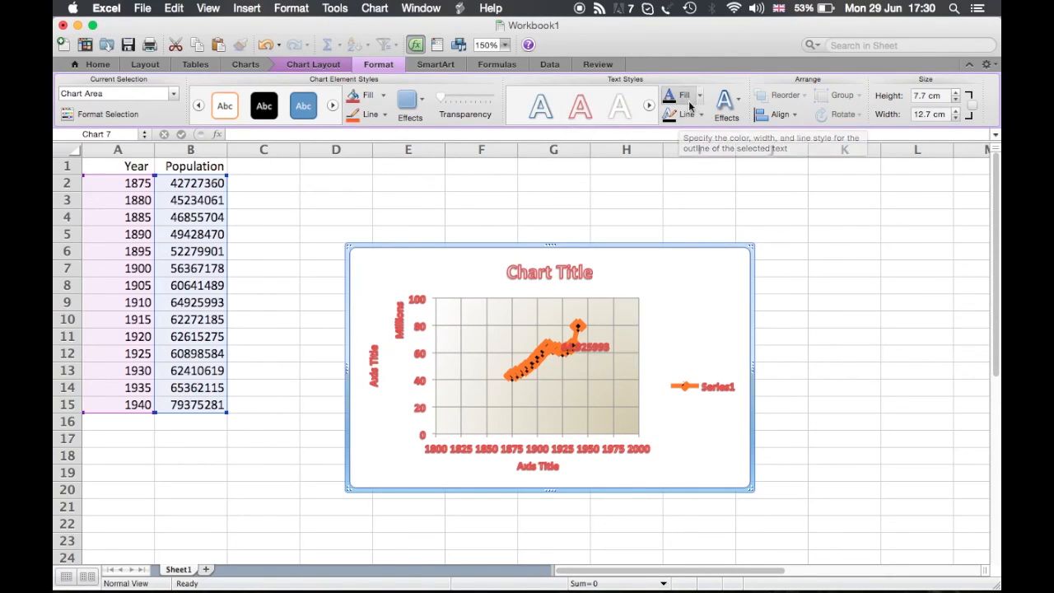
Apply the red WordArt text style to the whole chart area's text.
{"action": "left_click", "coordinate": [682, 96]}
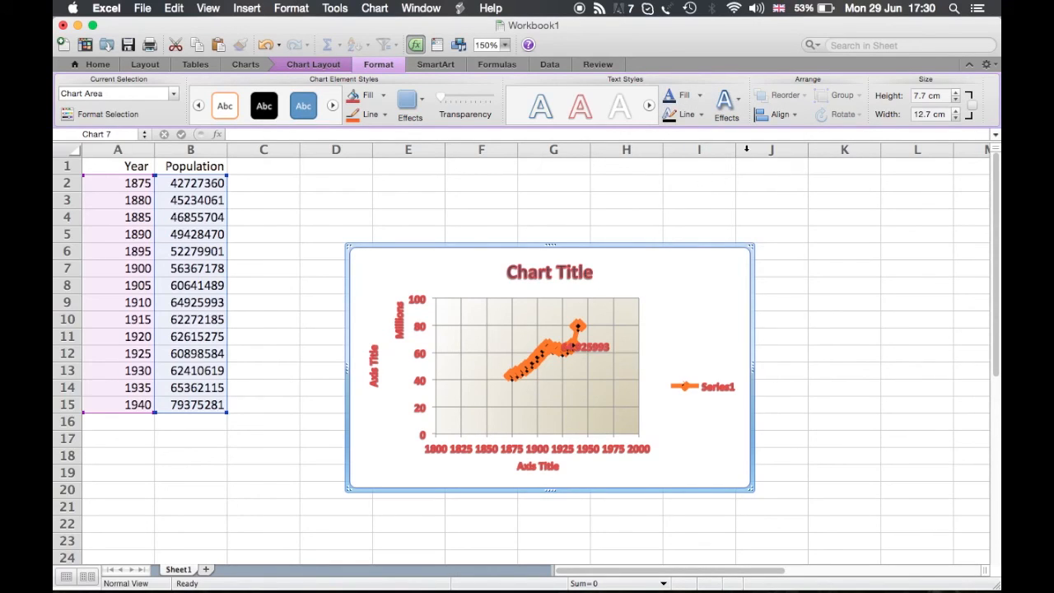
{"action": "mouse_move", "coordinate": [779, 132]}
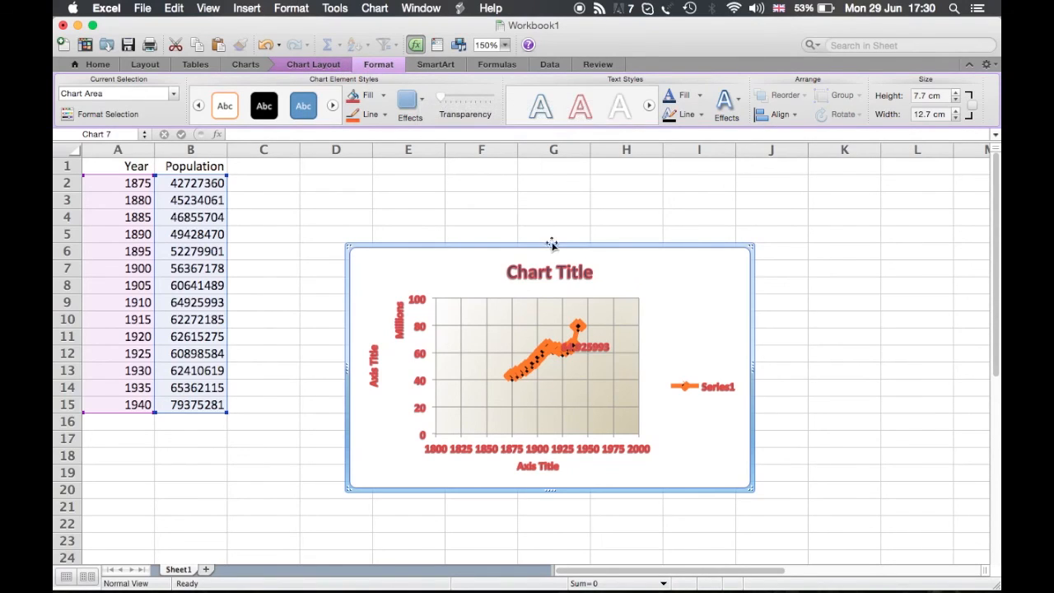
{"action": "mouse_move", "coordinate": [645, 272]}
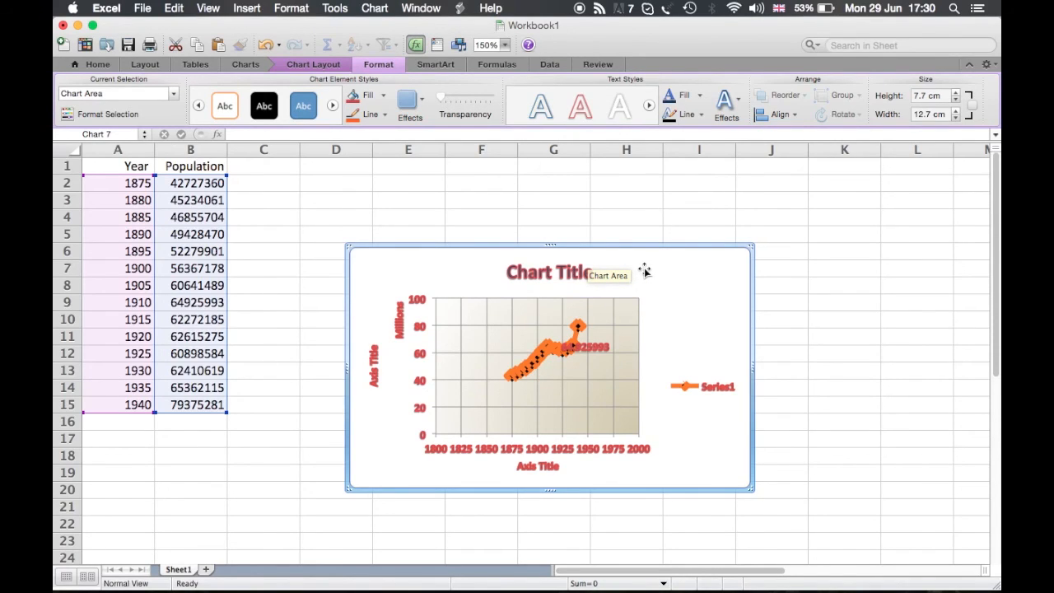
{"action": "mouse_move", "coordinate": [642, 270]}
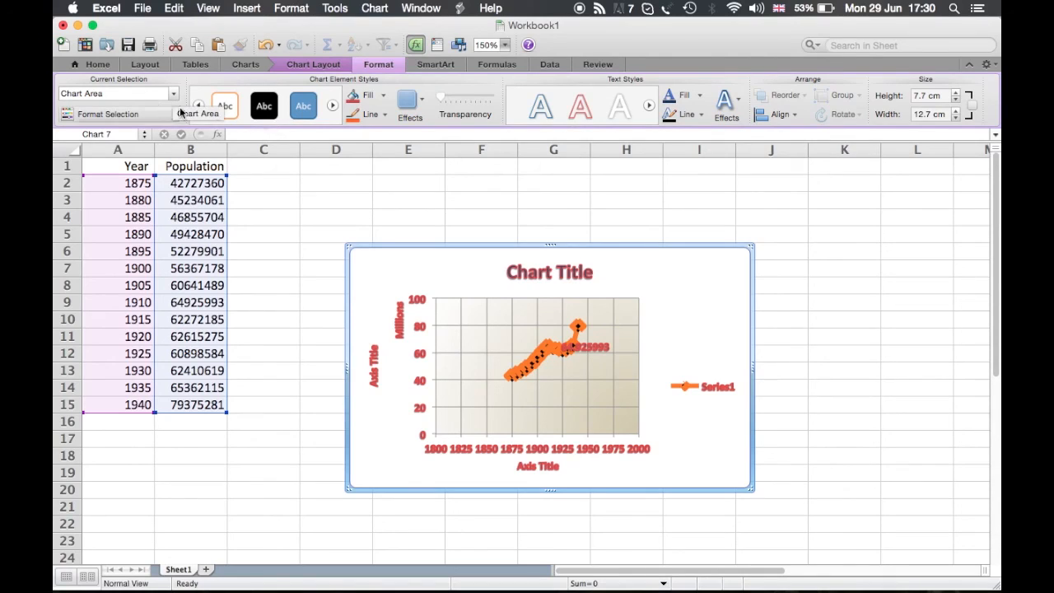
{"action": "left_click", "coordinate": [313, 64]}
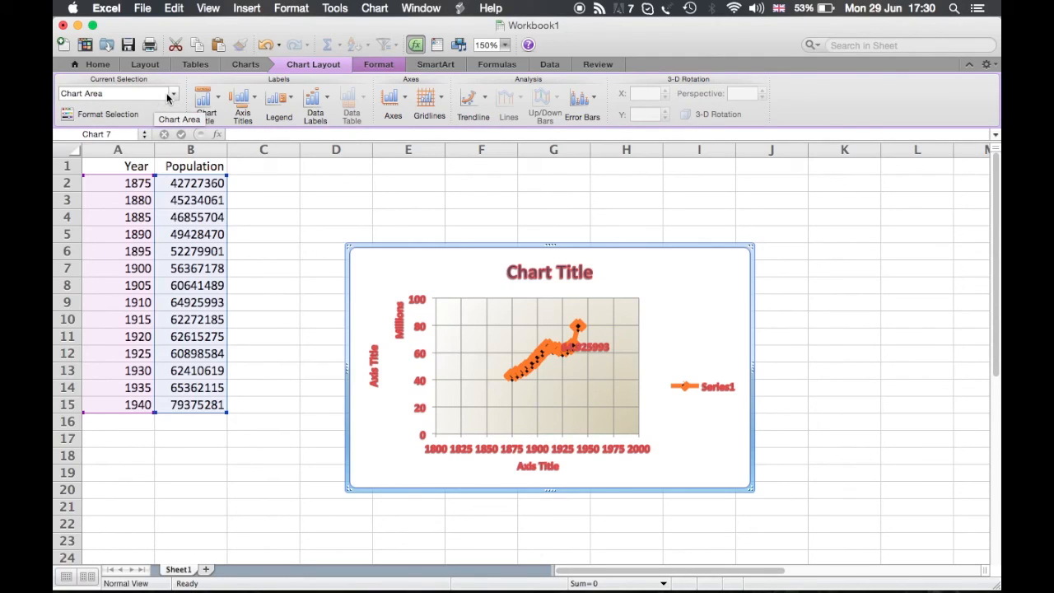
{"action": "left_click", "coordinate": [173, 93]}
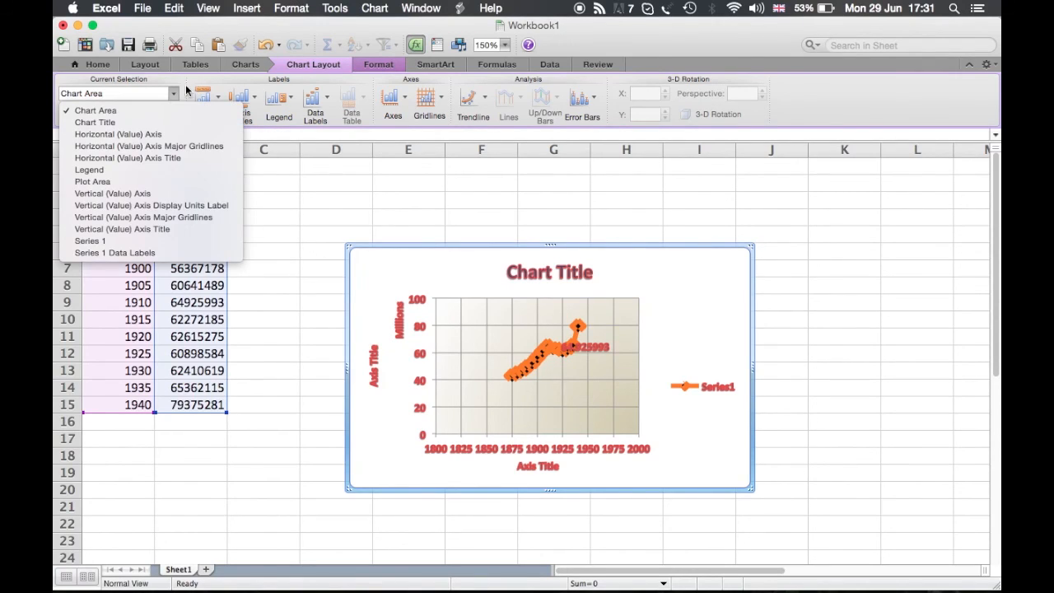
{"action": "left_click", "coordinate": [128, 114]}
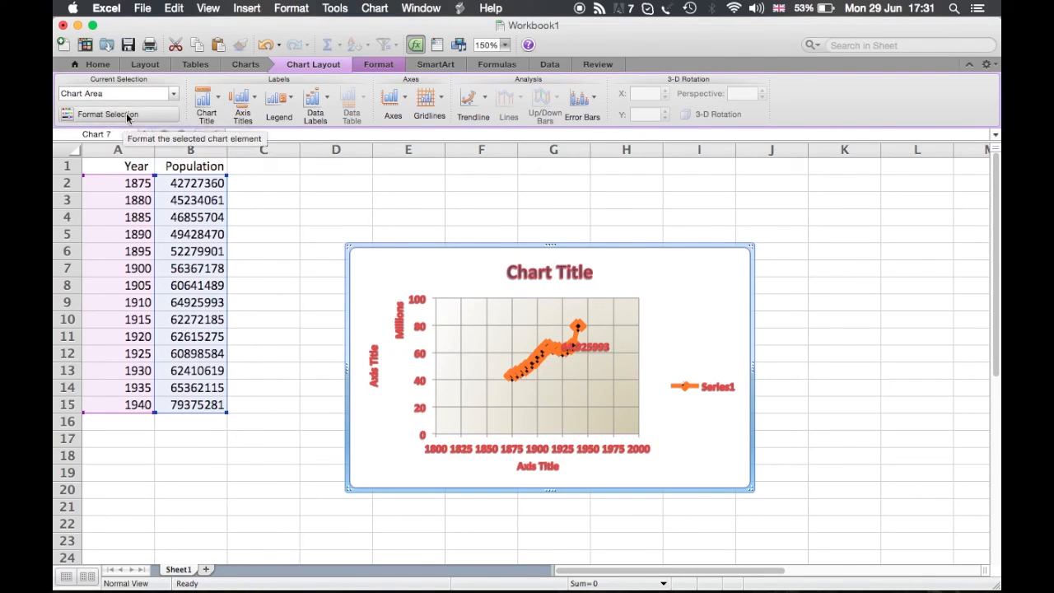